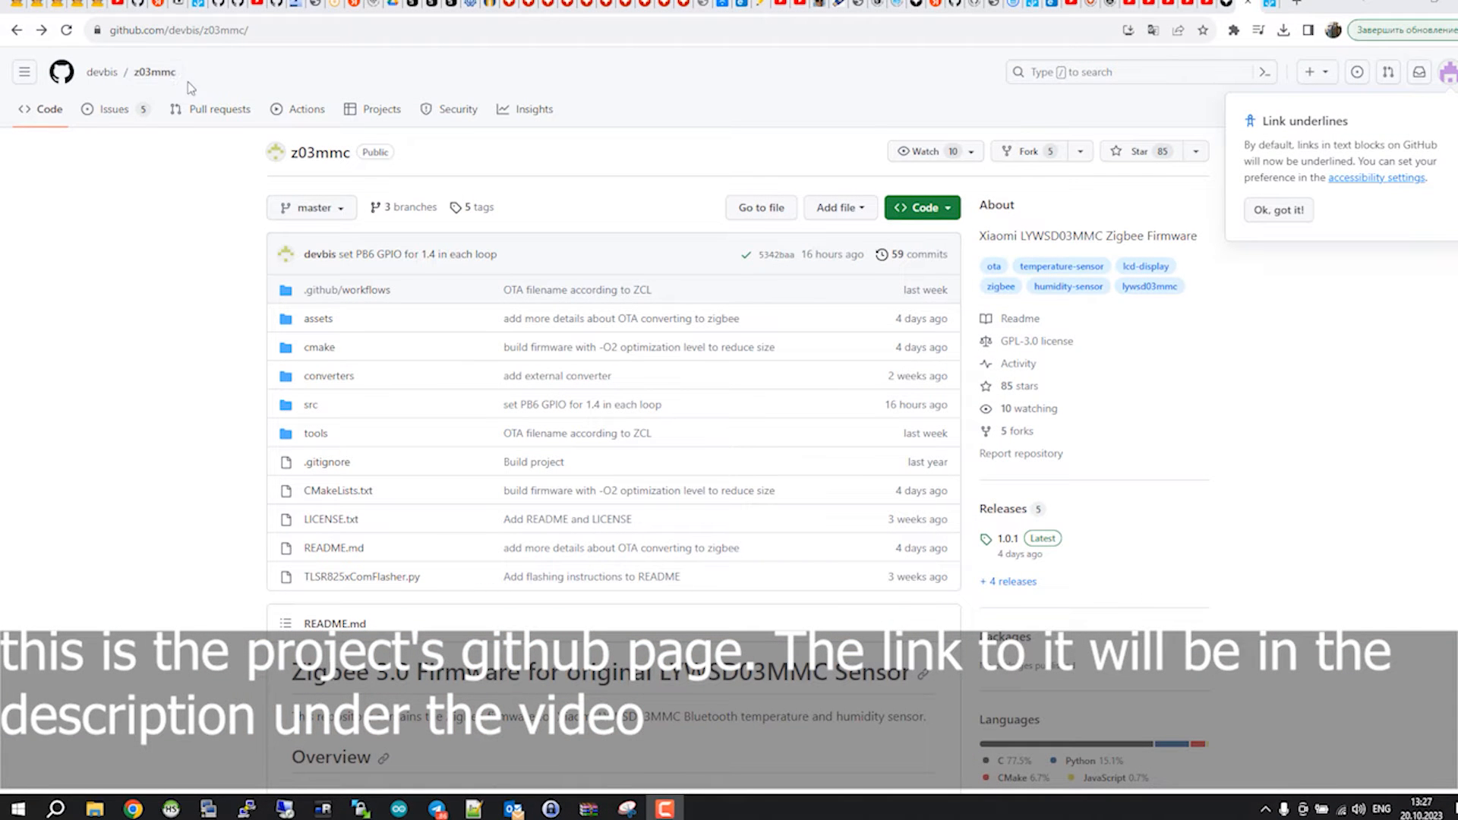
Step: Browse the firmware repository's full releases list to locate the firmware downloads
scroll("down", 3)
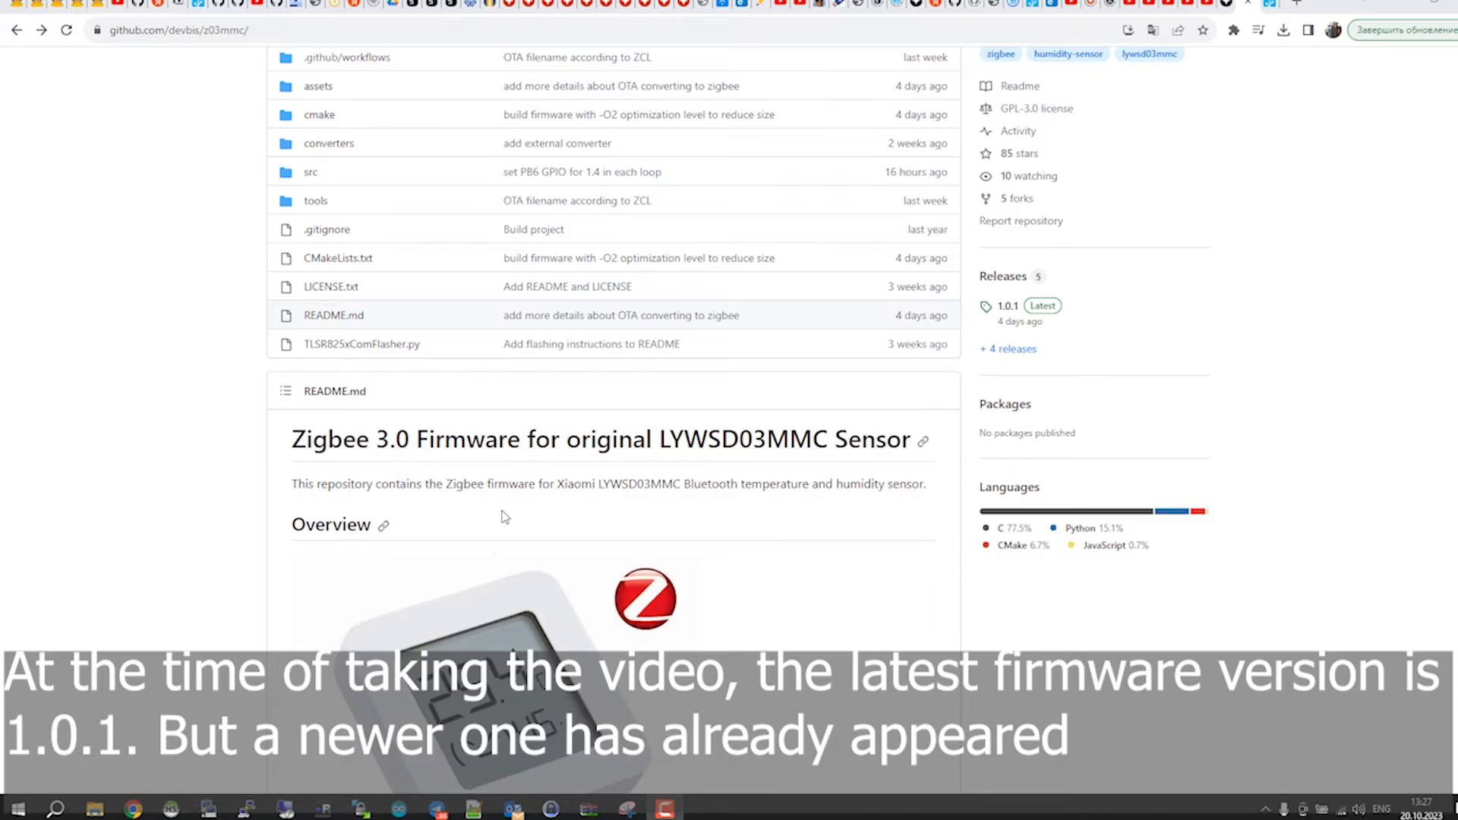
scroll("down", 3)
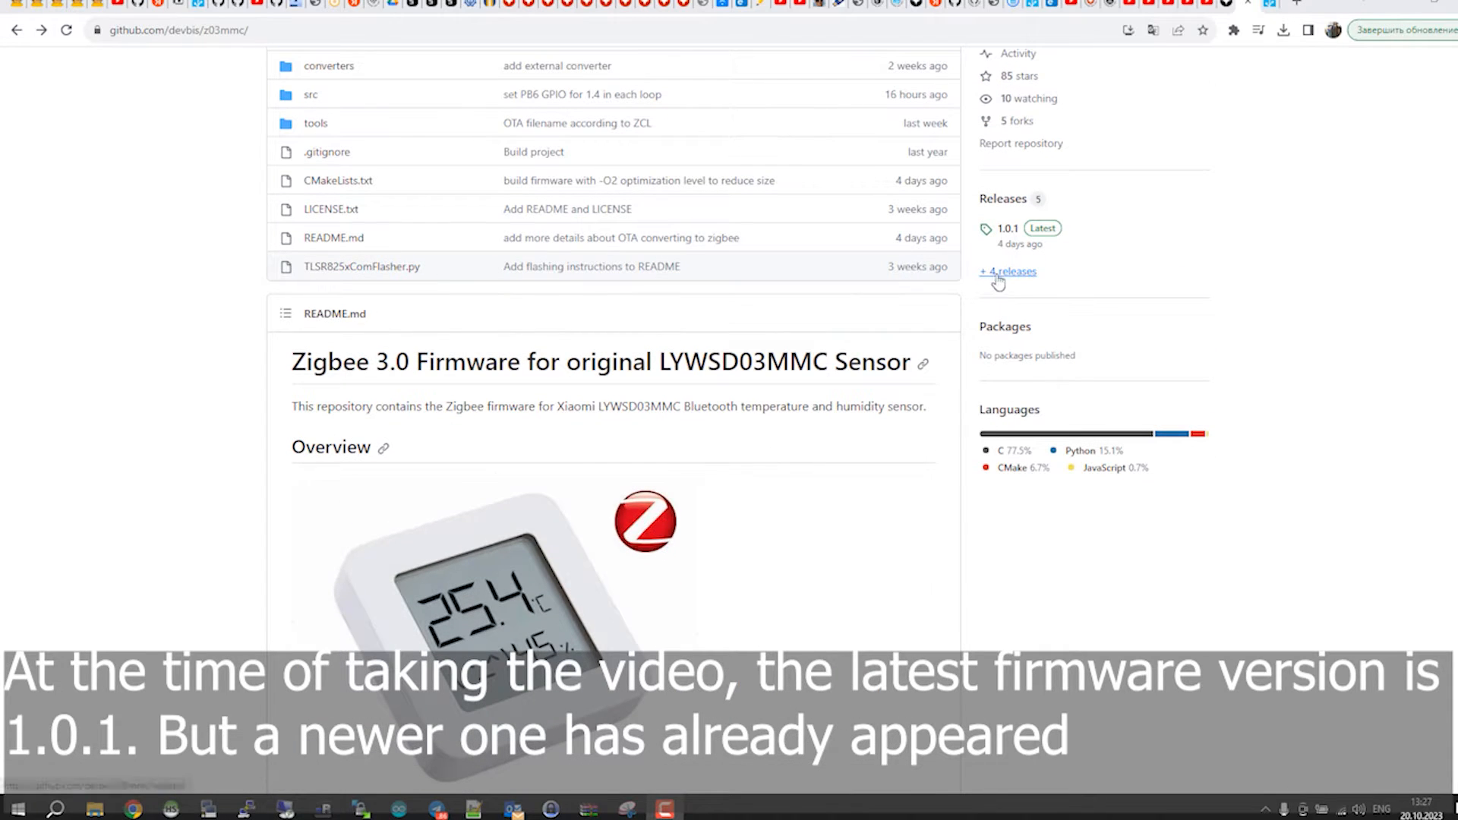
mouse_move(1016, 271)
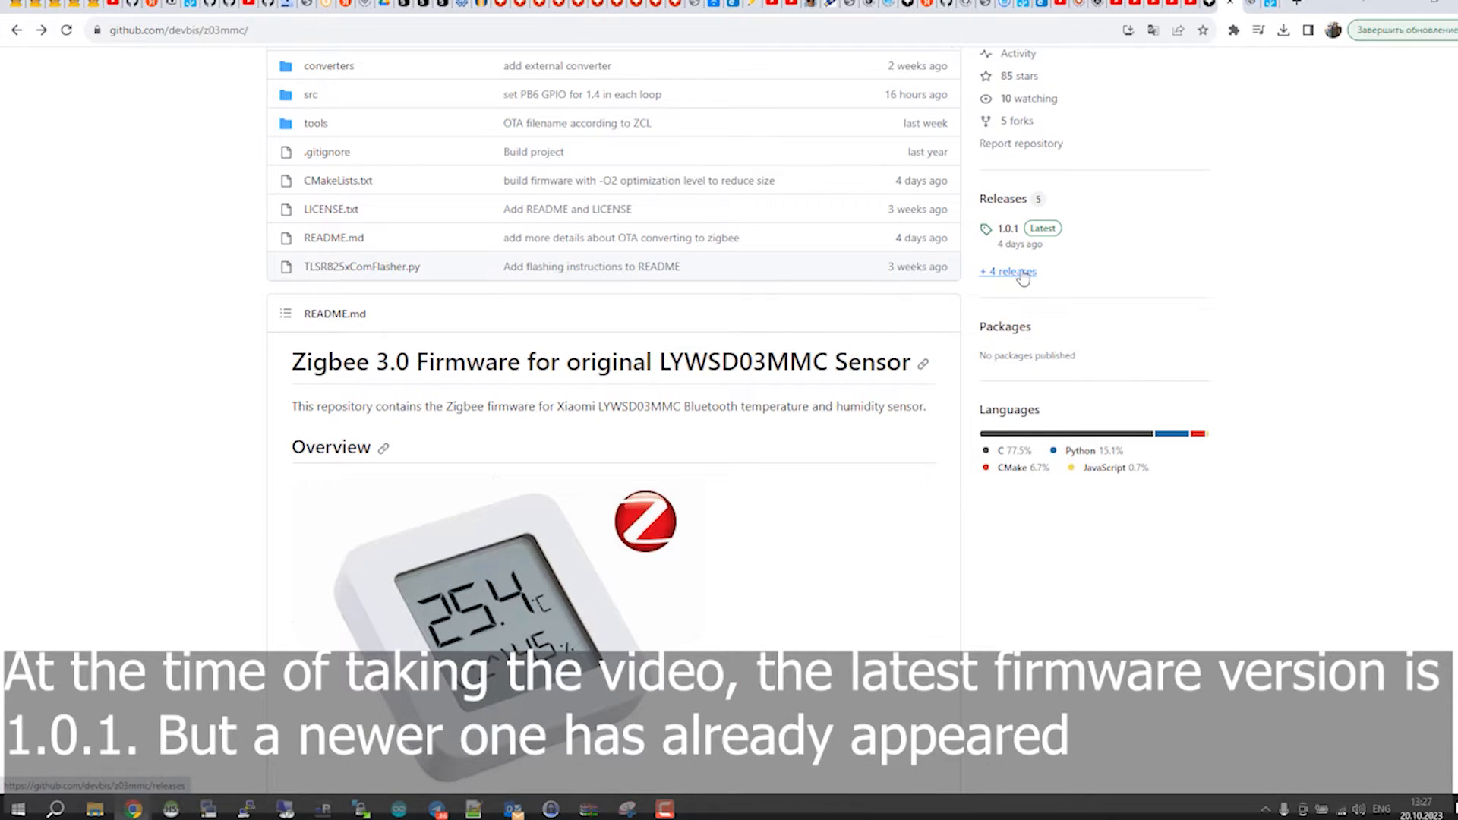
left_click(1007, 270)
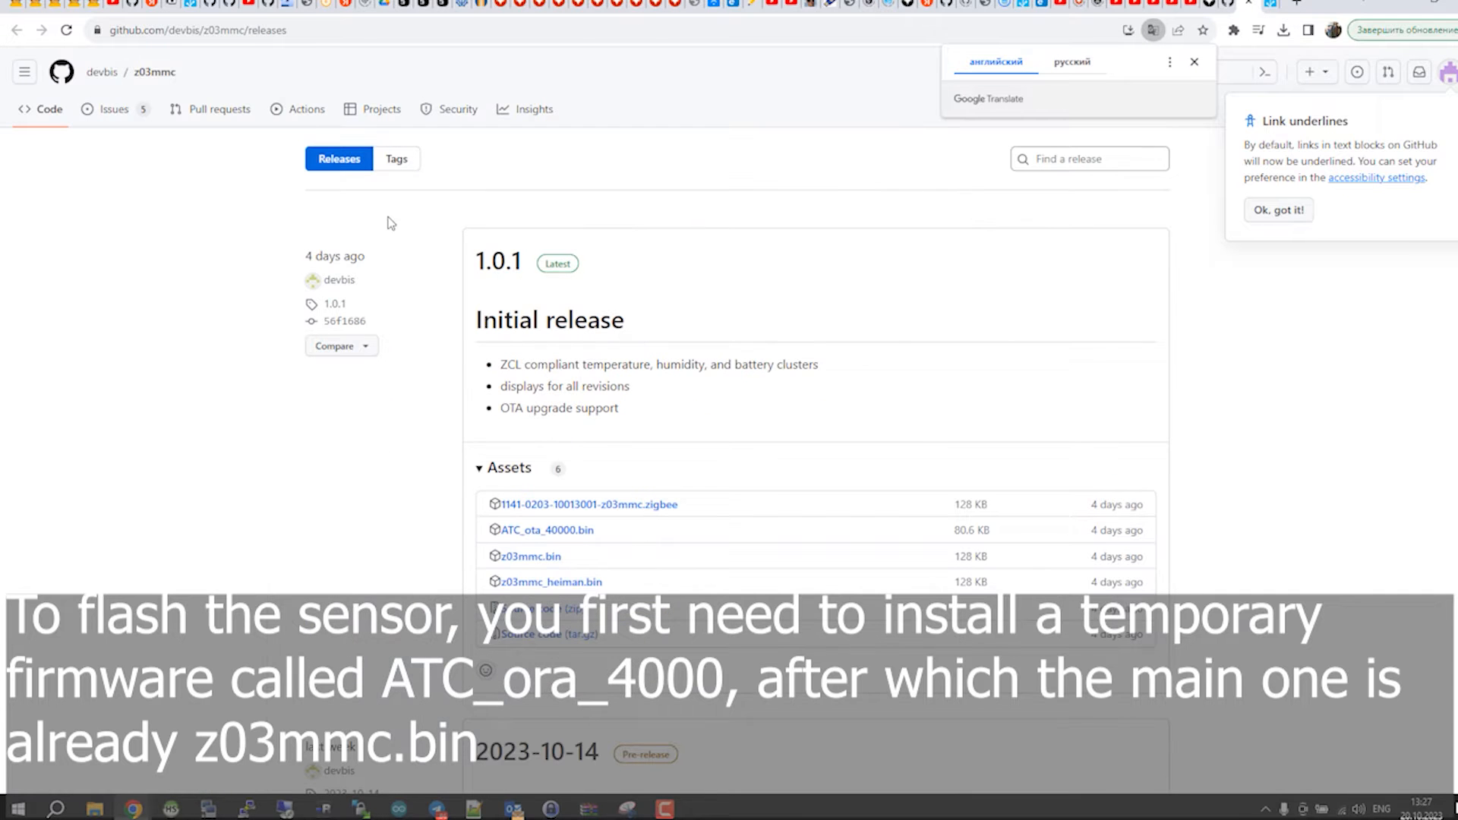
mouse_move(621, 383)
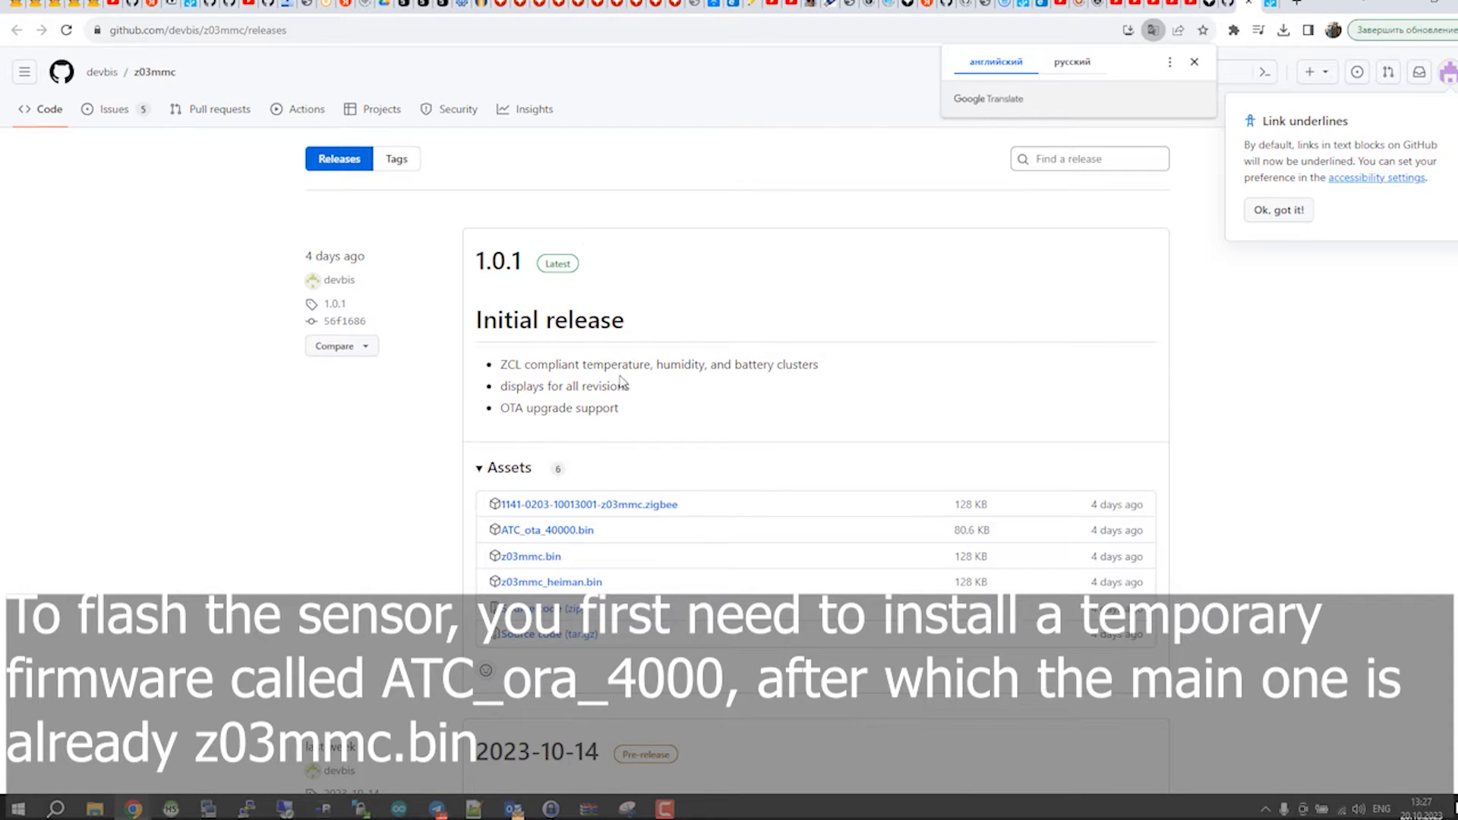
scroll("down", 3)
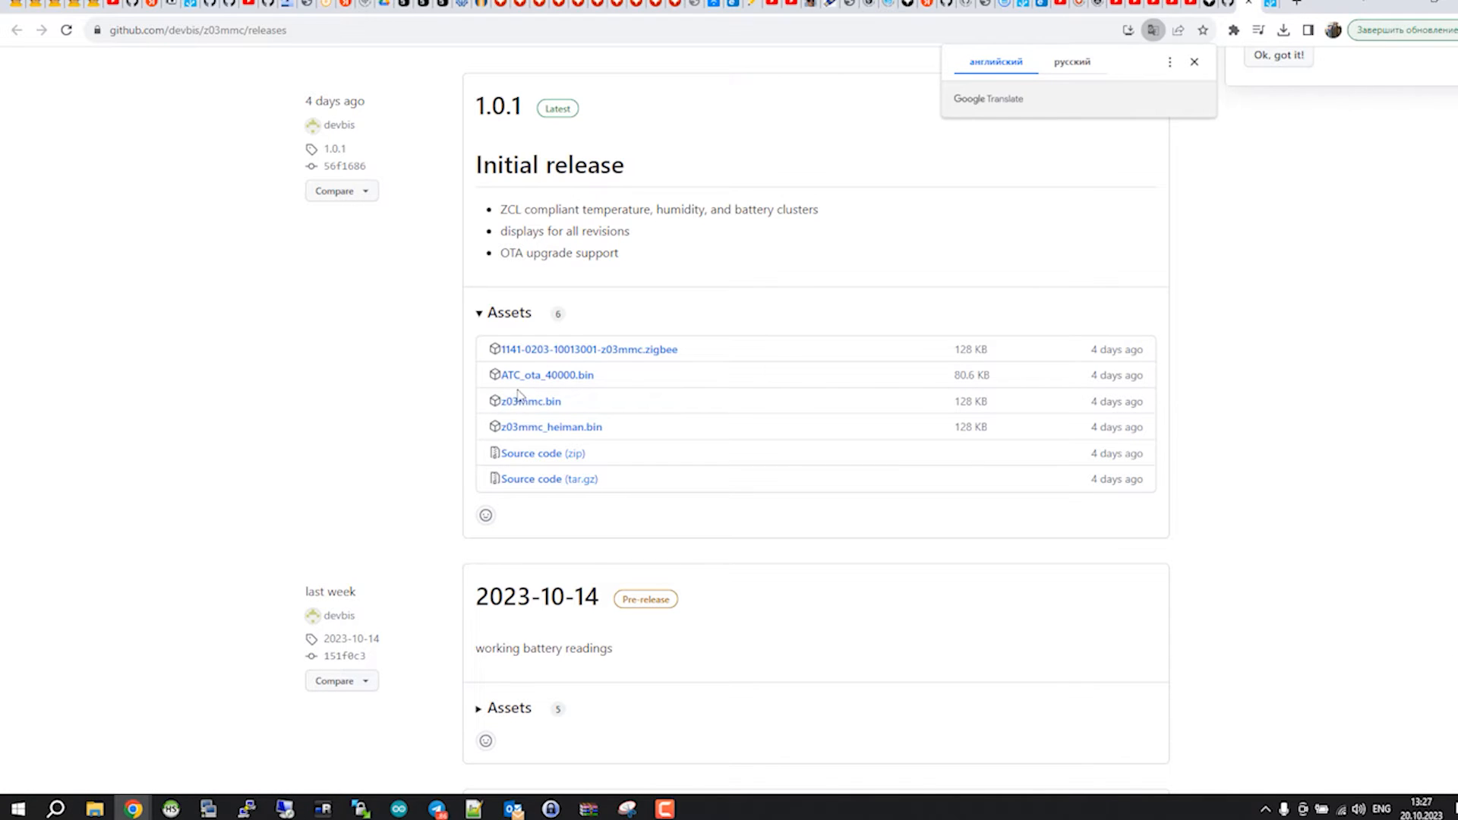
mouse_move(1112, 378)
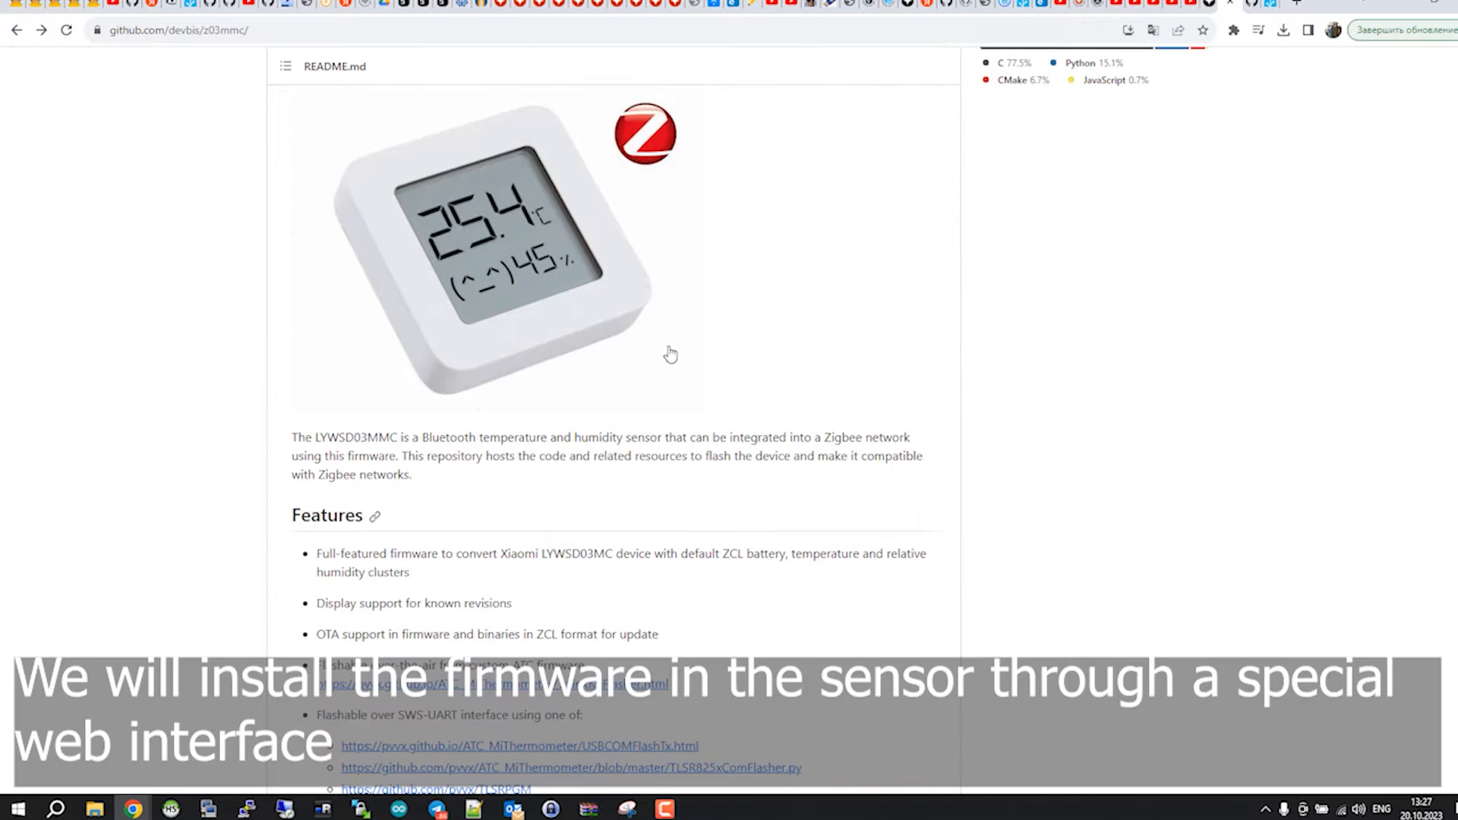
scroll("down", 3)
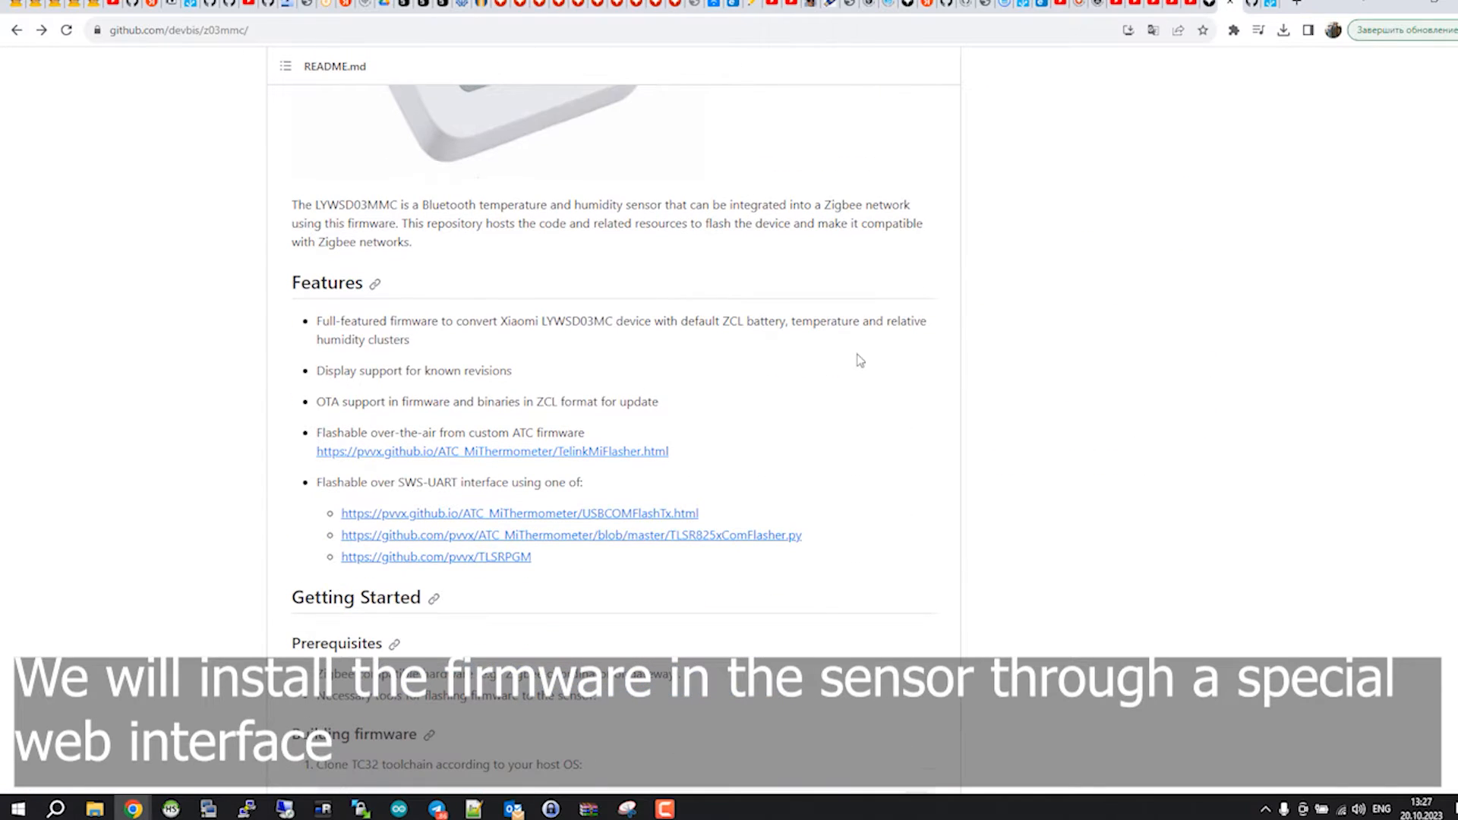
mouse_move(518, 461)
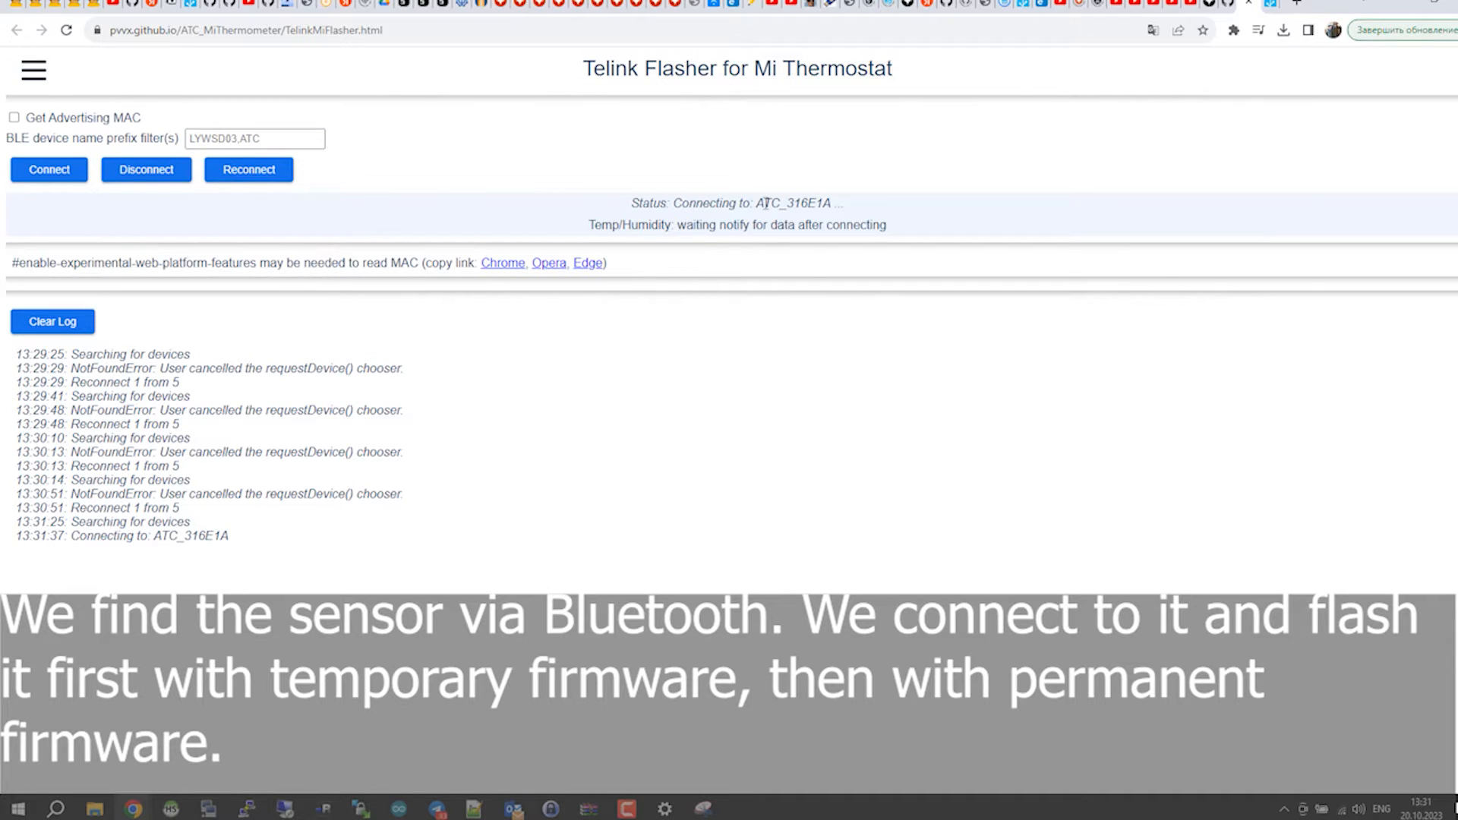
mouse_move(808, 225)
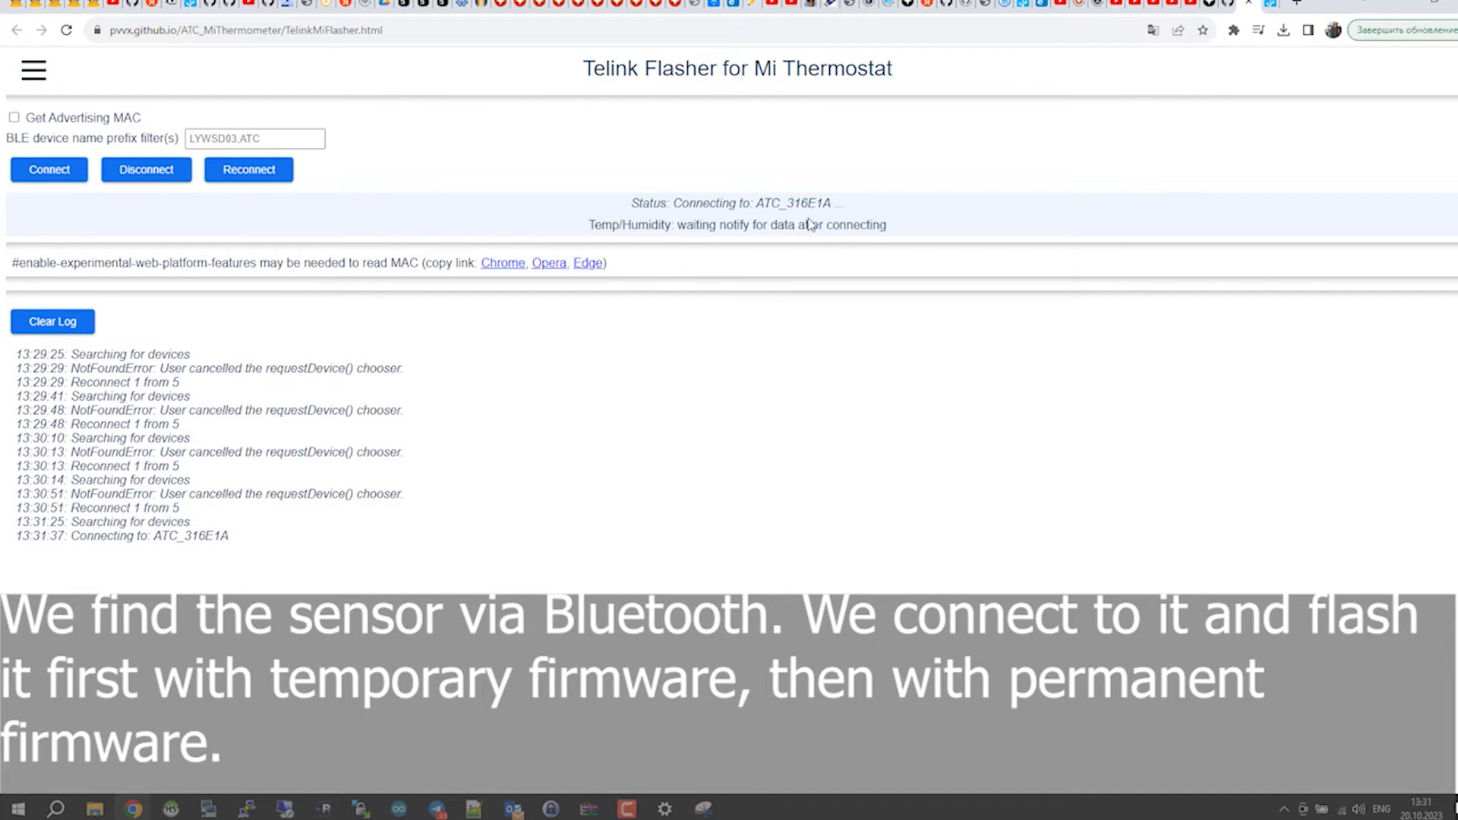
Step: Connect to ATC_316E1A and highlight the status reporting hardware B1.4, software 3.2
double_click(800, 202)
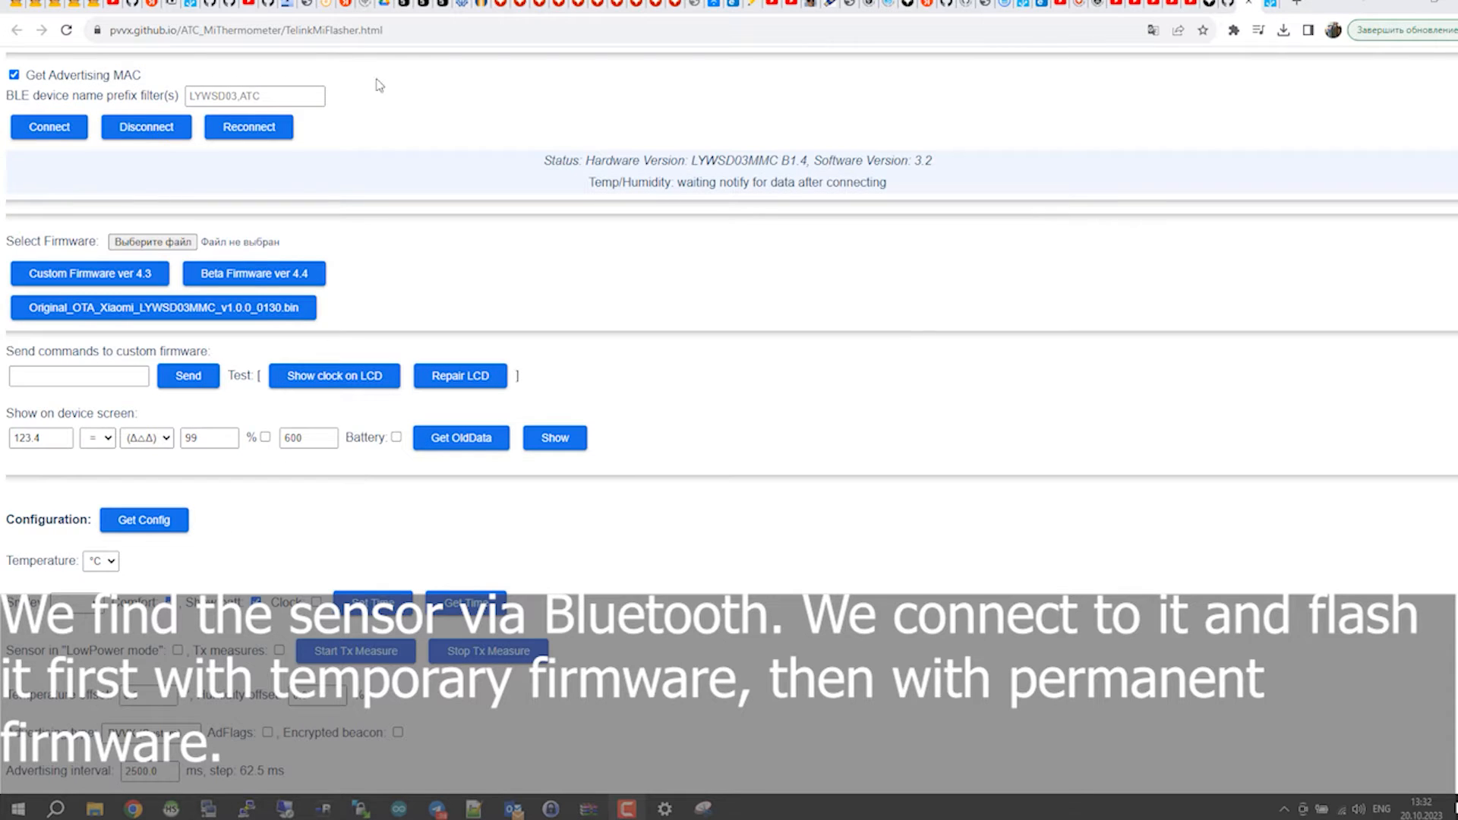
double_click(635, 159)
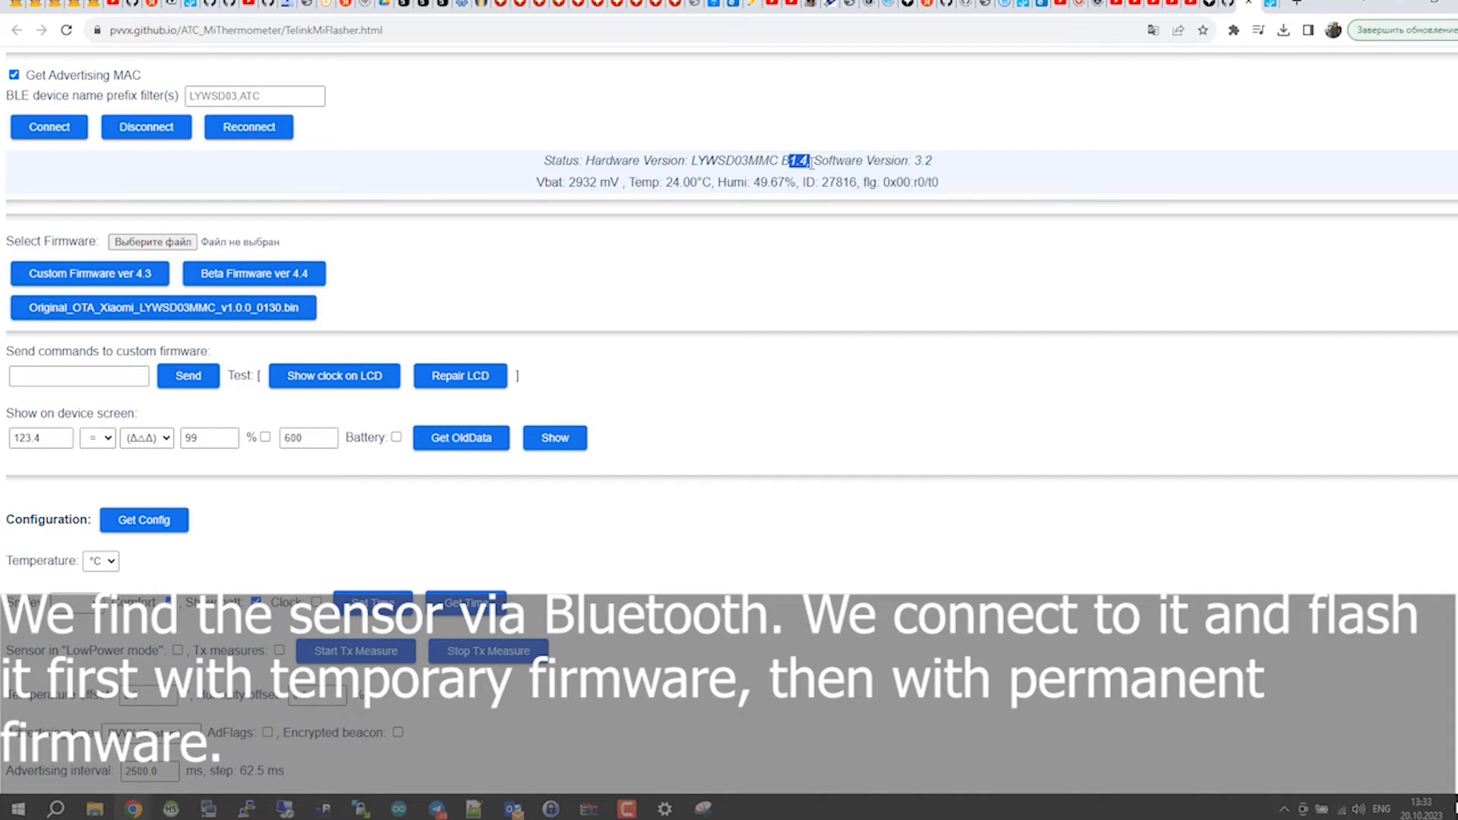
scroll("down", 3)
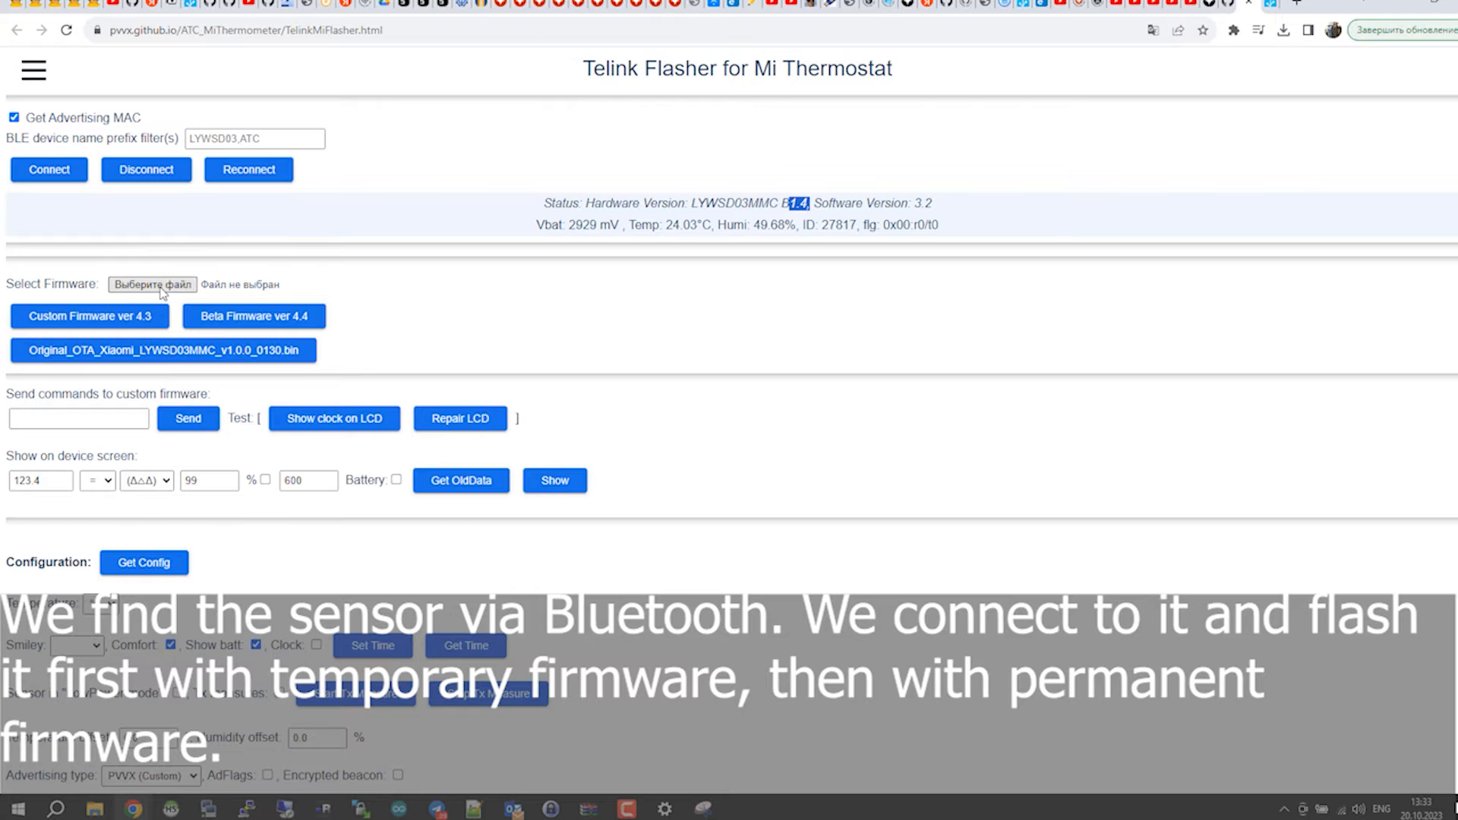
Step: Select ATC_ota_40000.bin from the Desktop and start flashing it onto the sensor
left_click(152, 284)
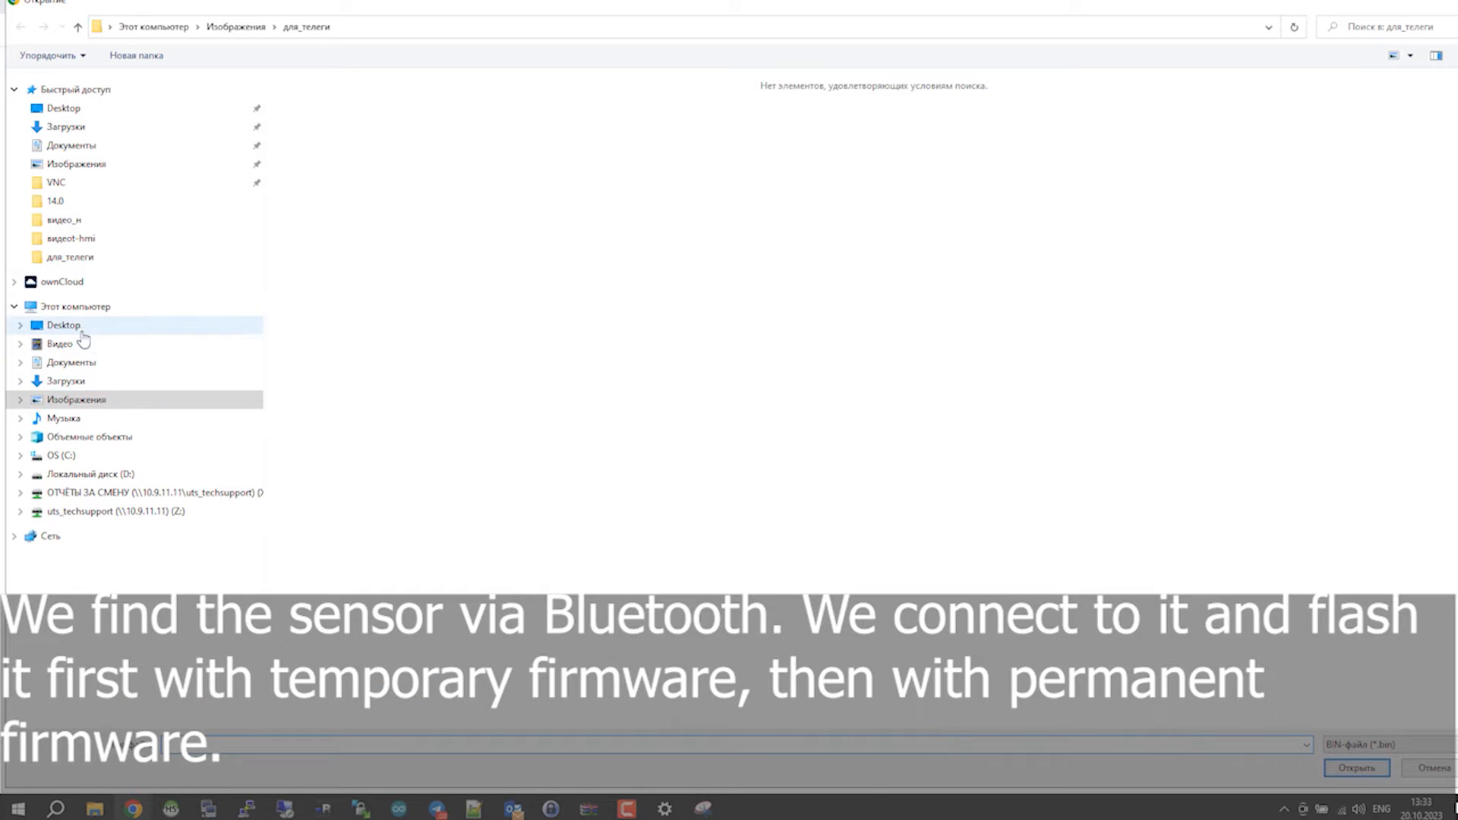
left_click(64, 325)
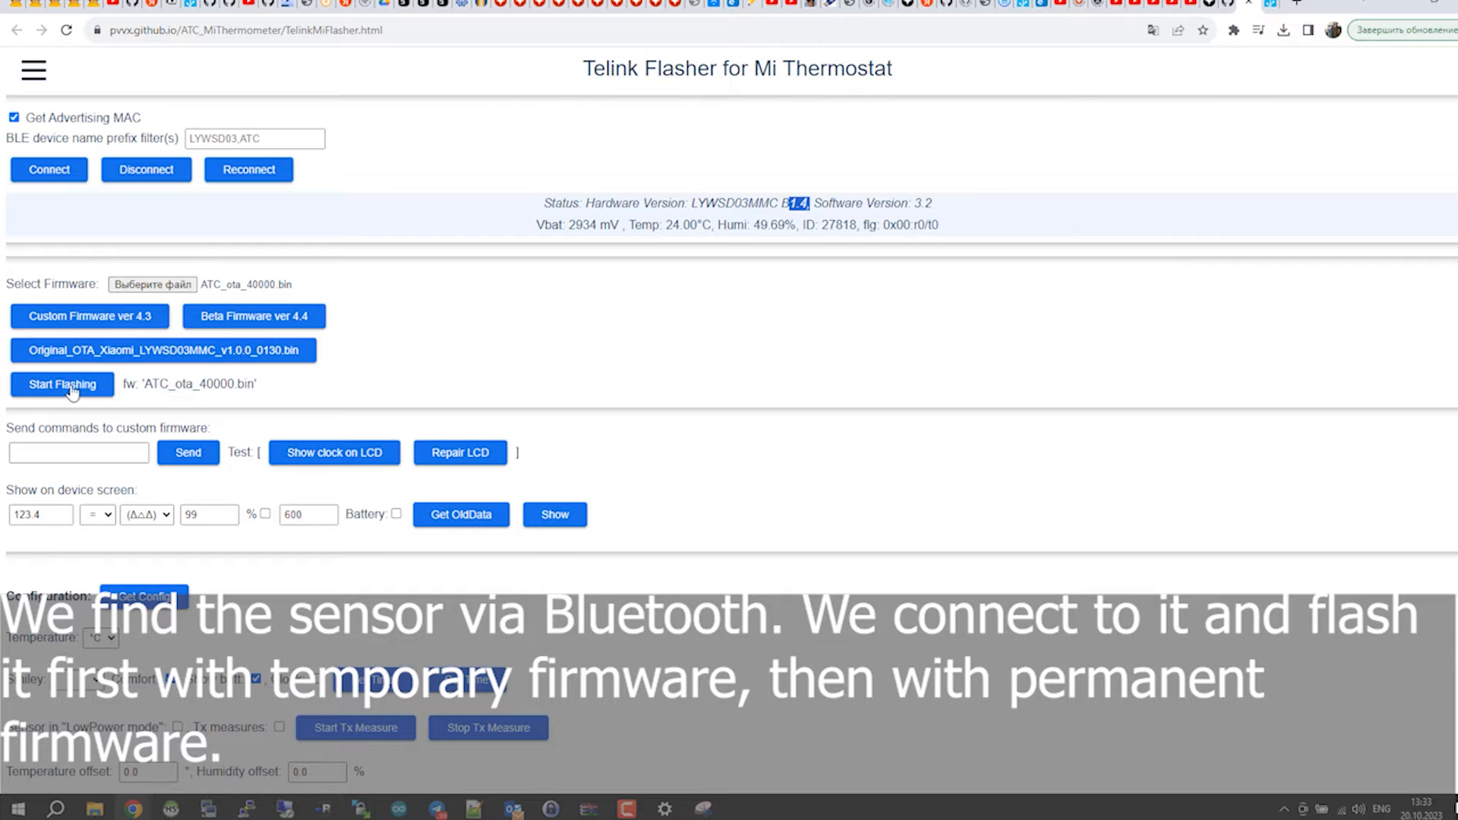
left_click(63, 384)
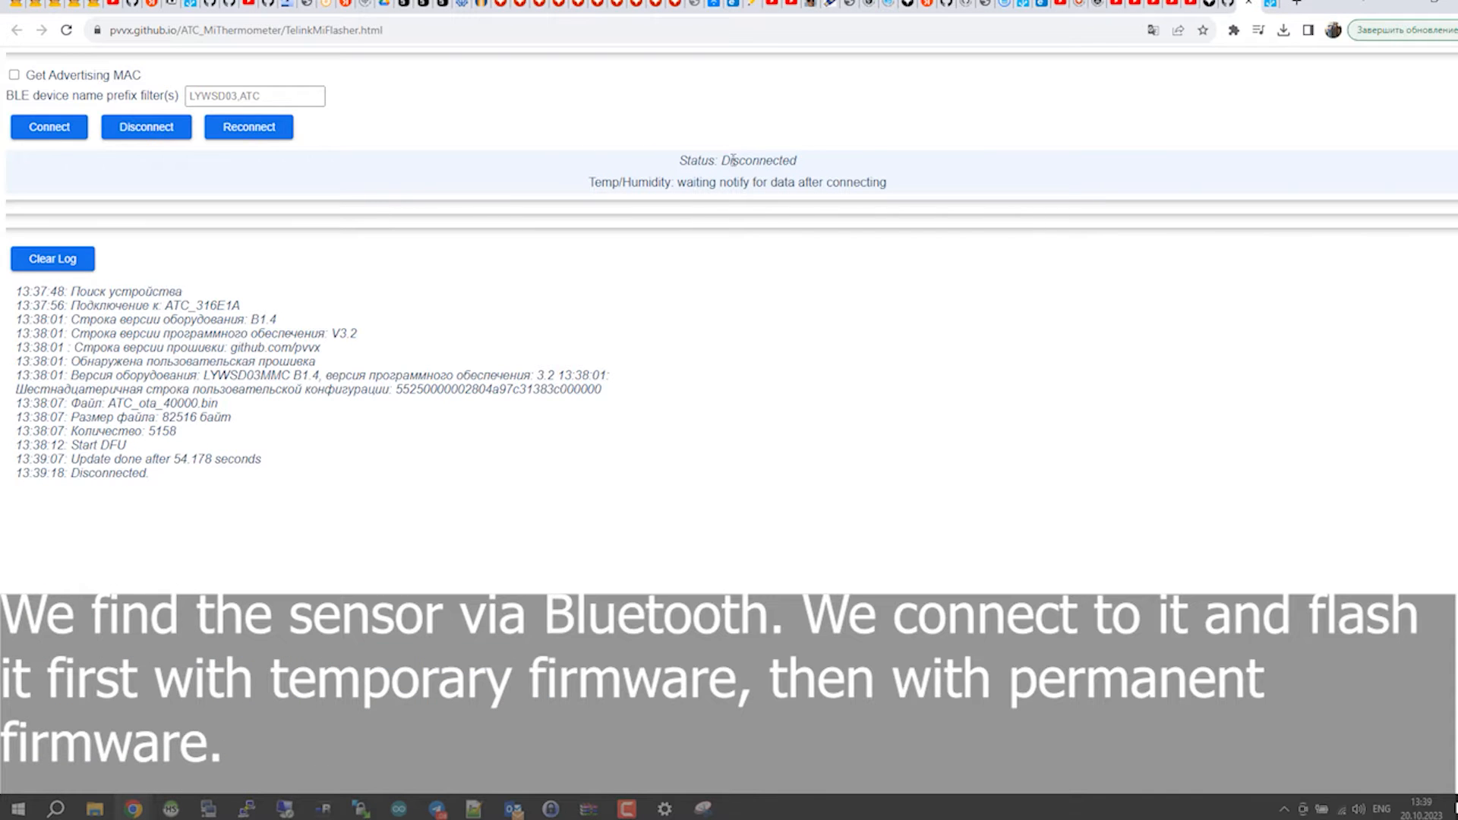
Step: After 'Update done', reconnect to the sensor by searching for the device again
left_click(49, 127)
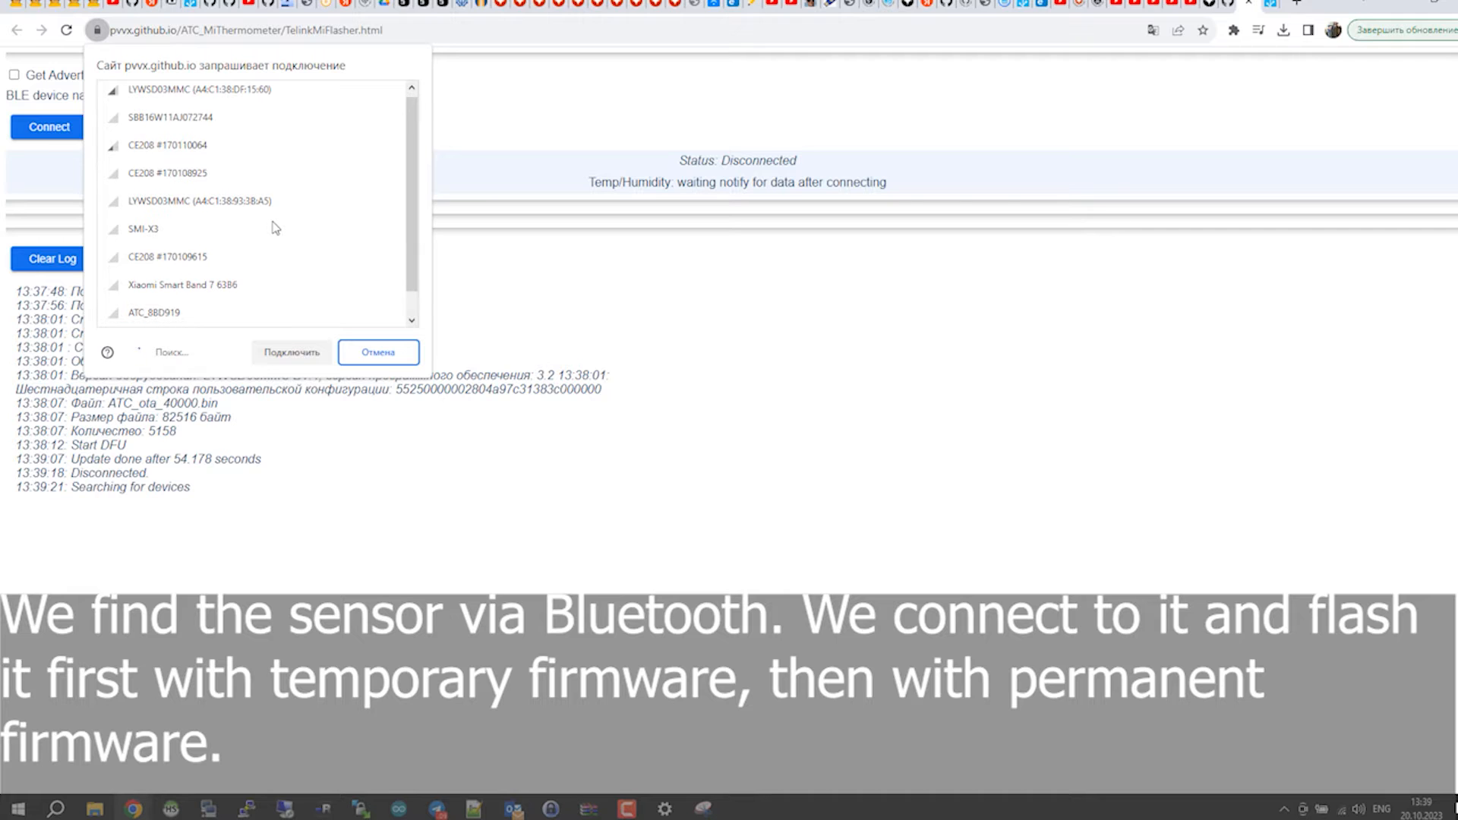
scroll("down", 3)
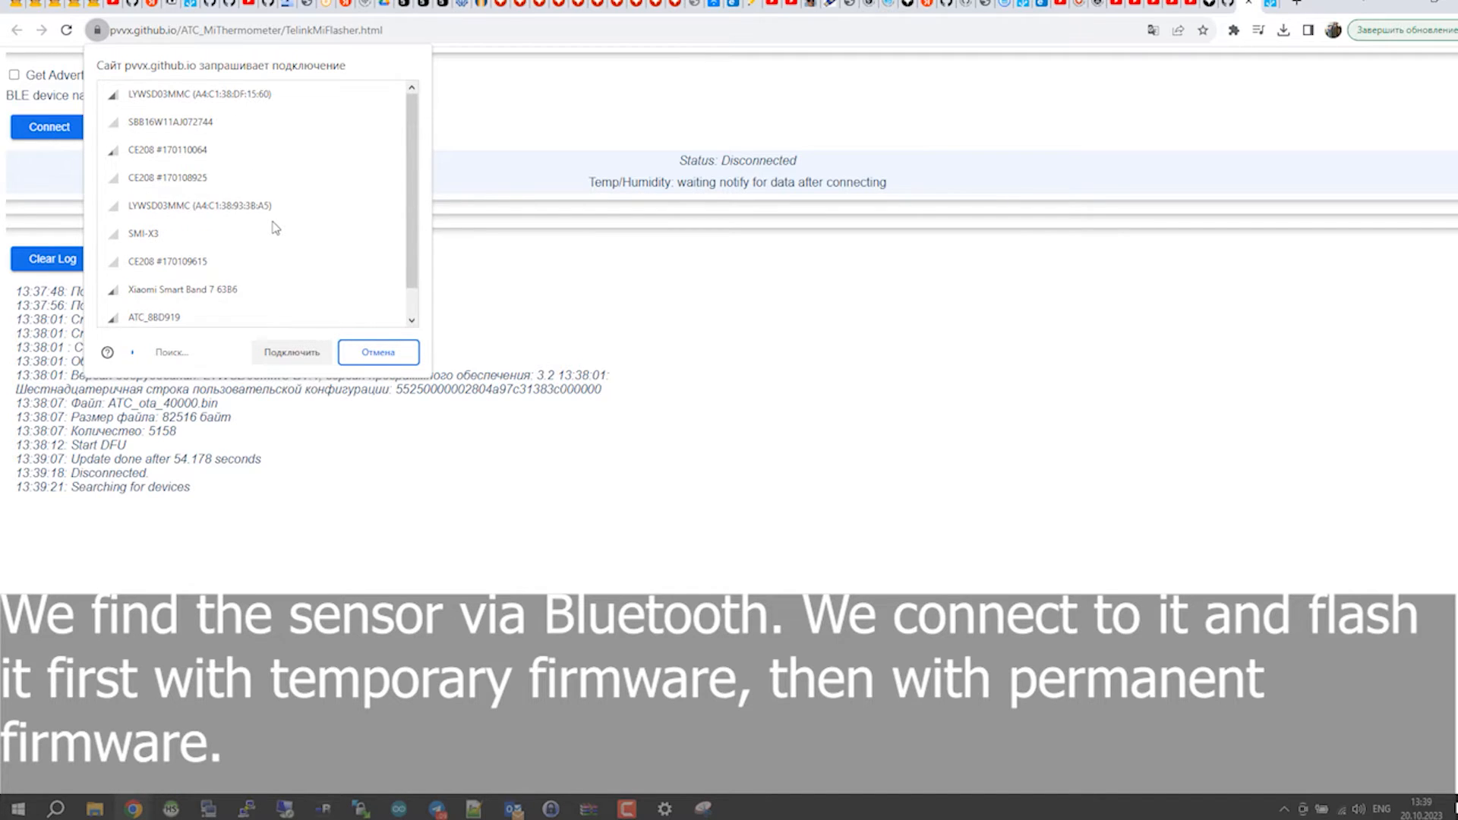
left_click(292, 351)
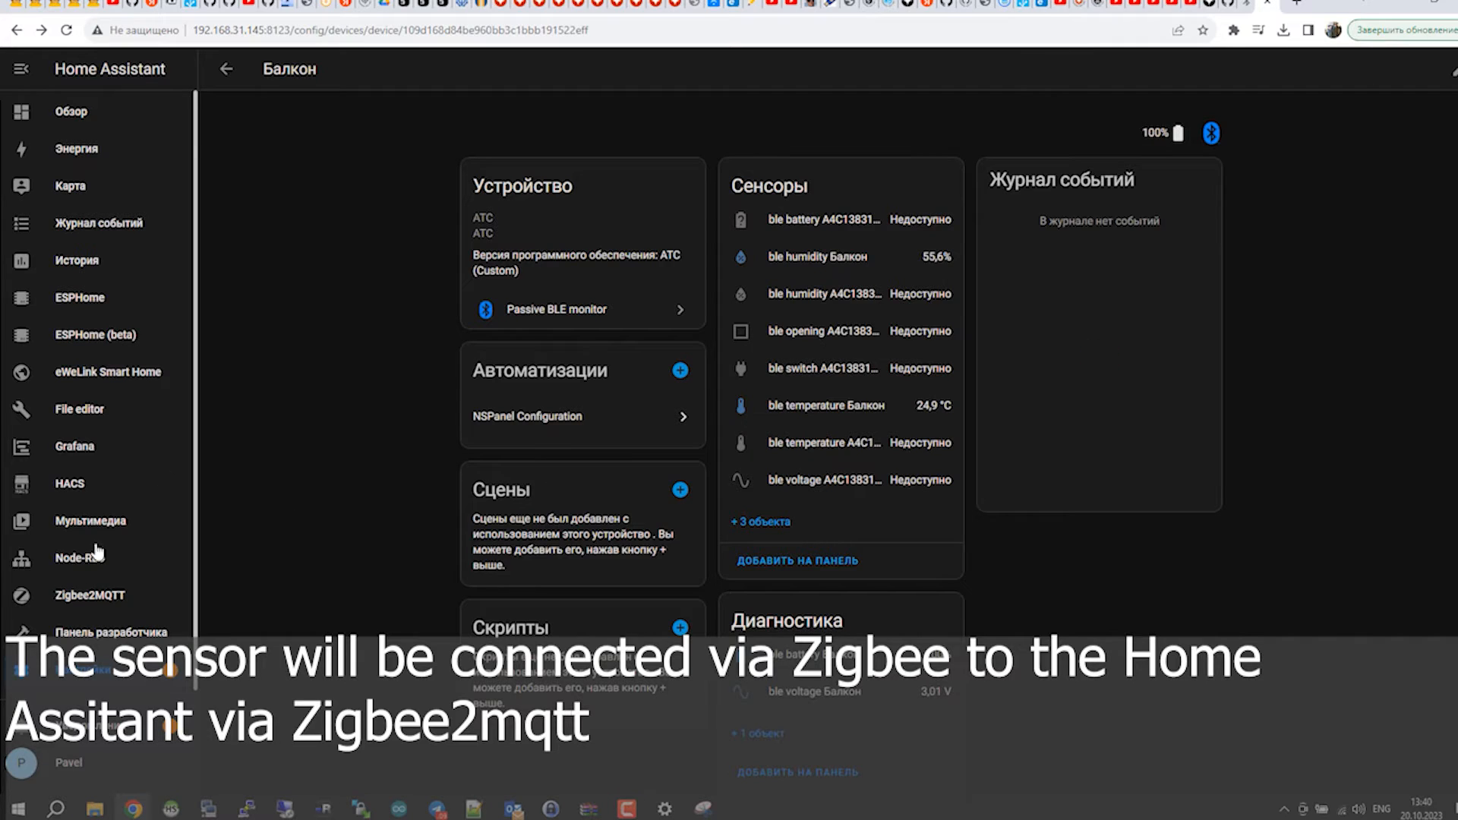
Step: In the File editor's folder browser, navigate into the zigbee2mqtt folder
left_click(79, 409)
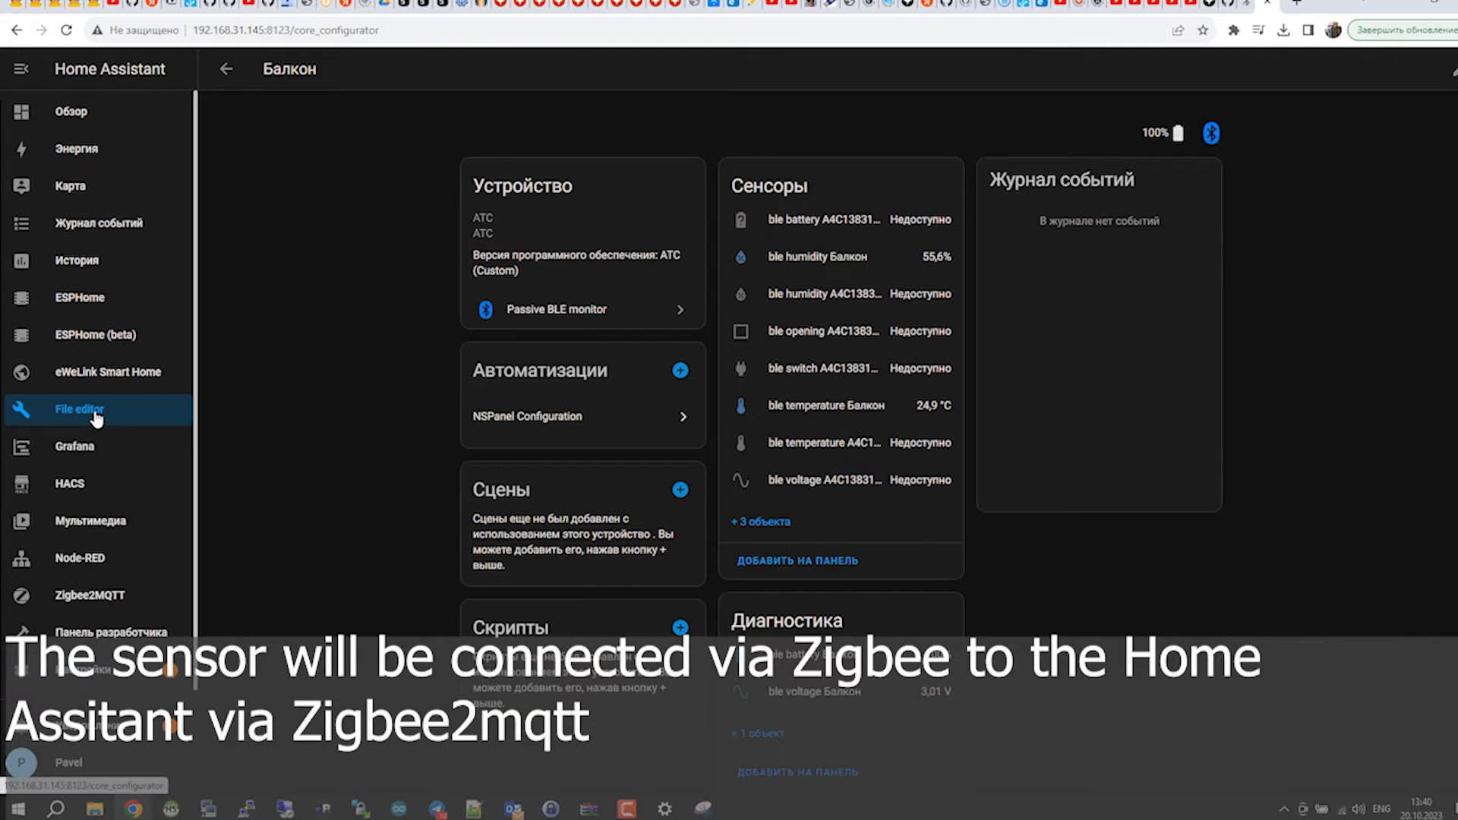
left_click(79, 409)
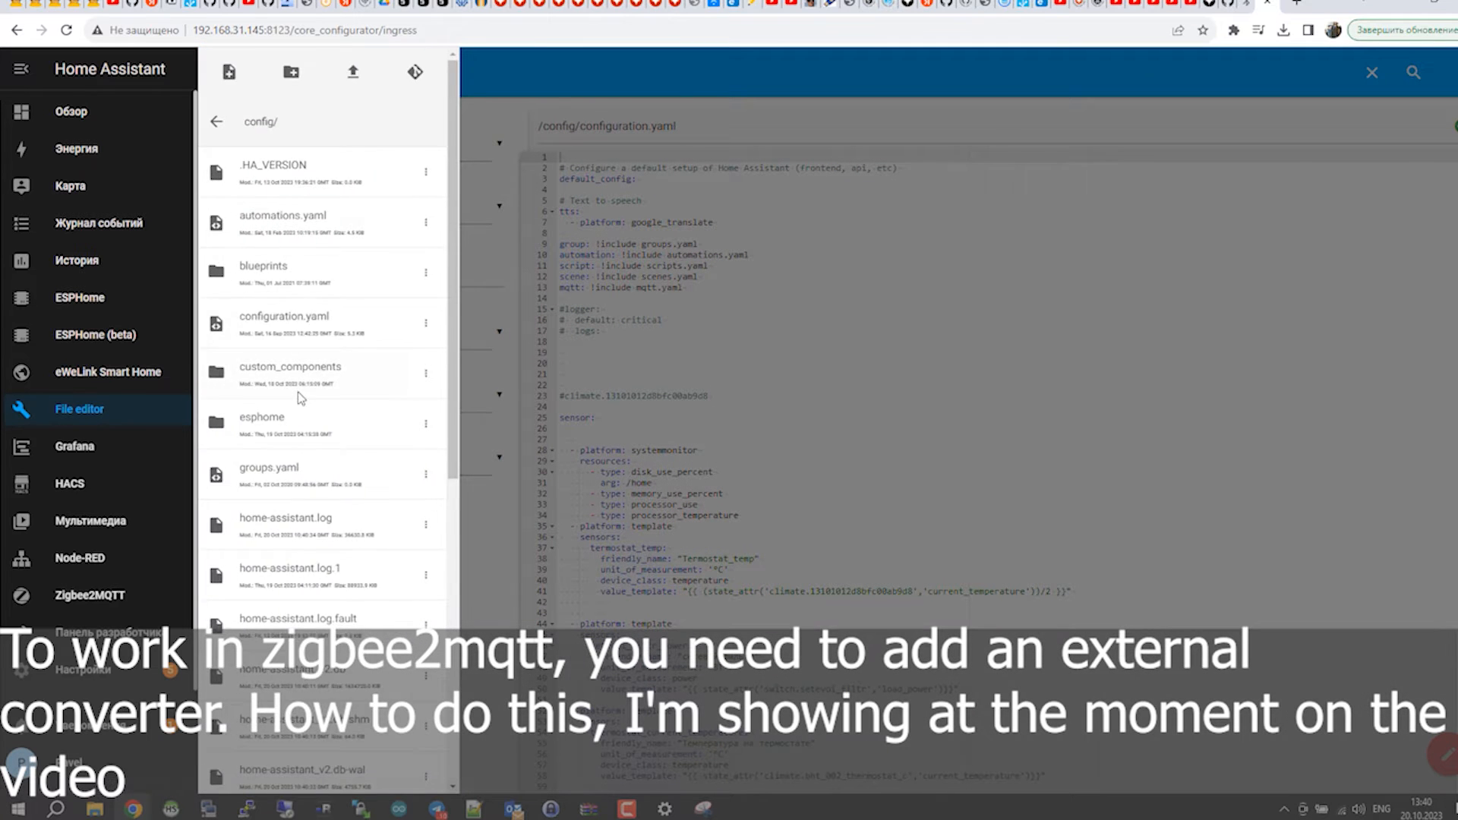
scroll("down", 3)
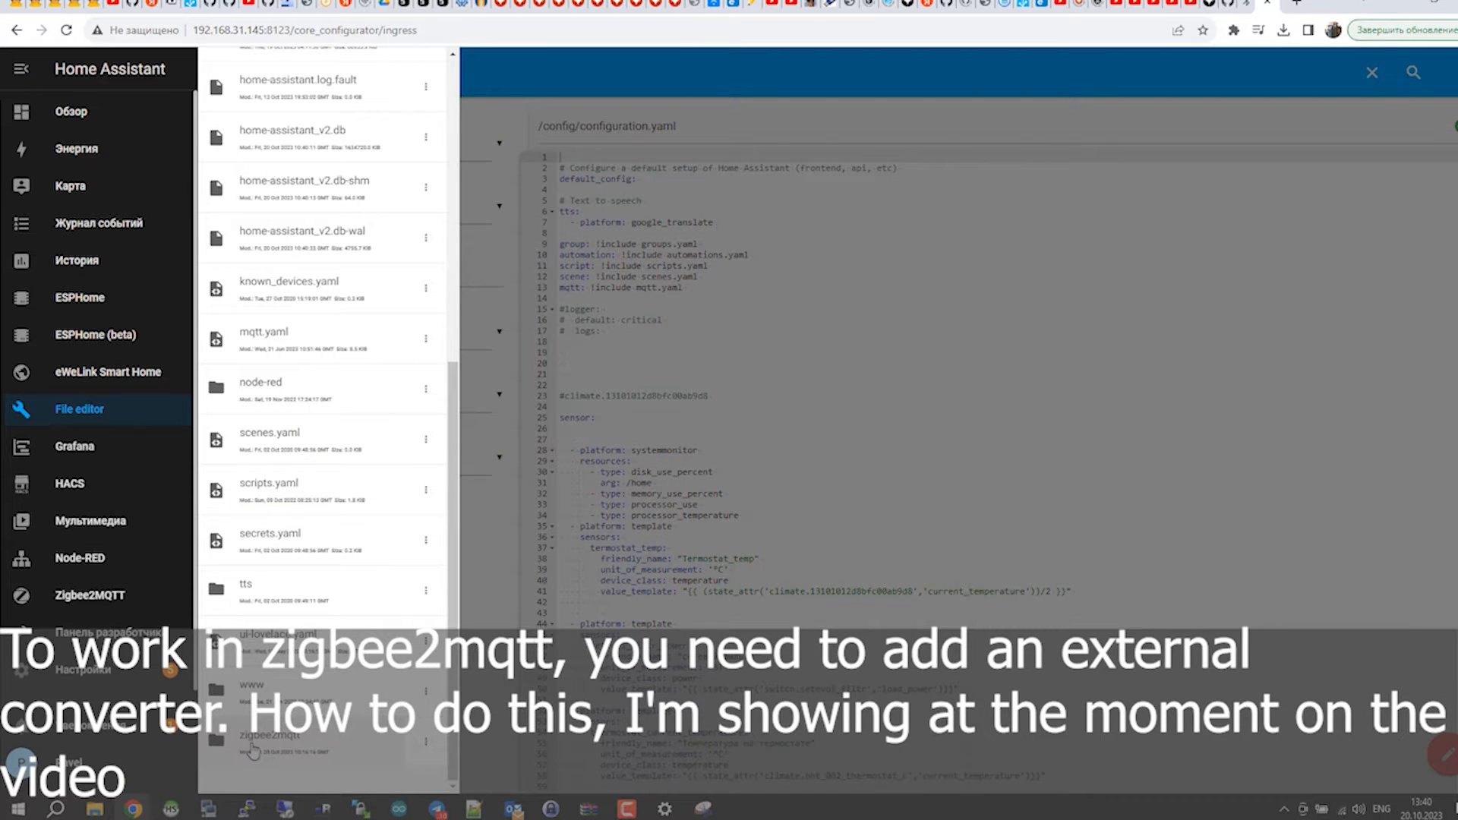
left_click(270, 740)
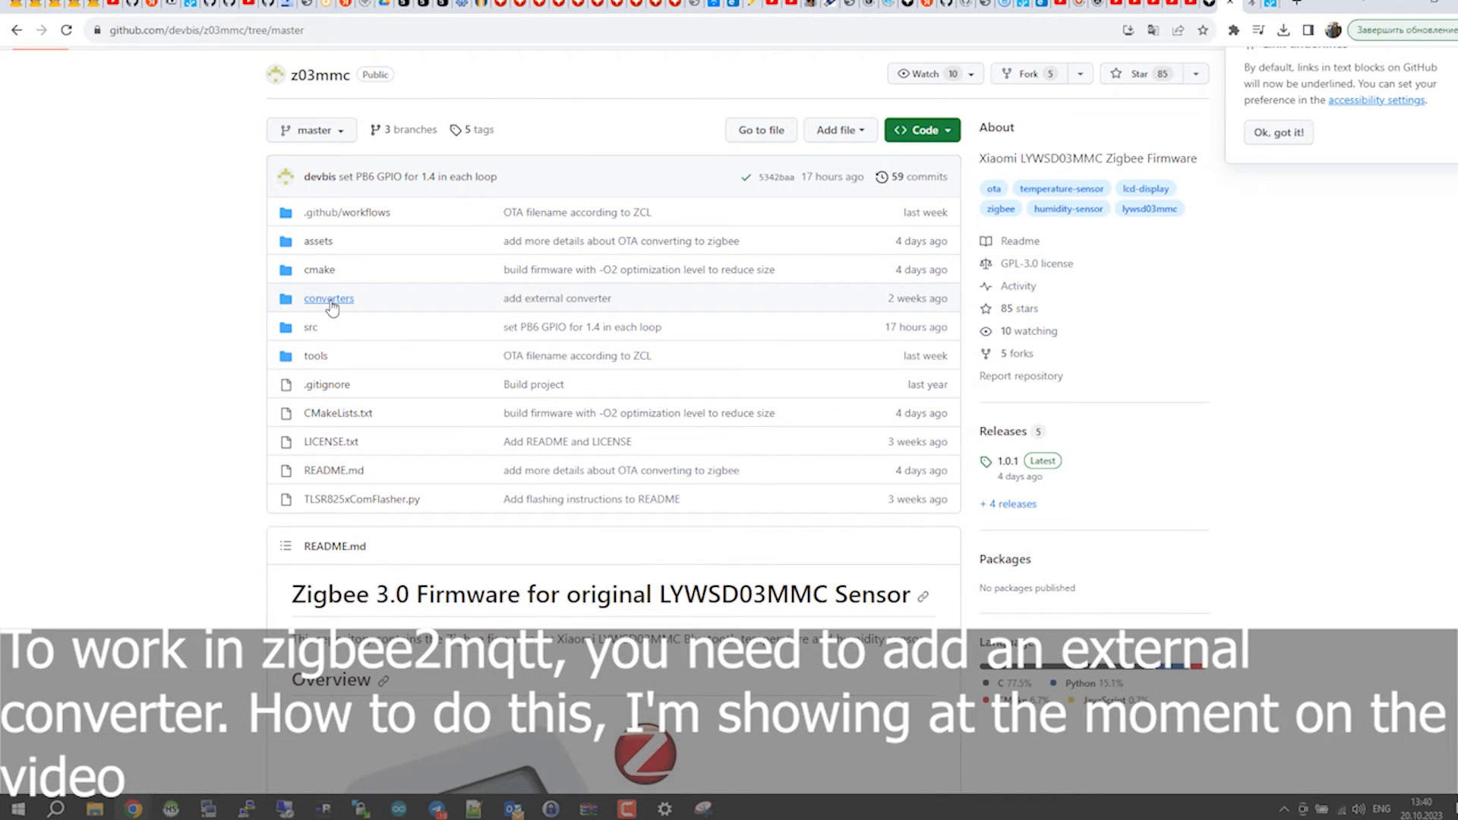
Step: In the converters folder, copy the link address of lywsd03mmc.js
left_click(328, 299)
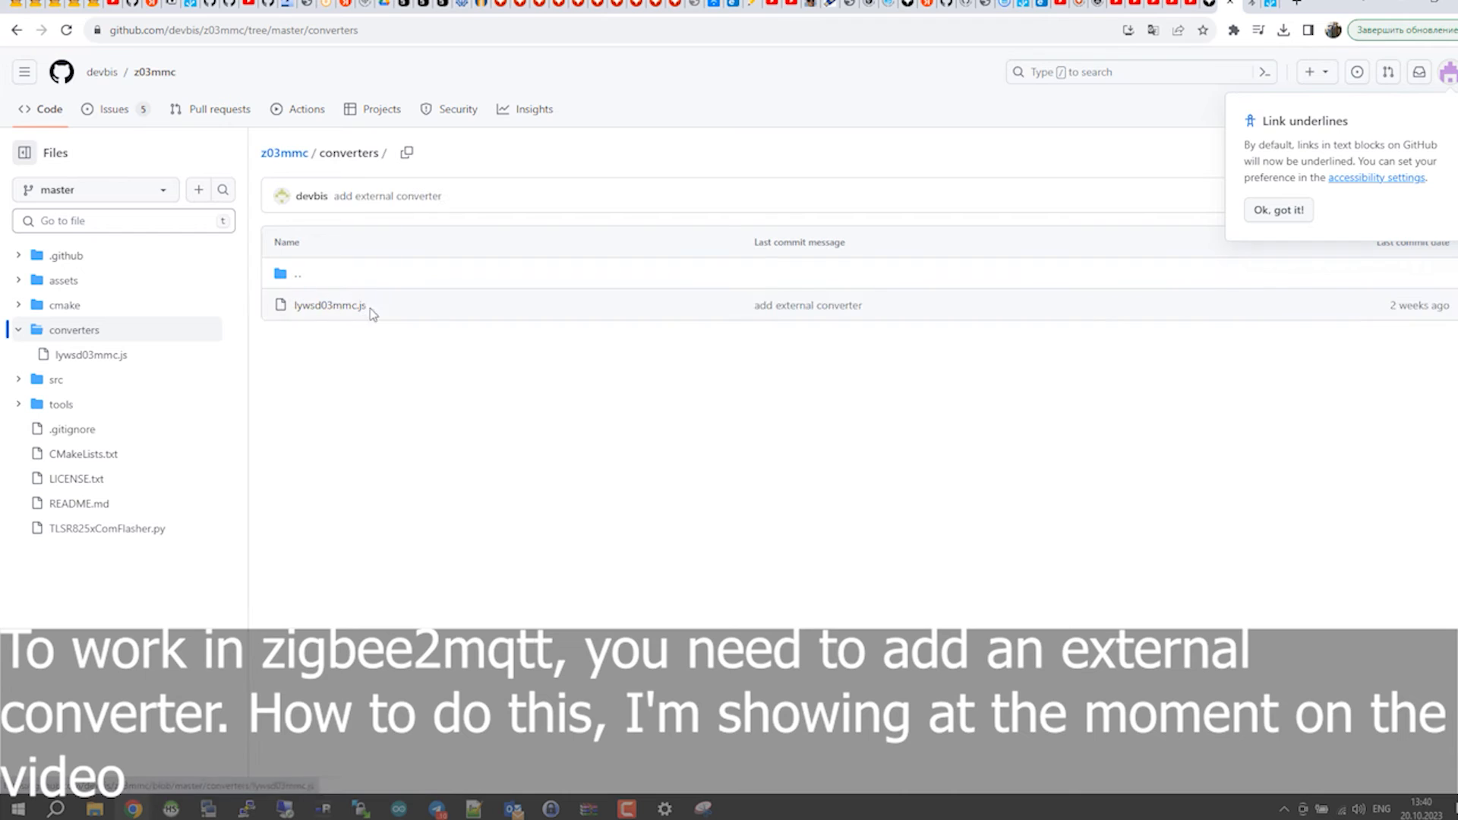
right_click(329, 306)
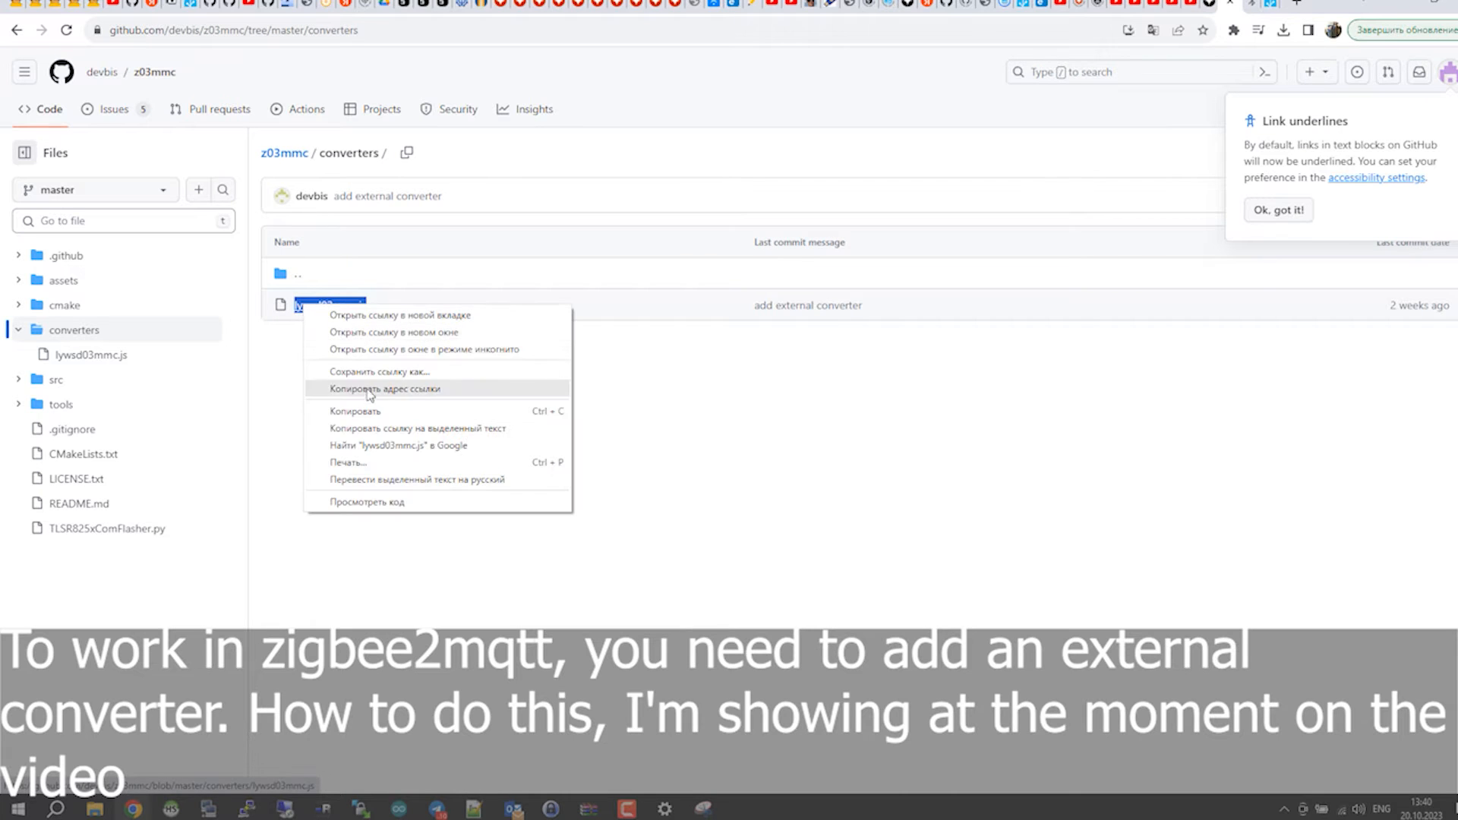
left_click(386, 389)
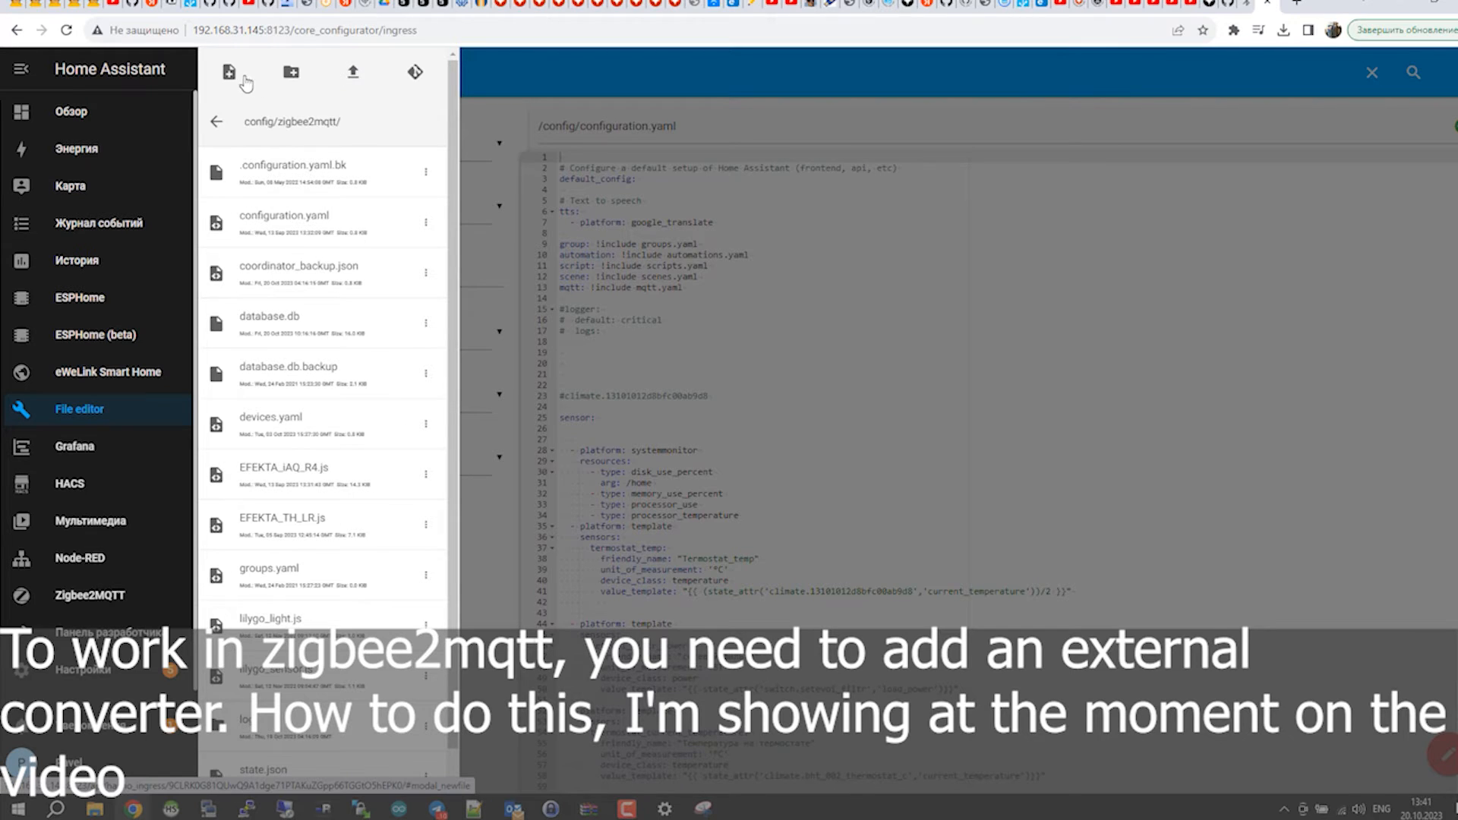
Step: Create a new file named lywsd03mmc.js in the zigbee2mqtt folder and open it
left_click(228, 72)
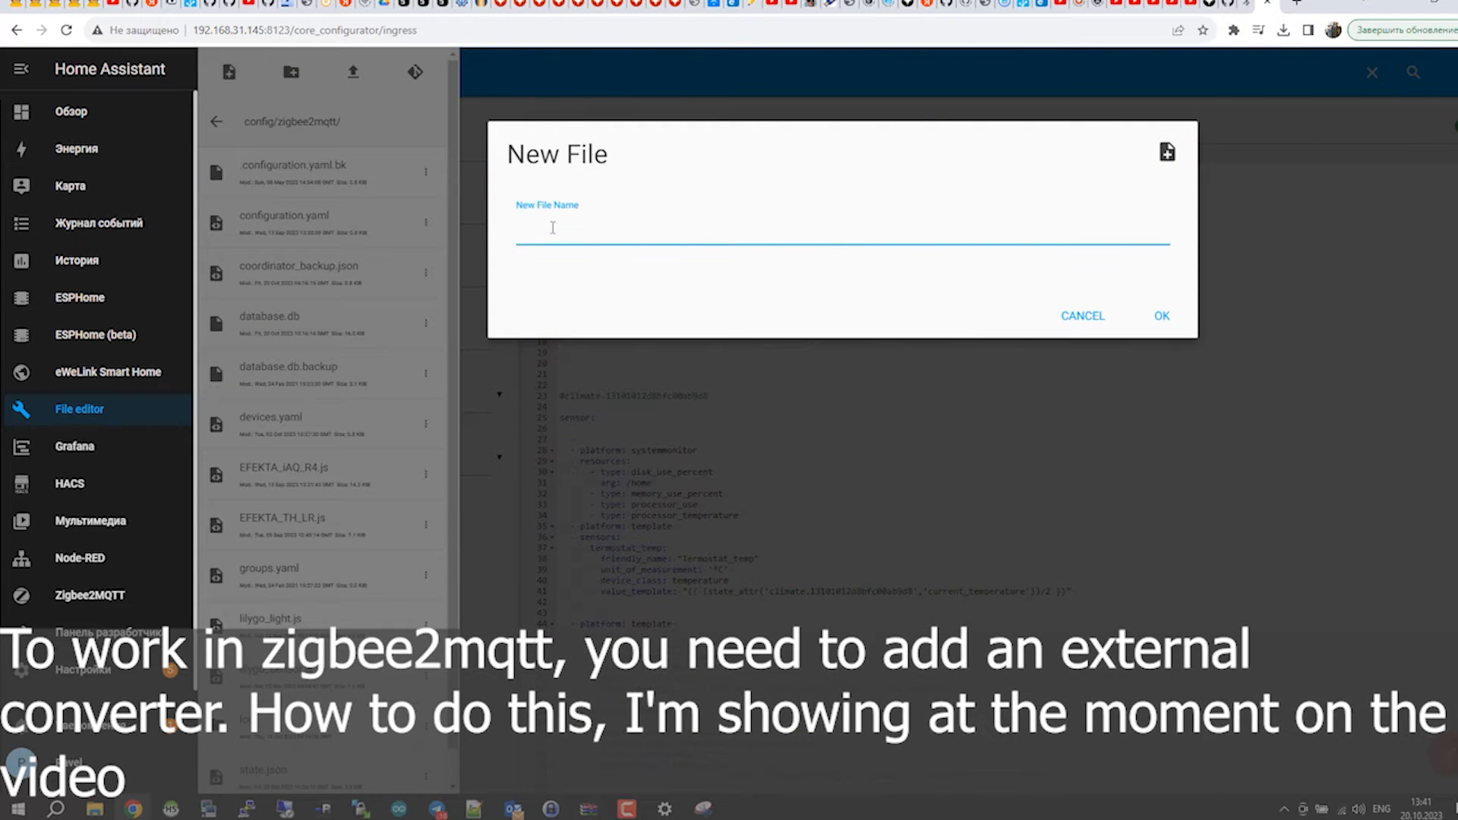
type("lywsd03mmc.js")
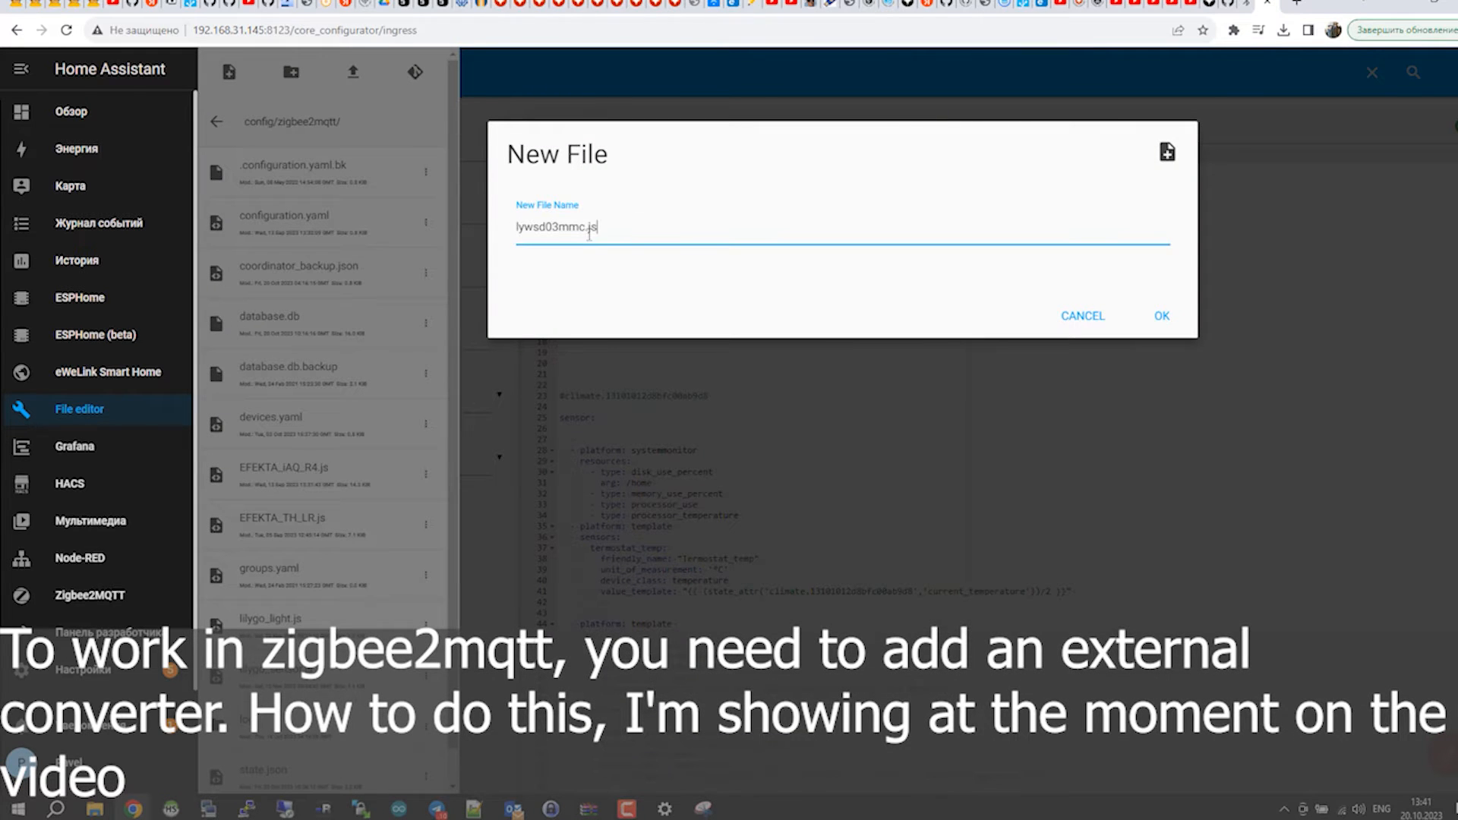
left_click(1161, 316)
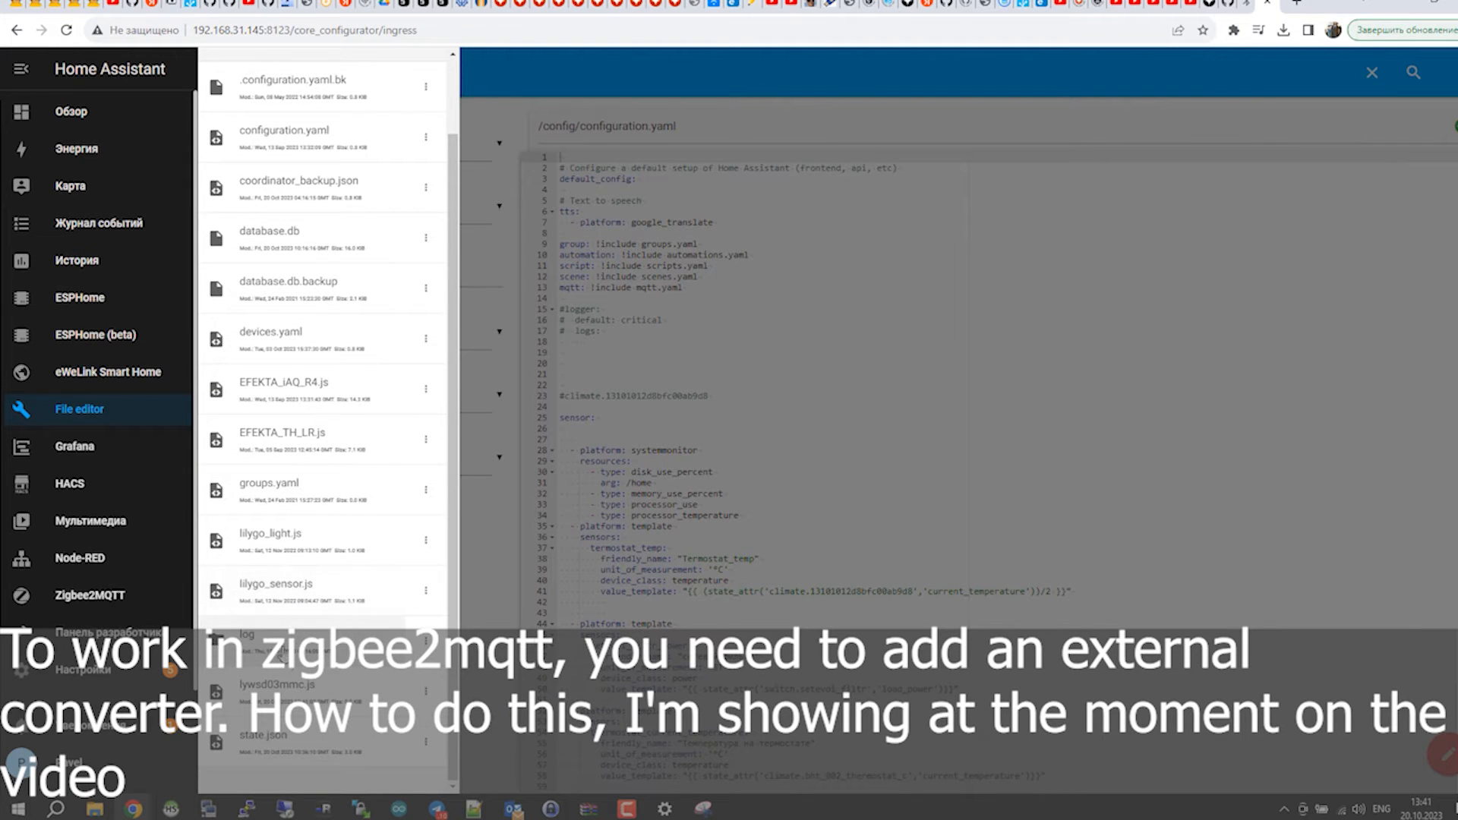
left_click(276, 685)
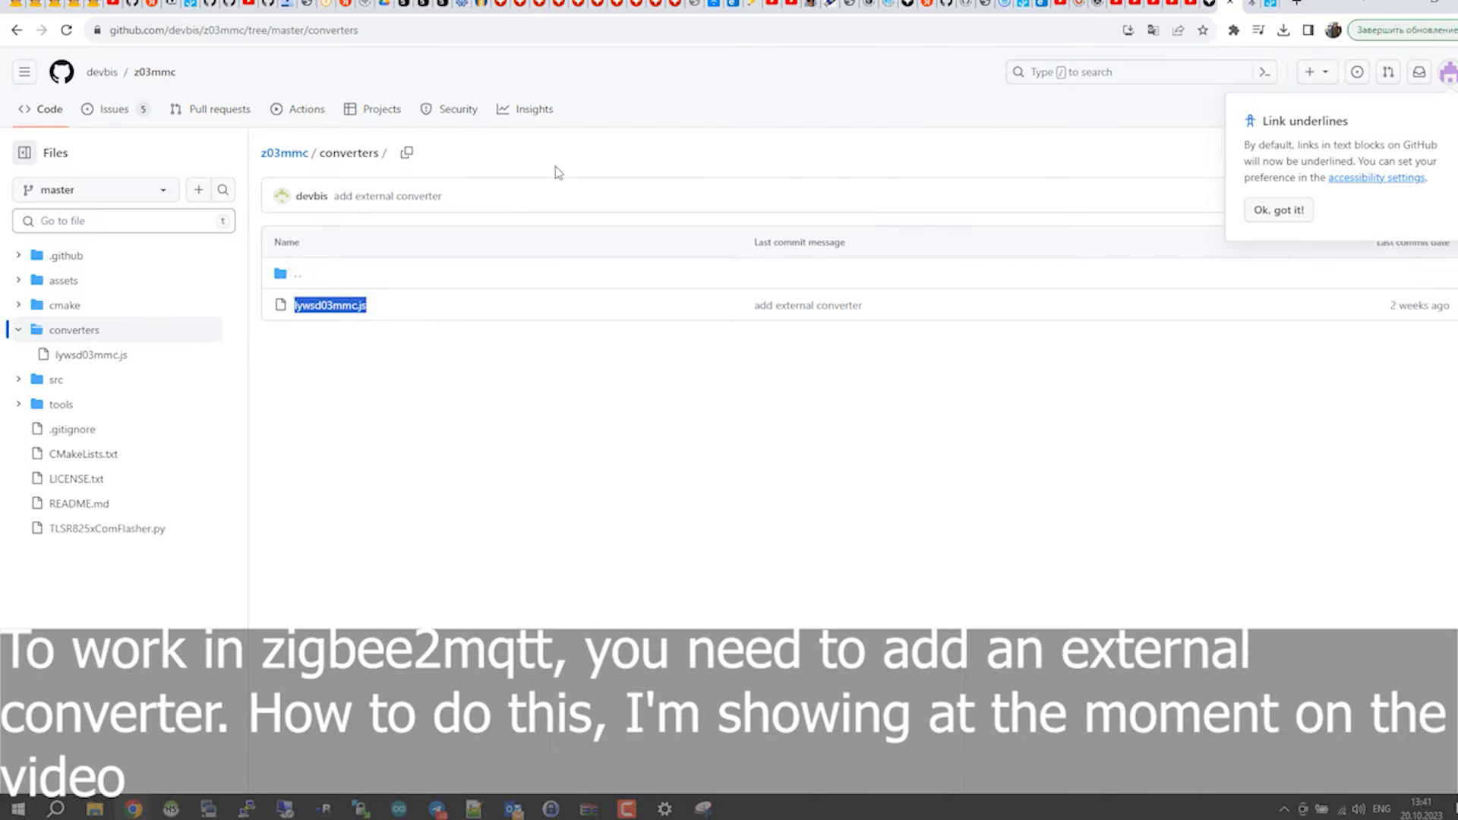
Step: Fill lywsd03mmc.js with the converter code from GitHub, save it, and select its file name for copying
left_click(330, 304)
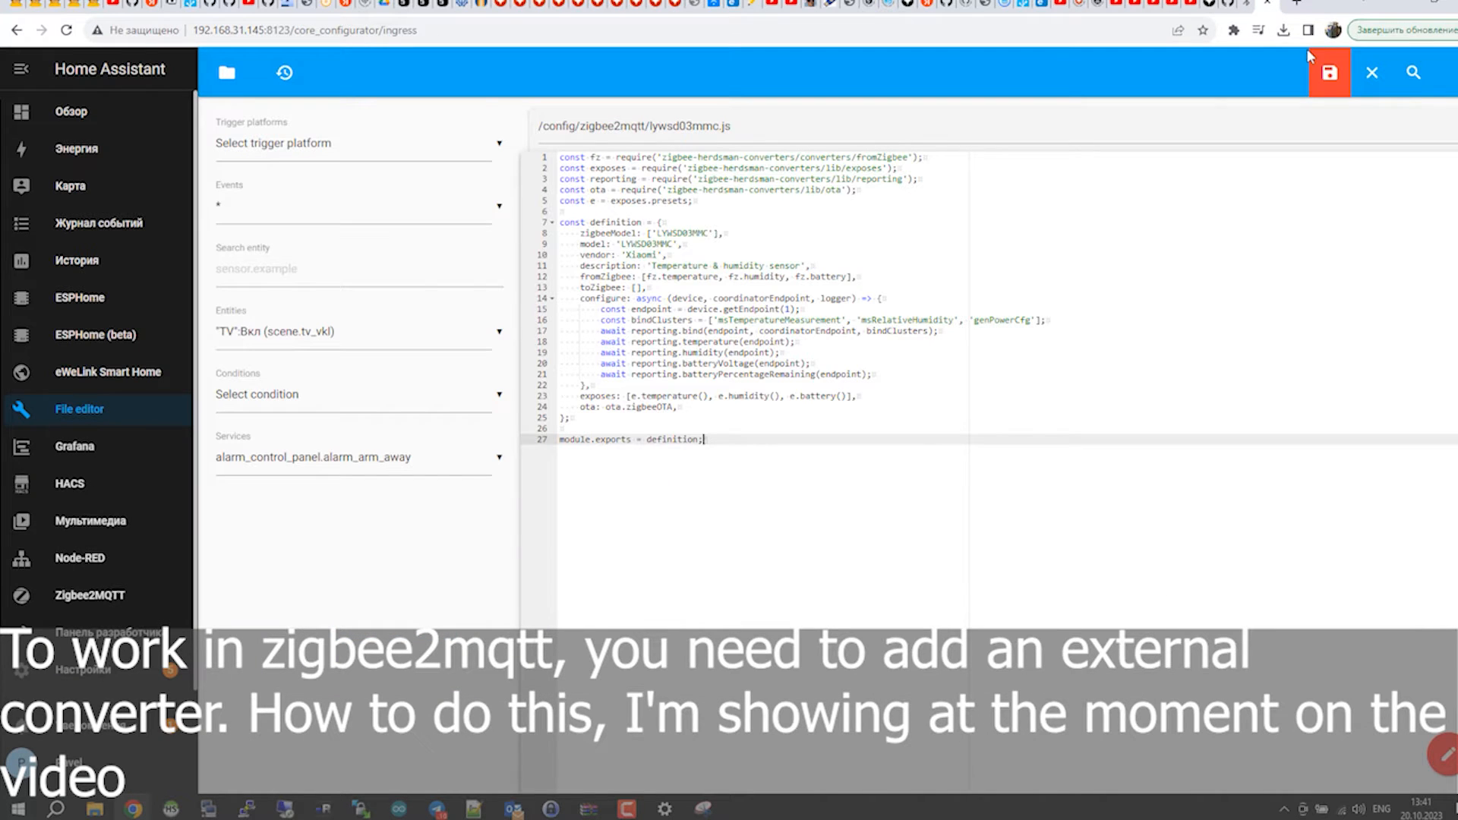
left_click(1327, 71)
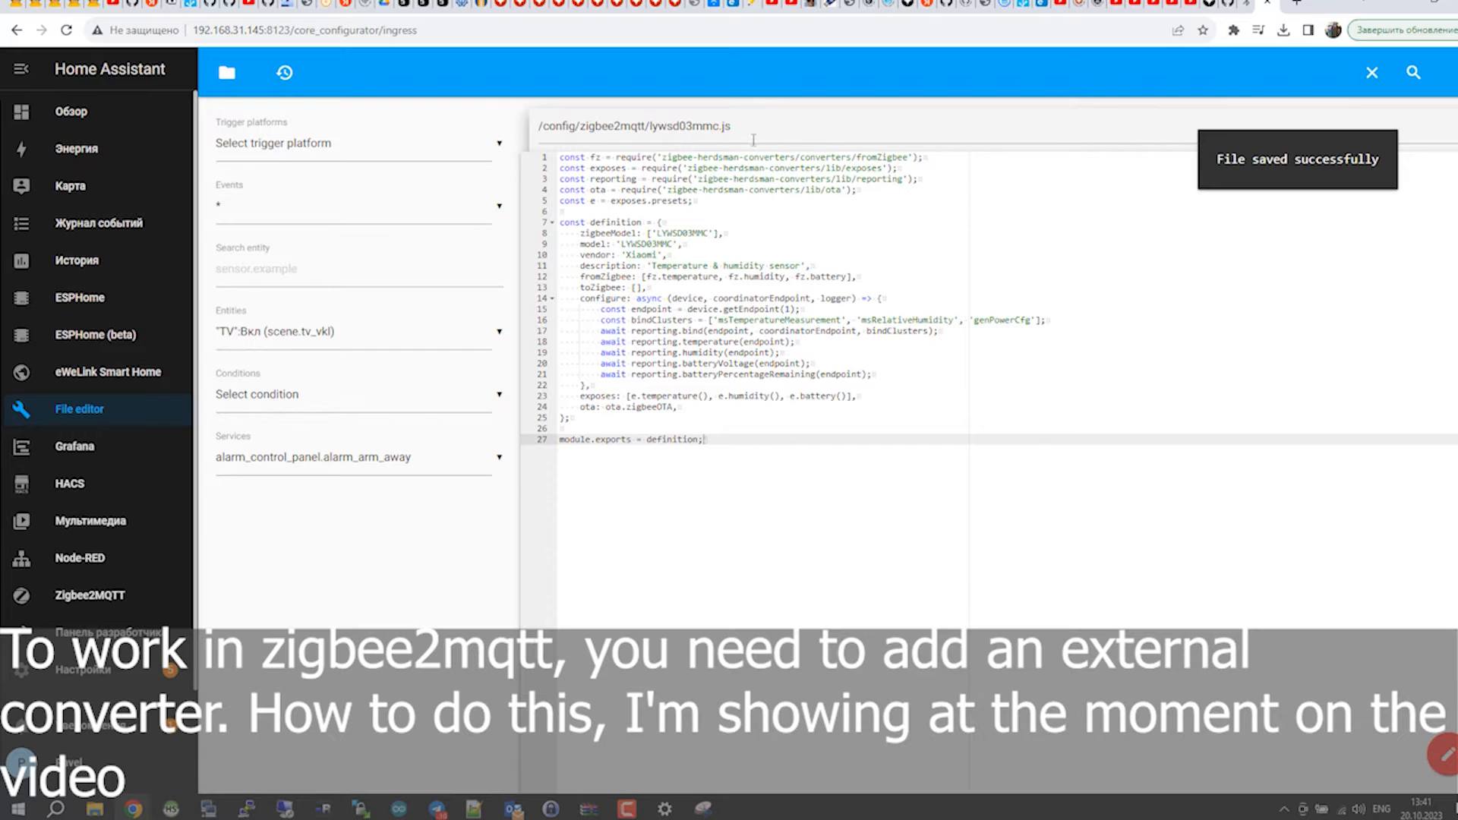
double_click(690, 126)
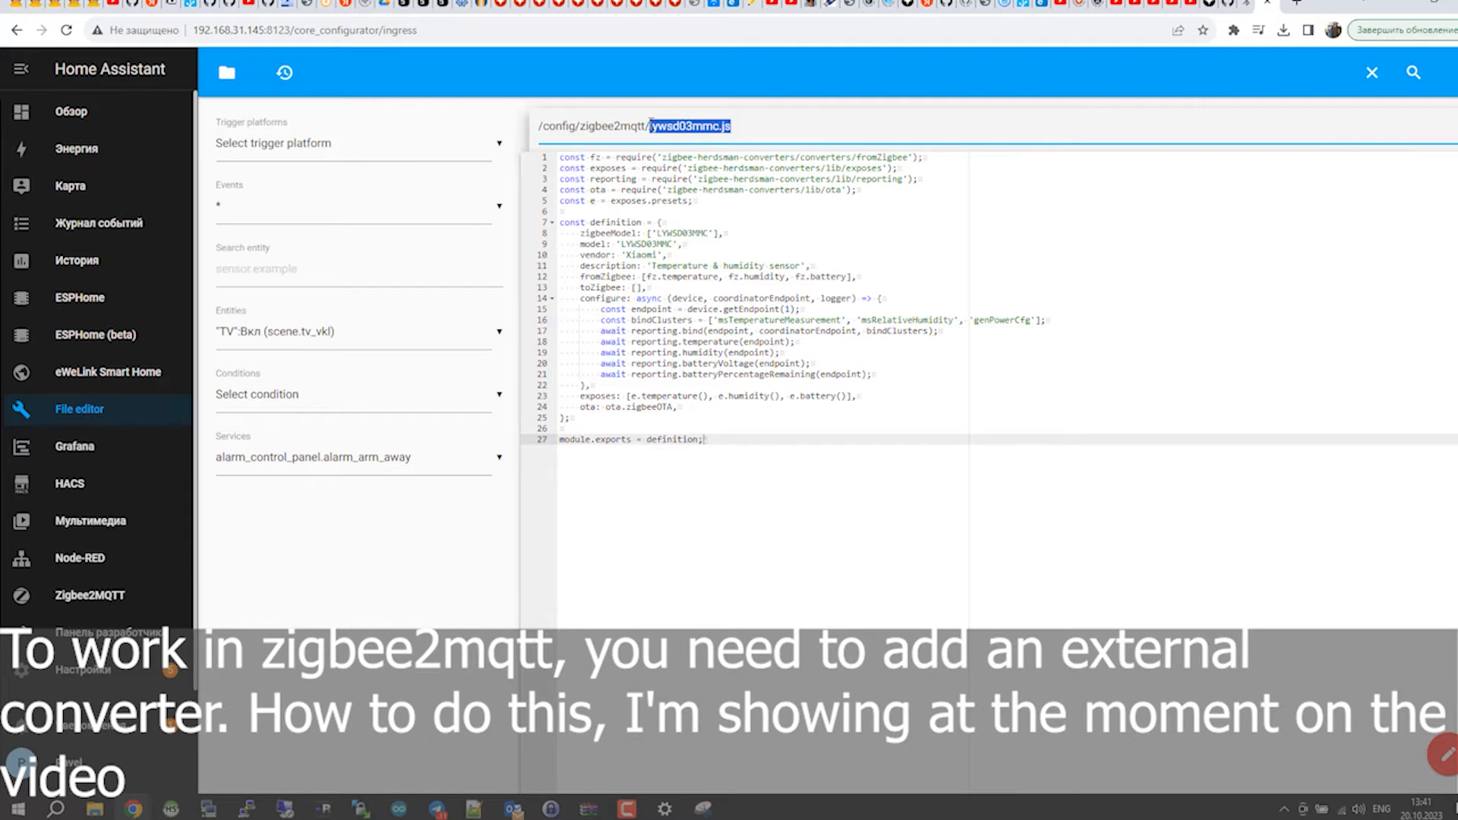
mouse_move(441, 68)
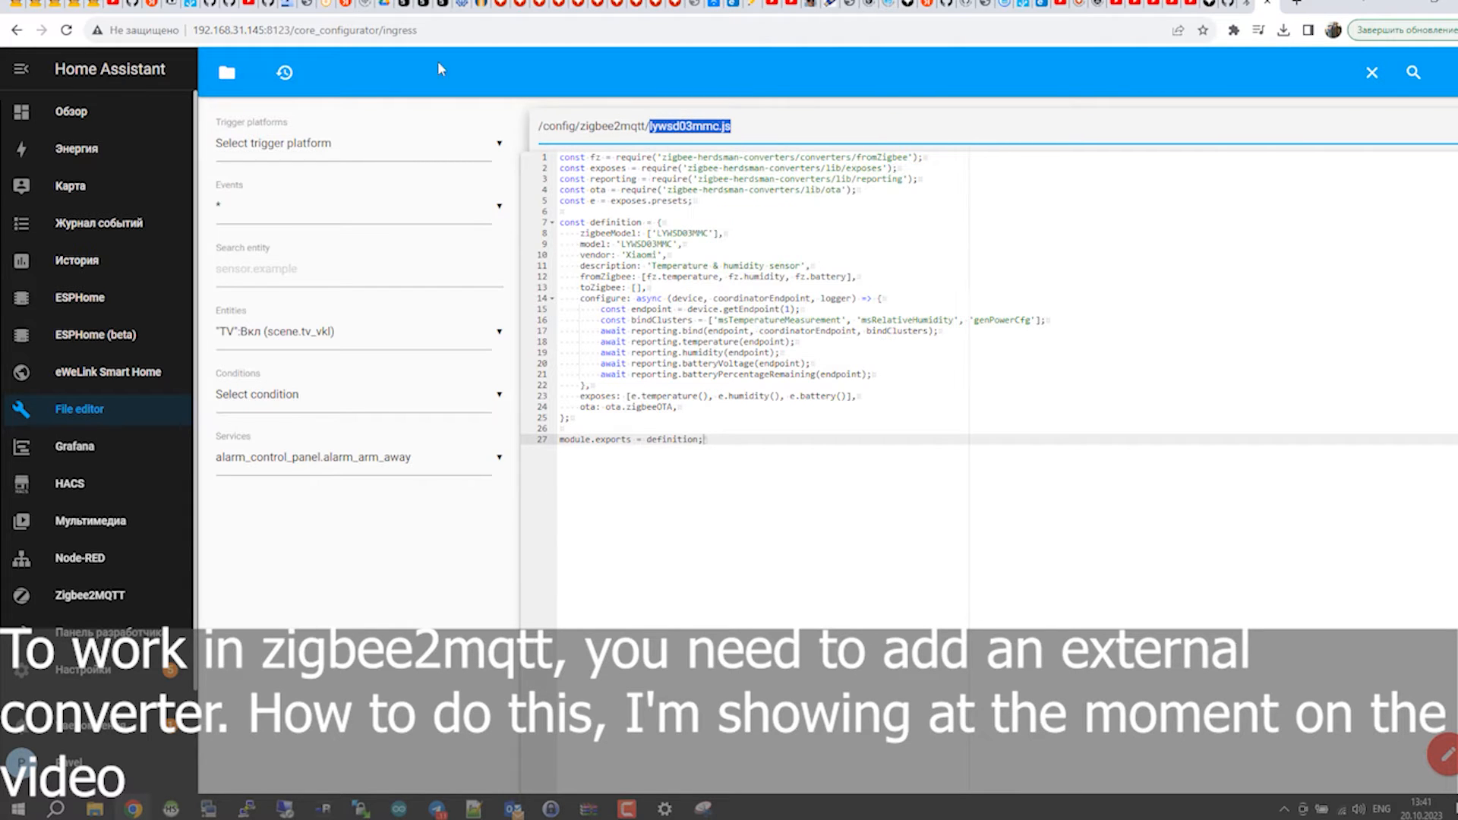
Step: Add '- lywsd03mmc.js' under external_converters in zigbee2mqtt/configuration.yaml and save it
left_click(226, 71)
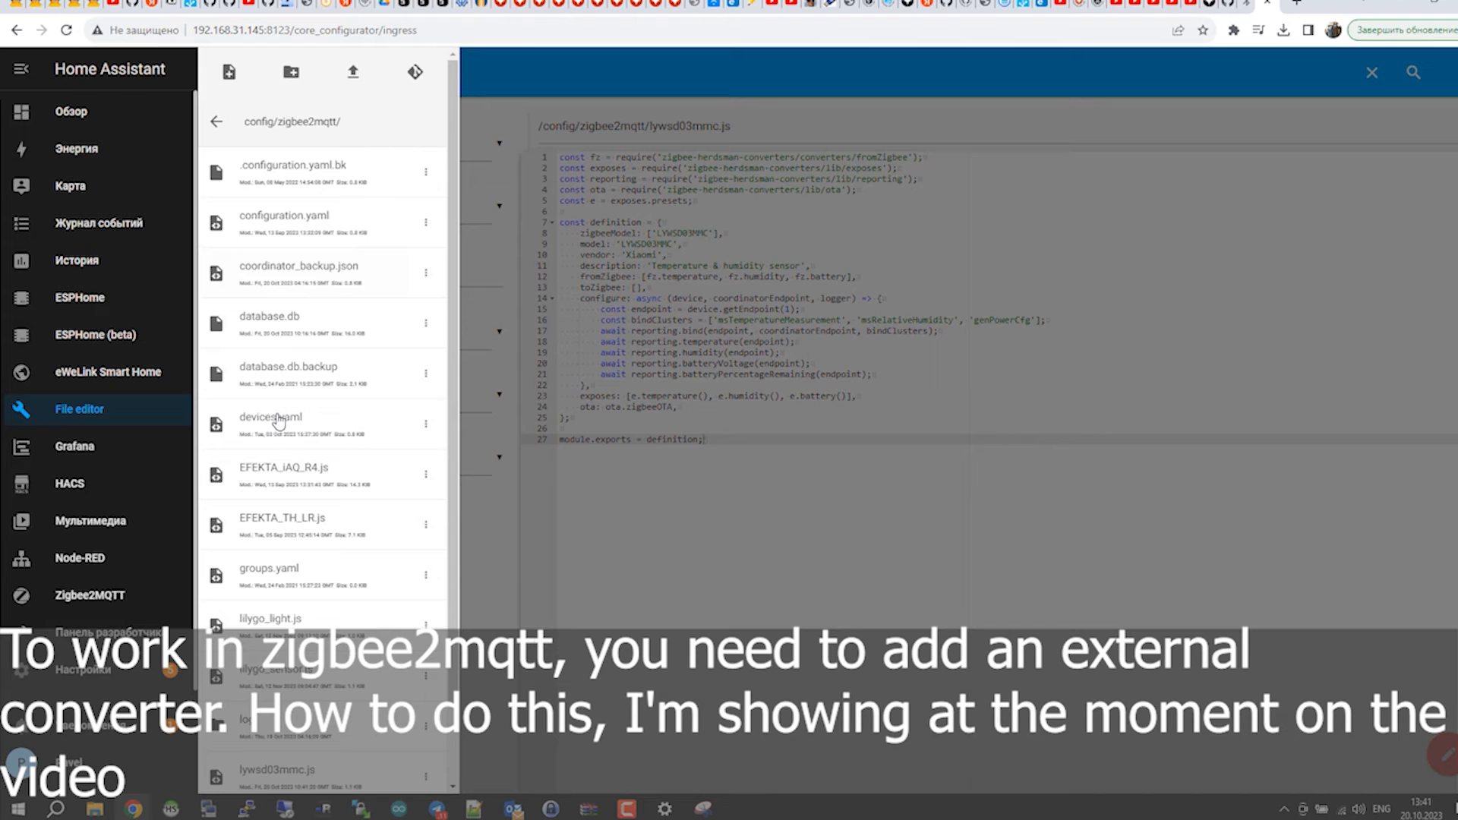
mouse_move(306, 128)
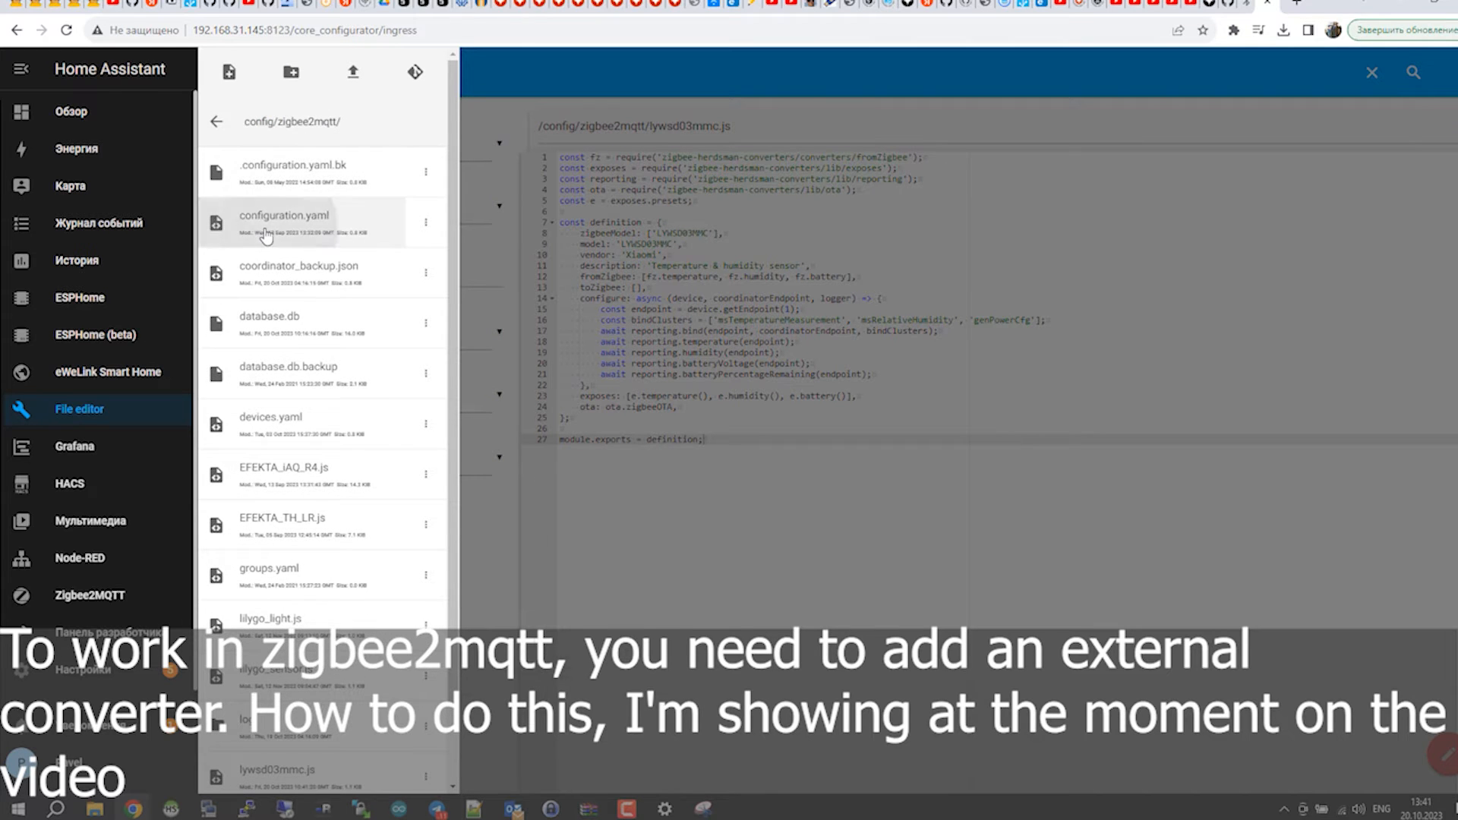
left_click(284, 222)
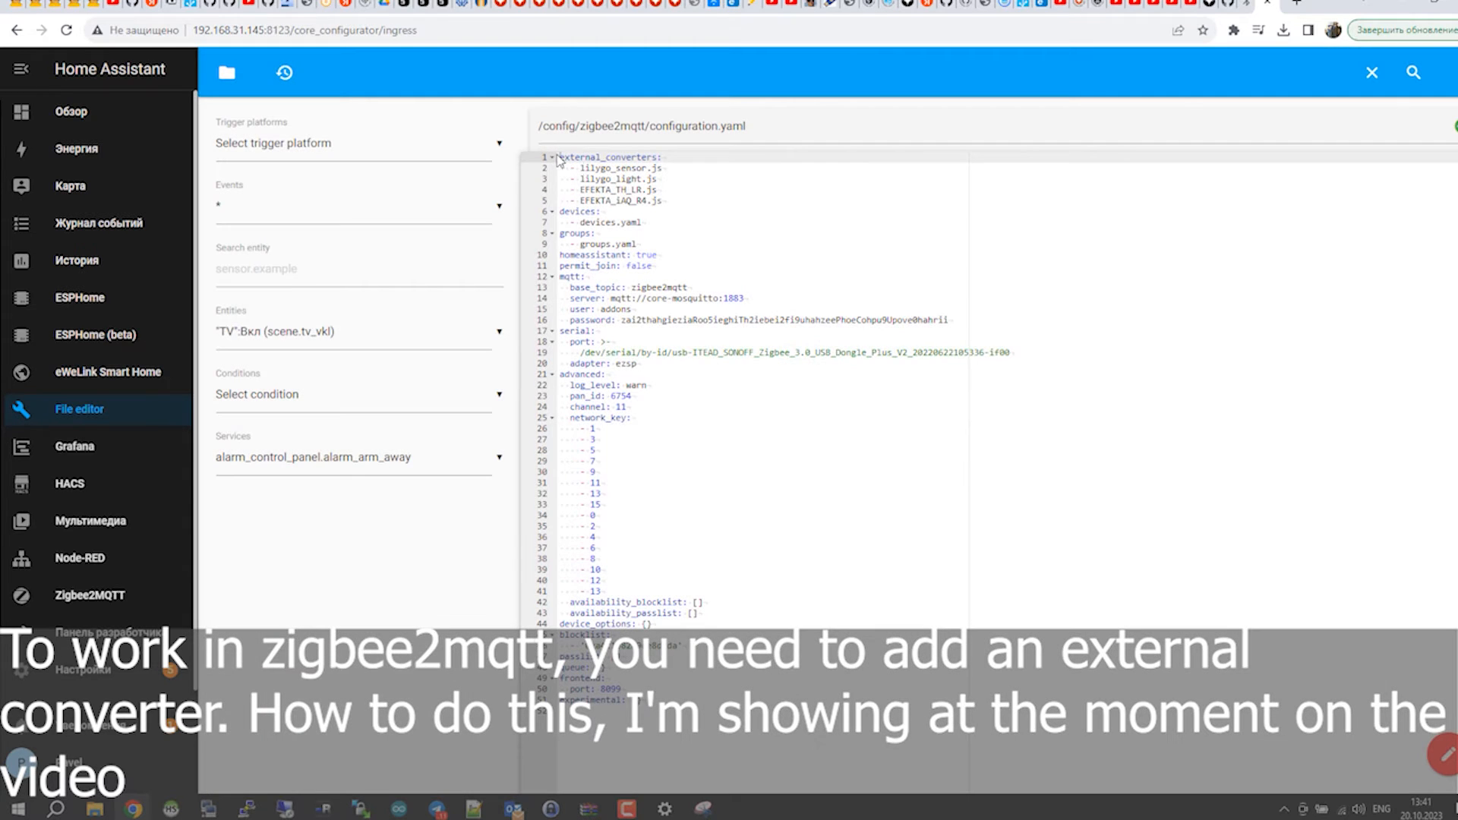
double_click(609, 156)
type("- lywsd03mmc.js")
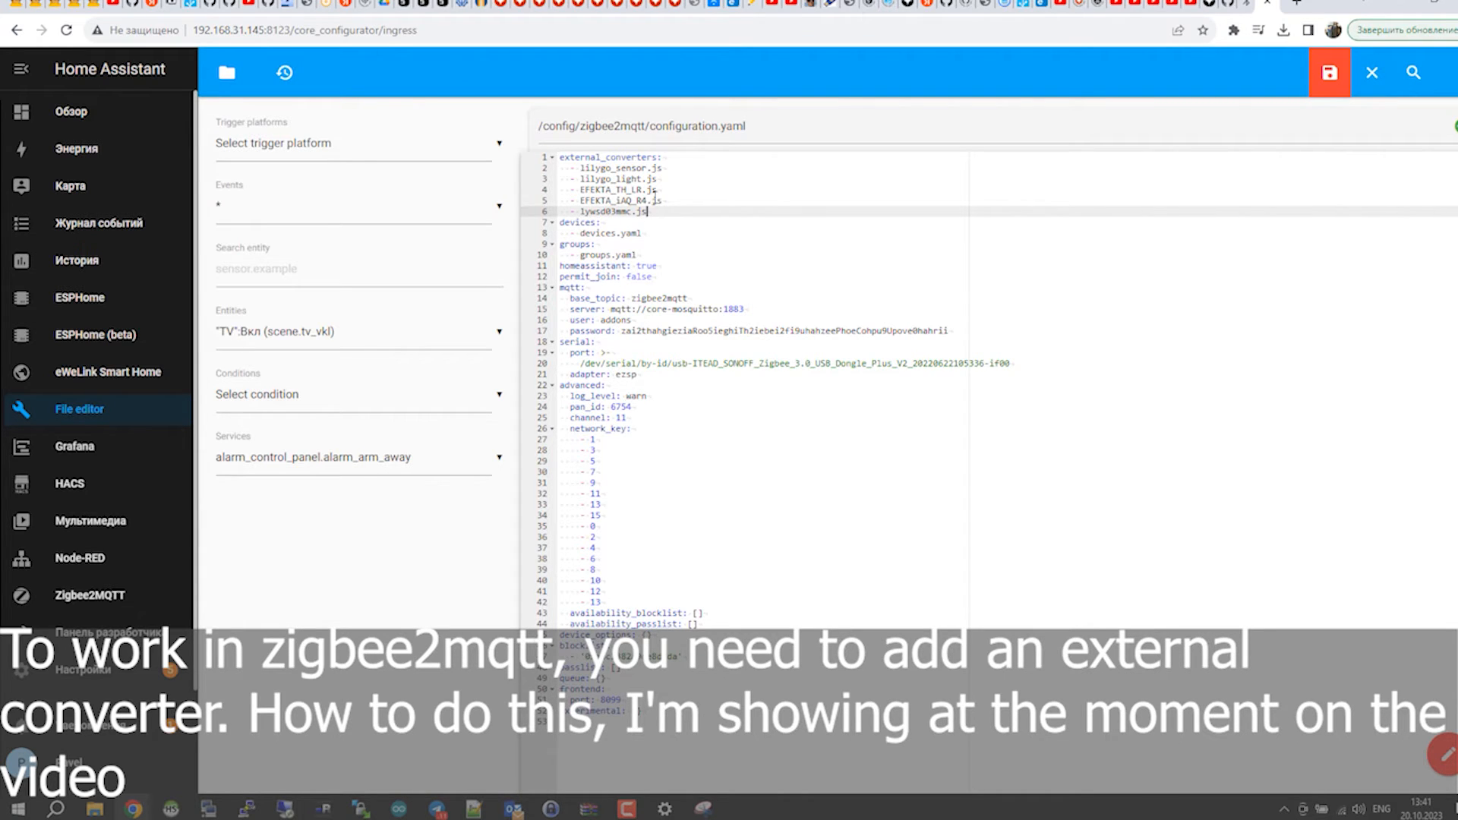
left_click(1329, 73)
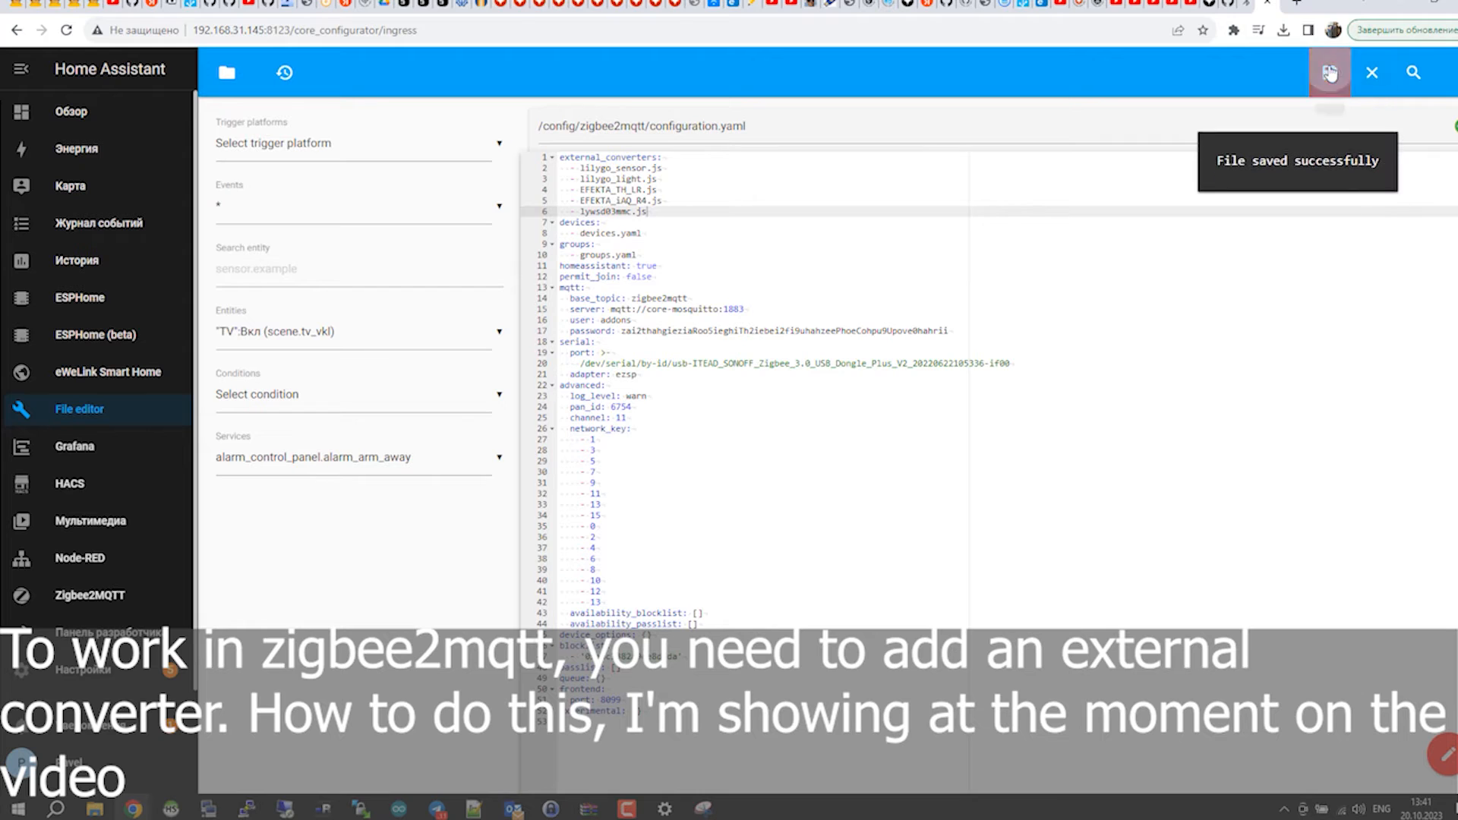
left_click(1329, 72)
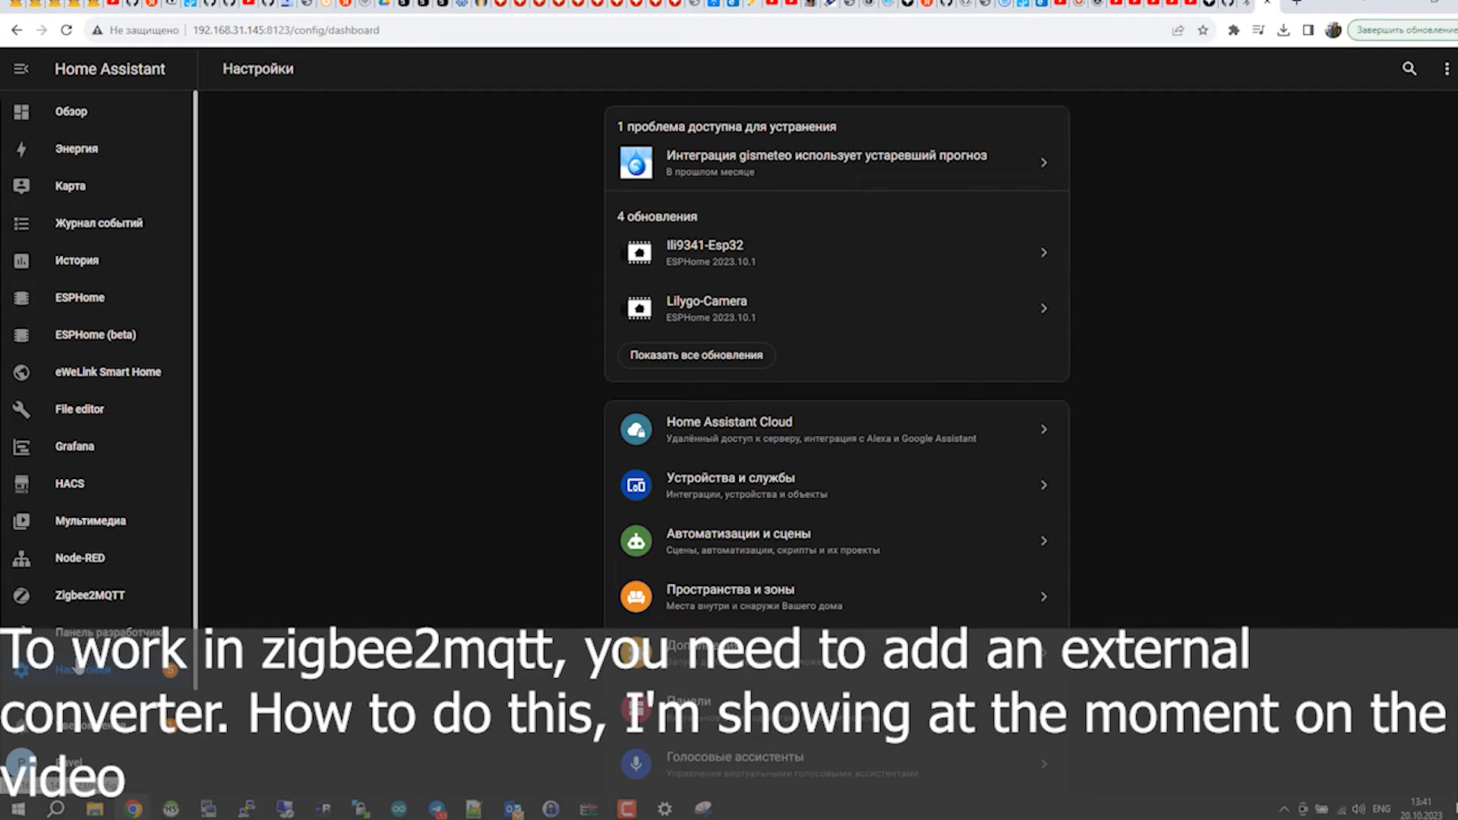
Step: Run Check Configuration in Developer Tools and confirm a Home Assistant restart
left_click(105, 631)
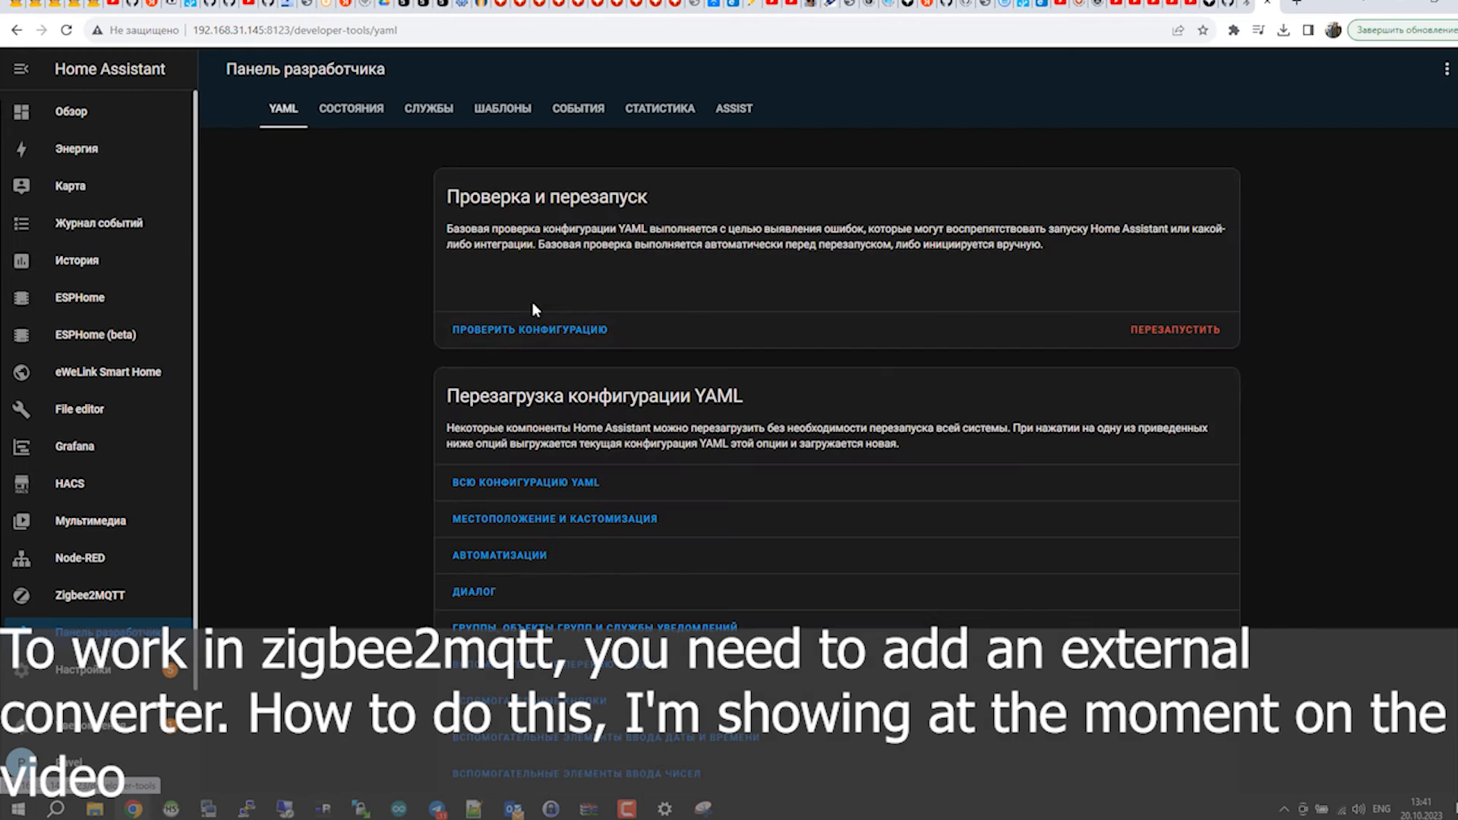
left_click(529, 330)
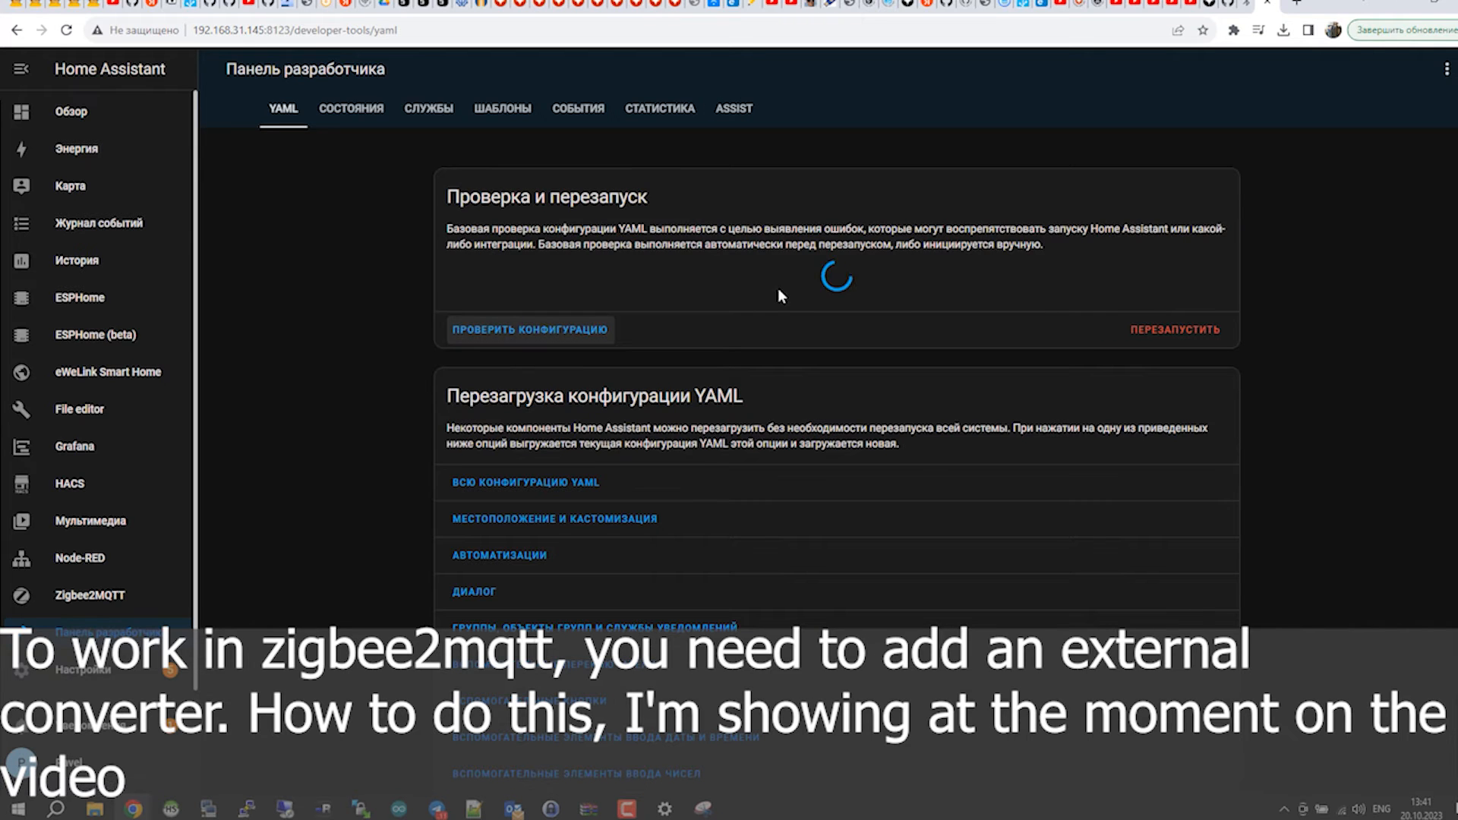
left_click(1174, 330)
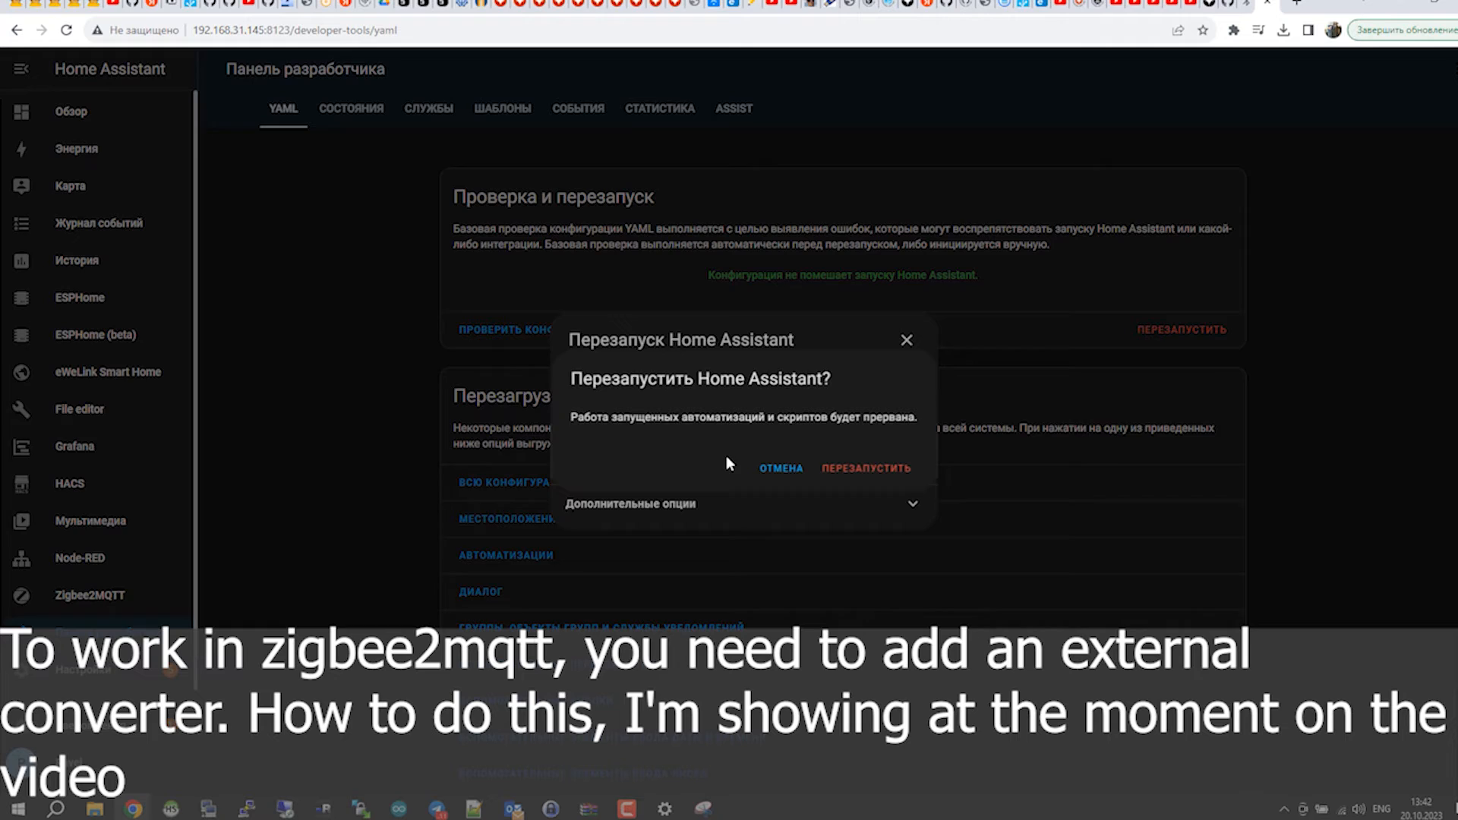
left_click(781, 468)
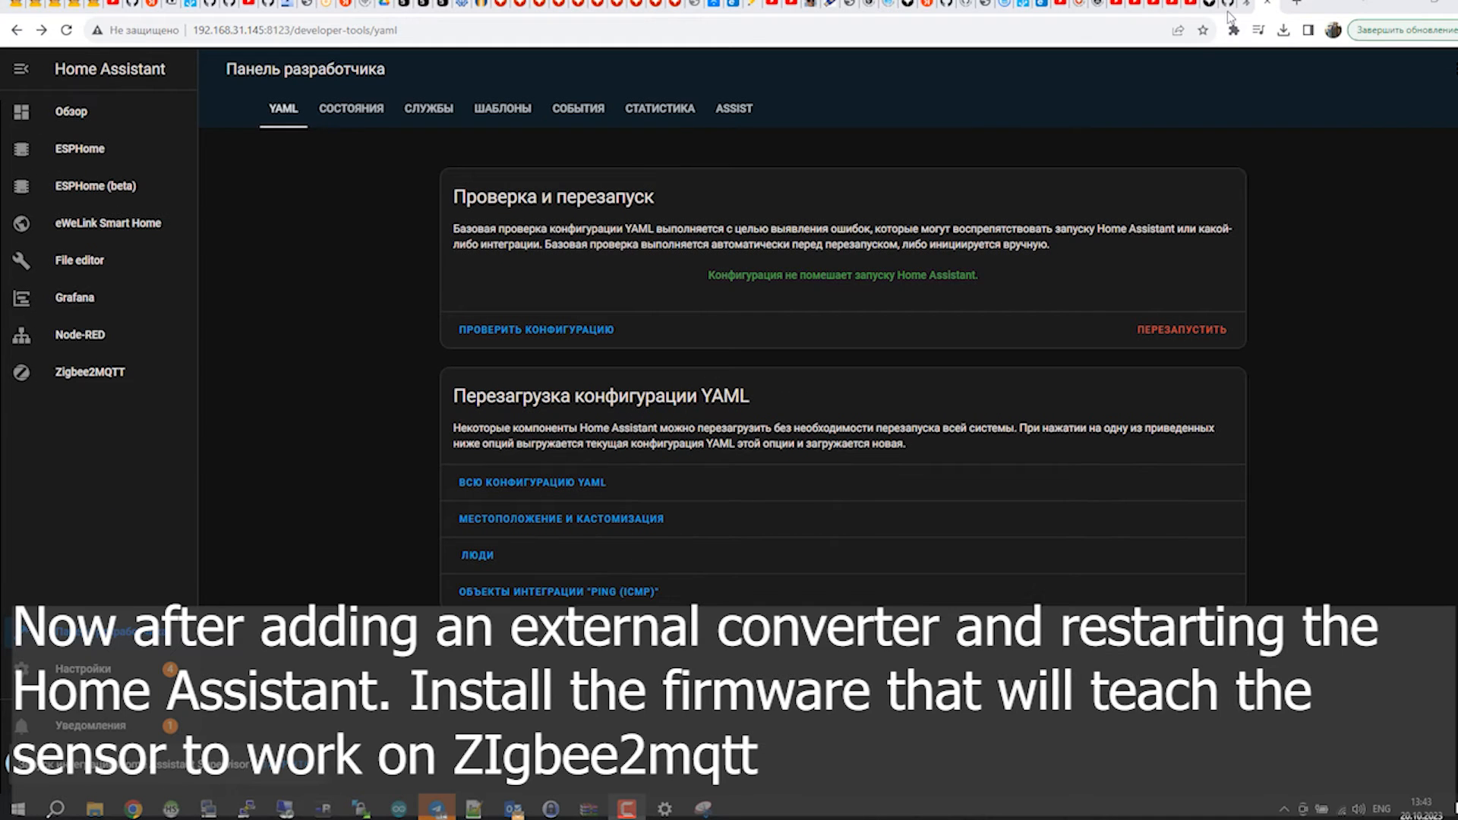
left_click(238, 31)
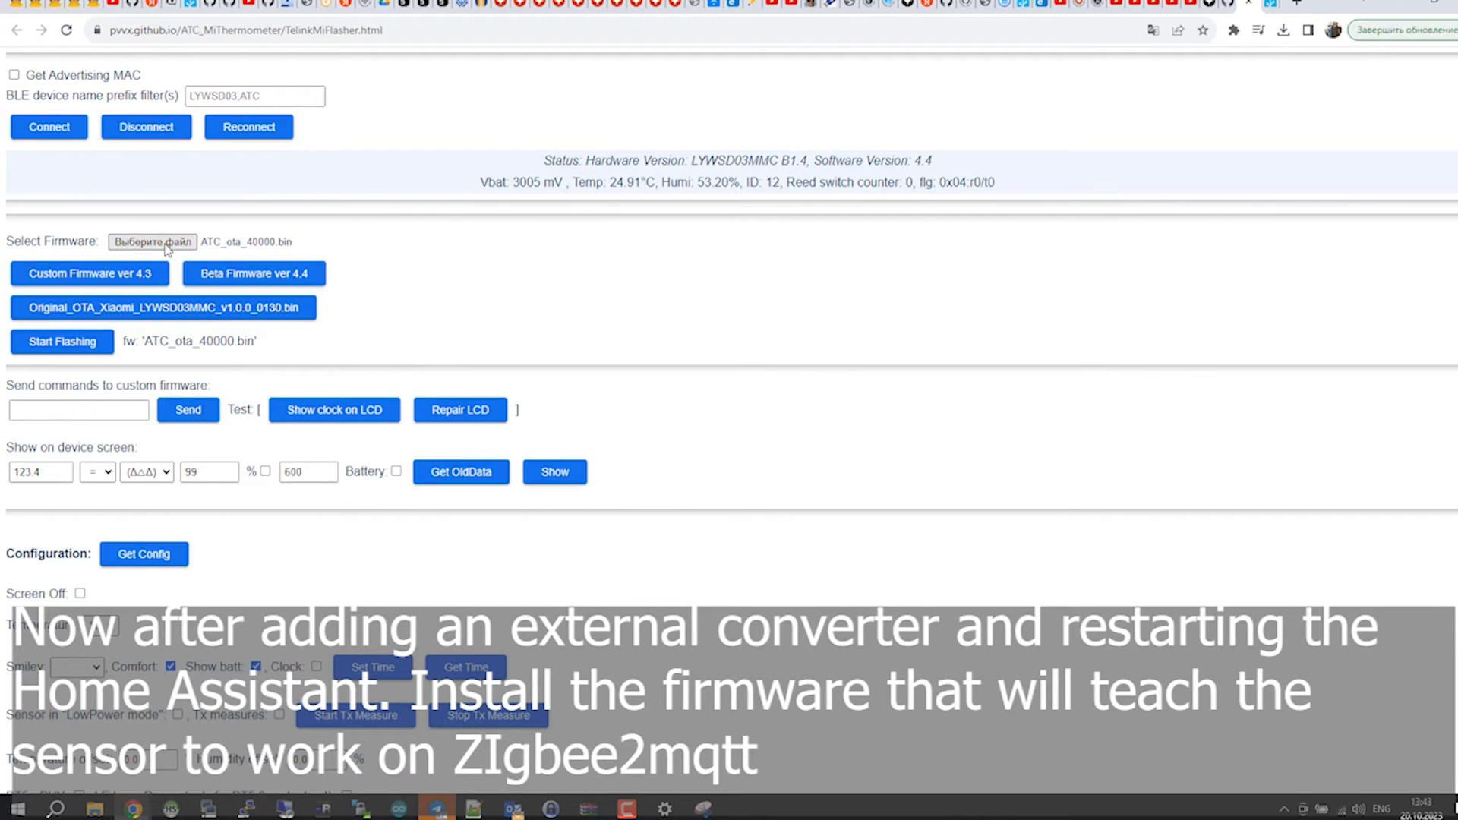
Step: Load z03mmc.bin from the Desktop as the firmware to flash
left_click(152, 241)
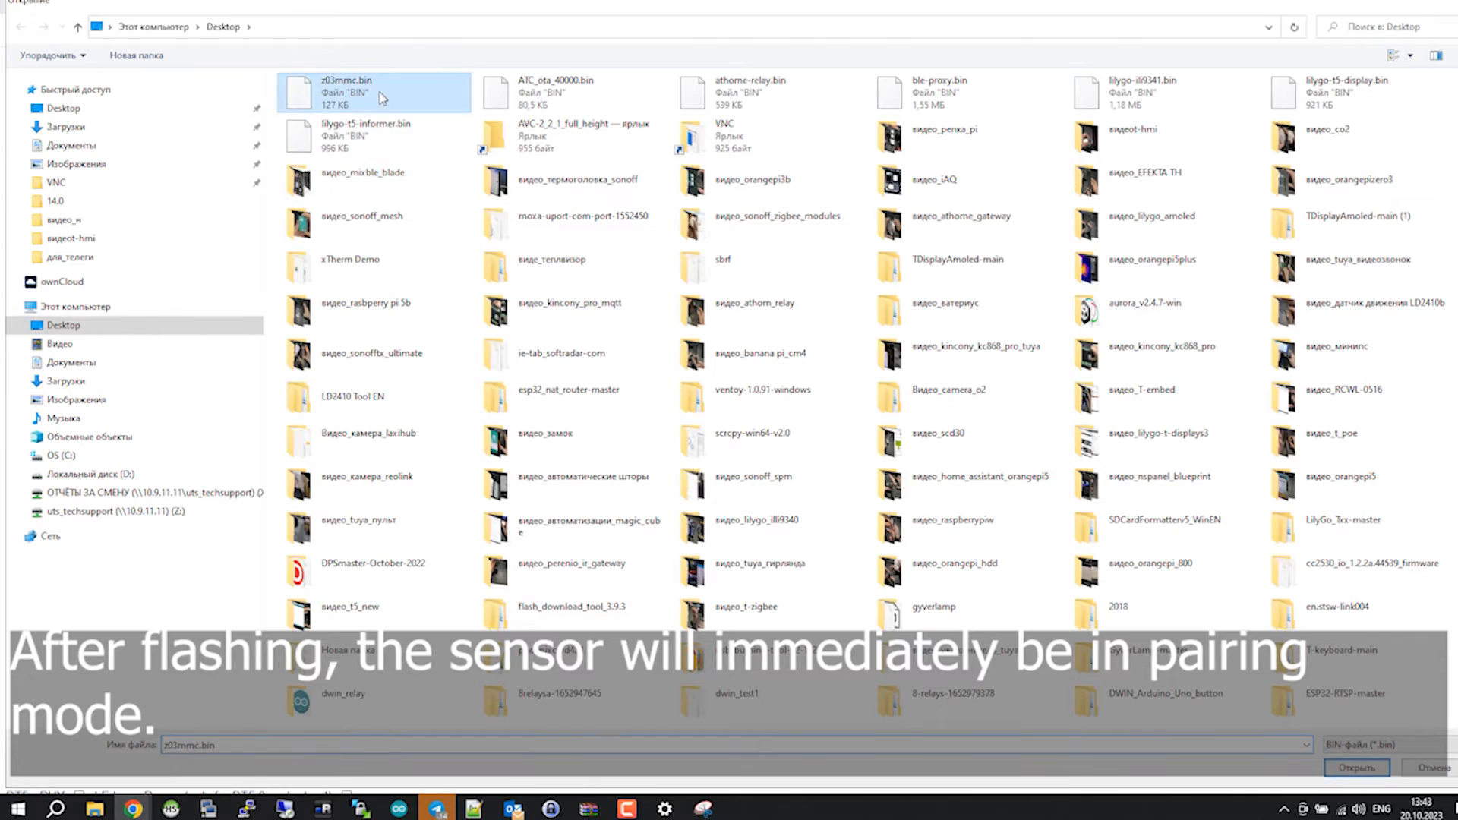
left_click(1357, 769)
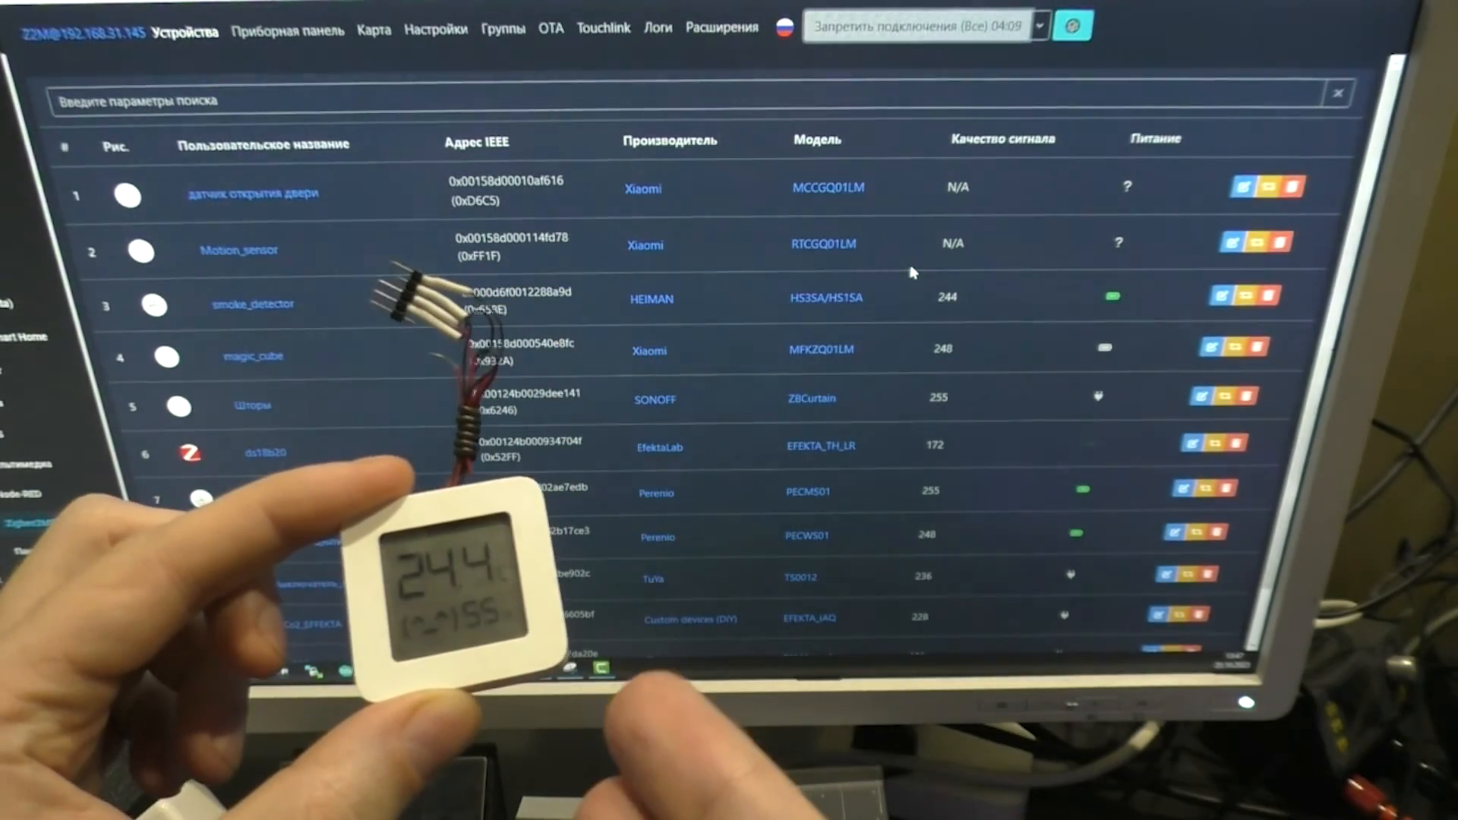
Step: Wait for the sensor to pair, view its temperature, humidity and 91.5% battery, then its Reports settings
scroll("down", 3)
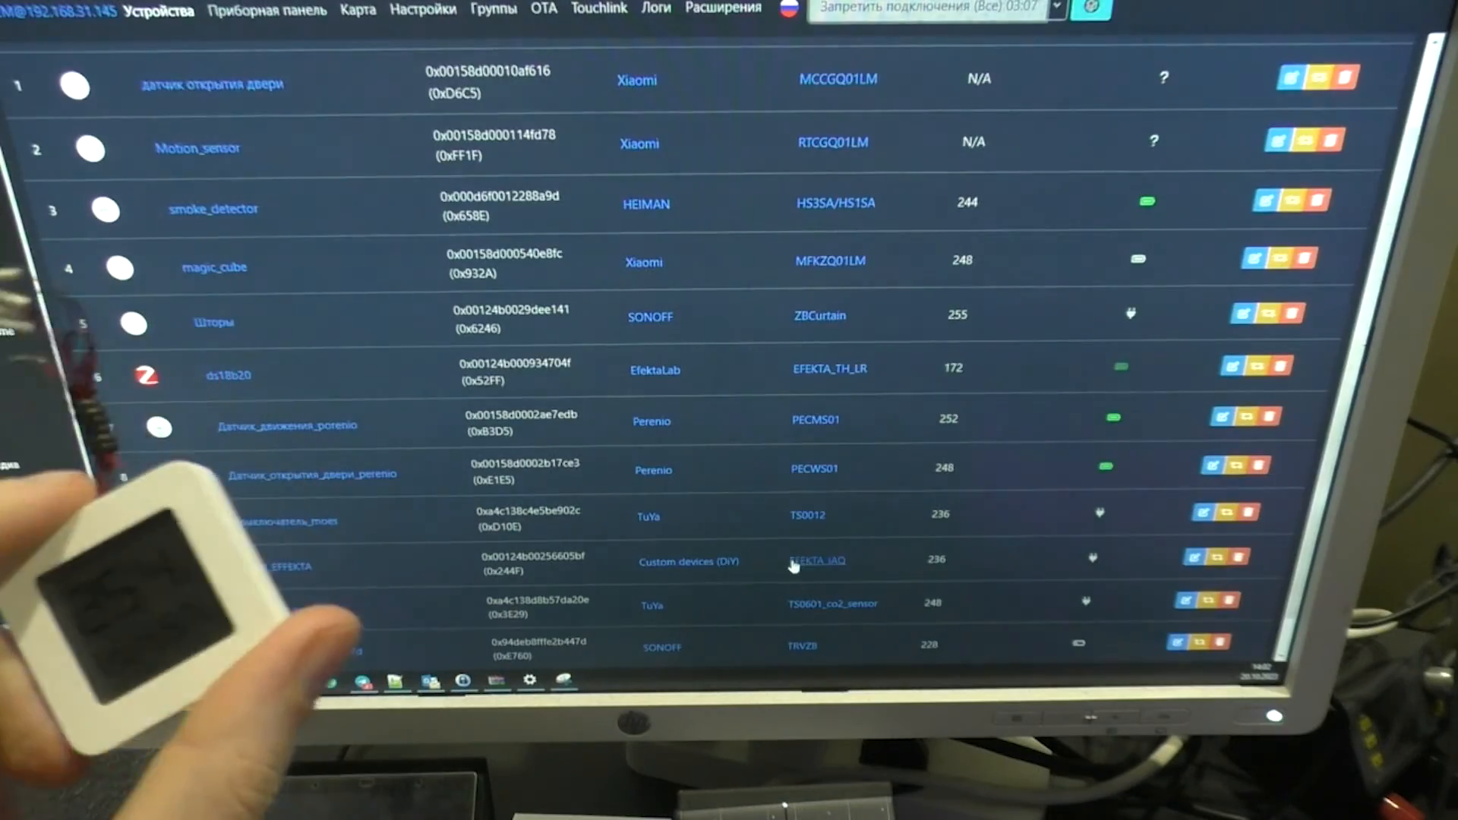
scroll("down", 3)
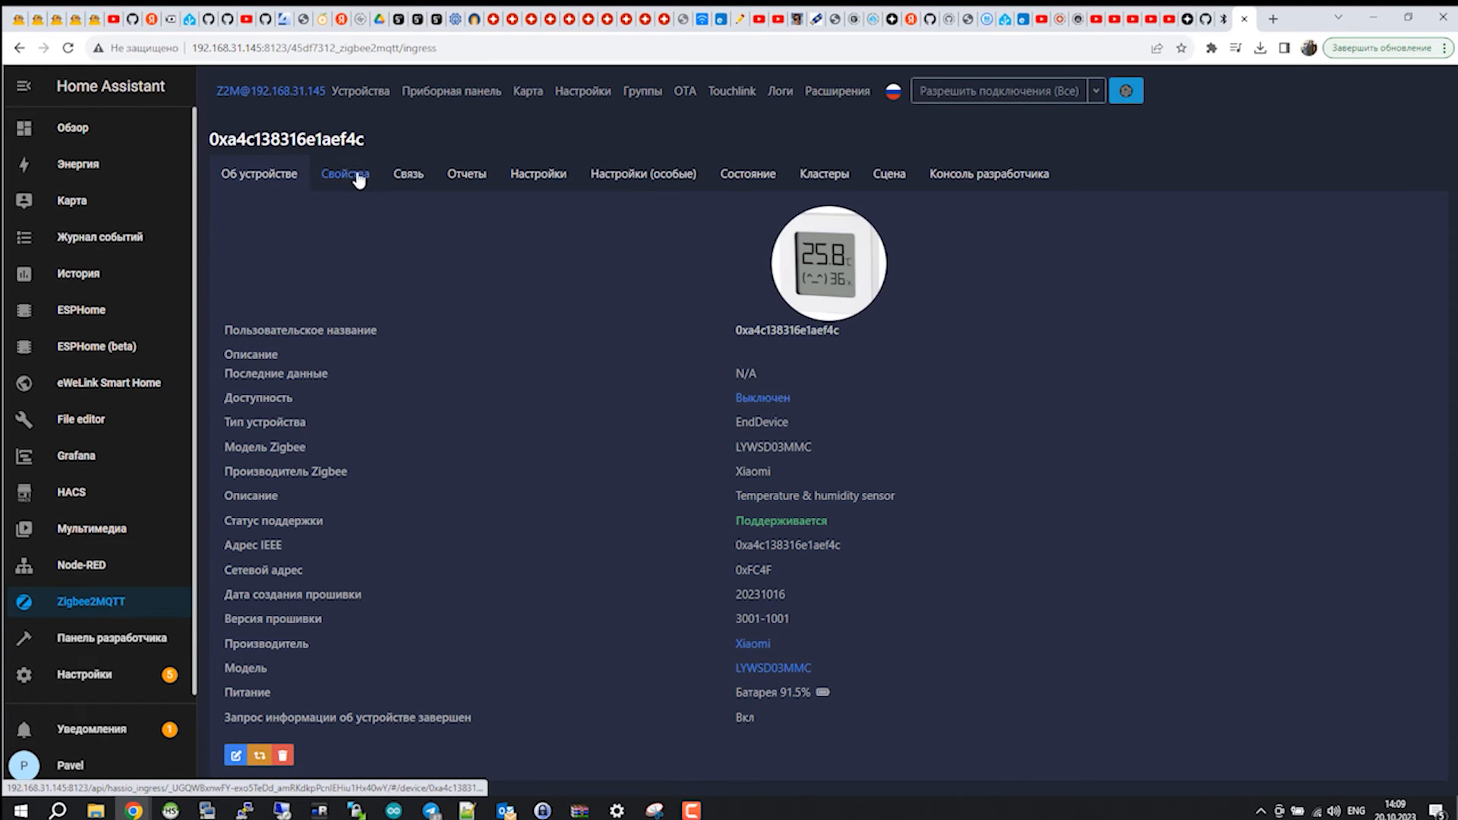
left_click(345, 173)
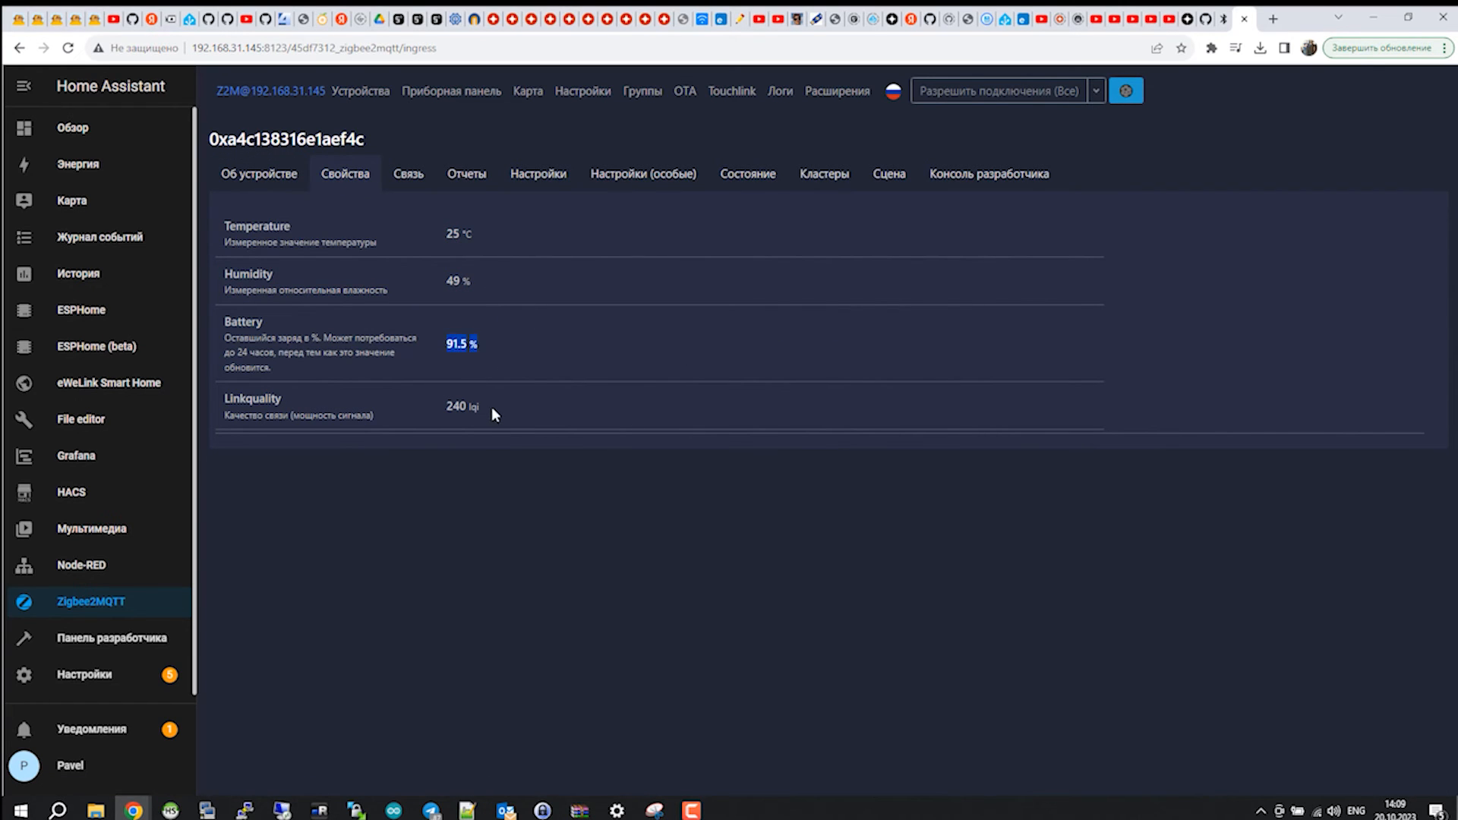
left_click(466, 170)
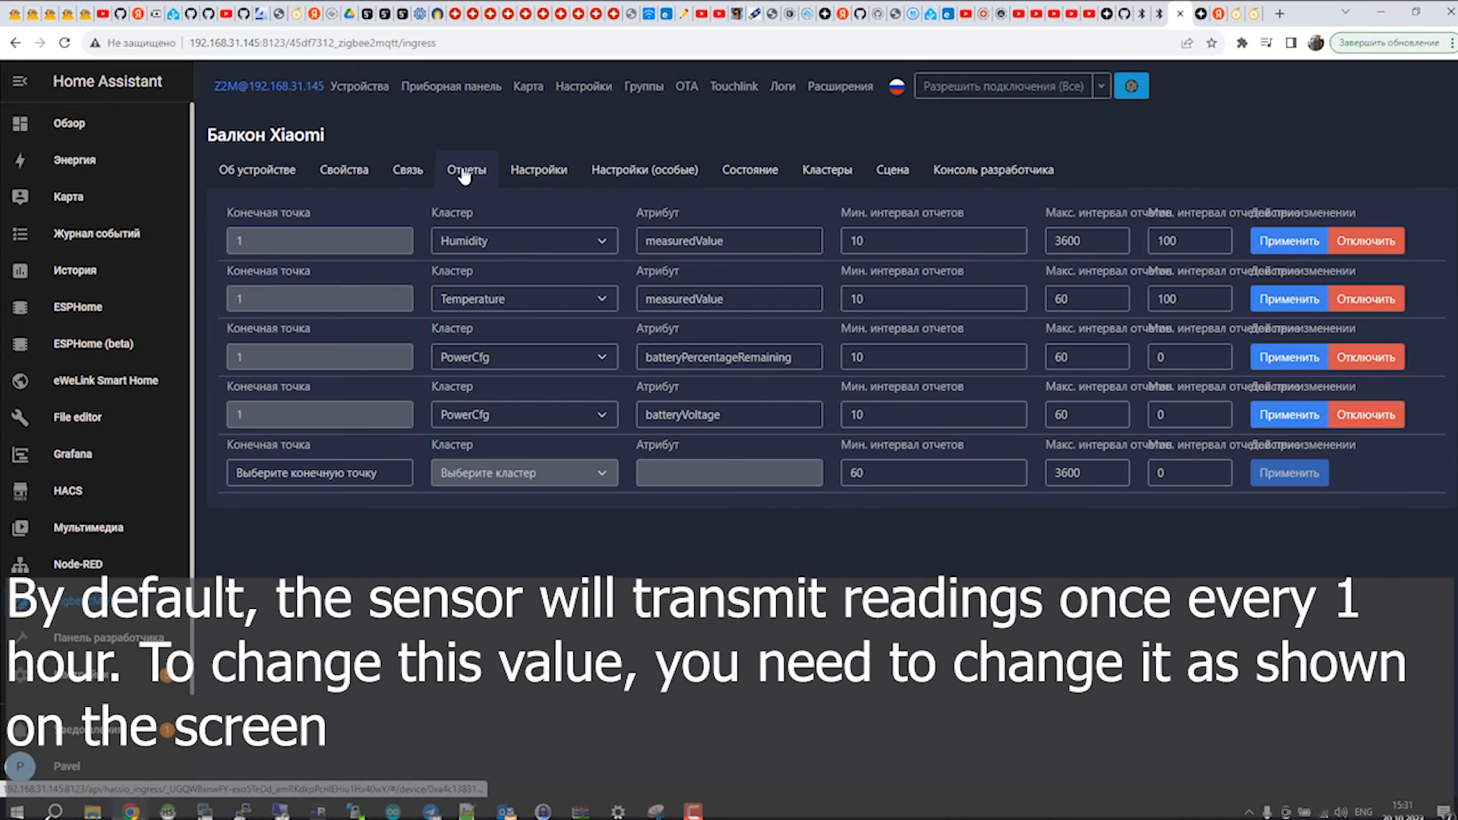
mouse_move(726, 245)
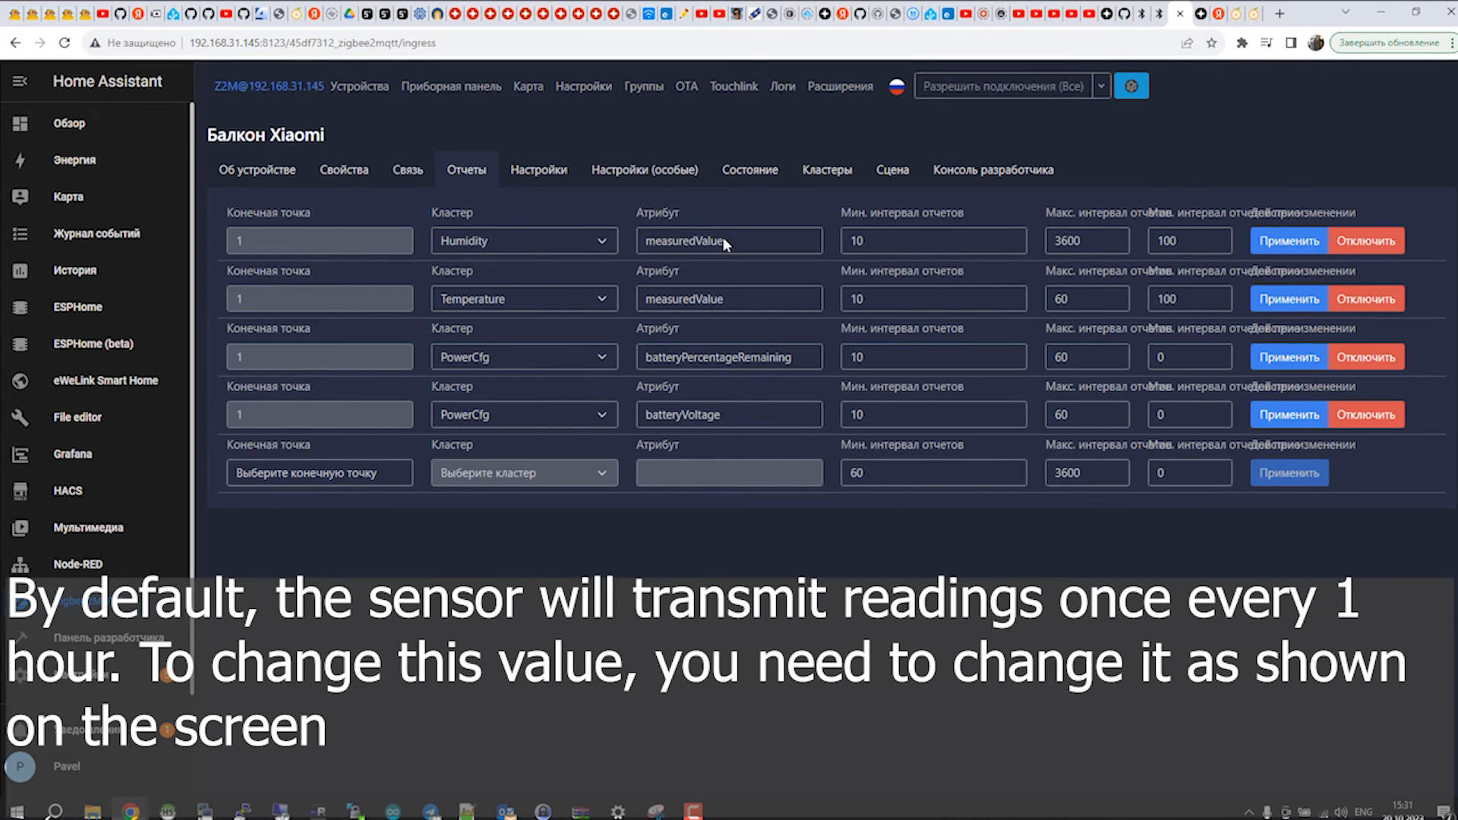
Step: Inspect the Humidity maximum reporting interval, then return to the Обзор overview dashboard
triple_click(1079, 240)
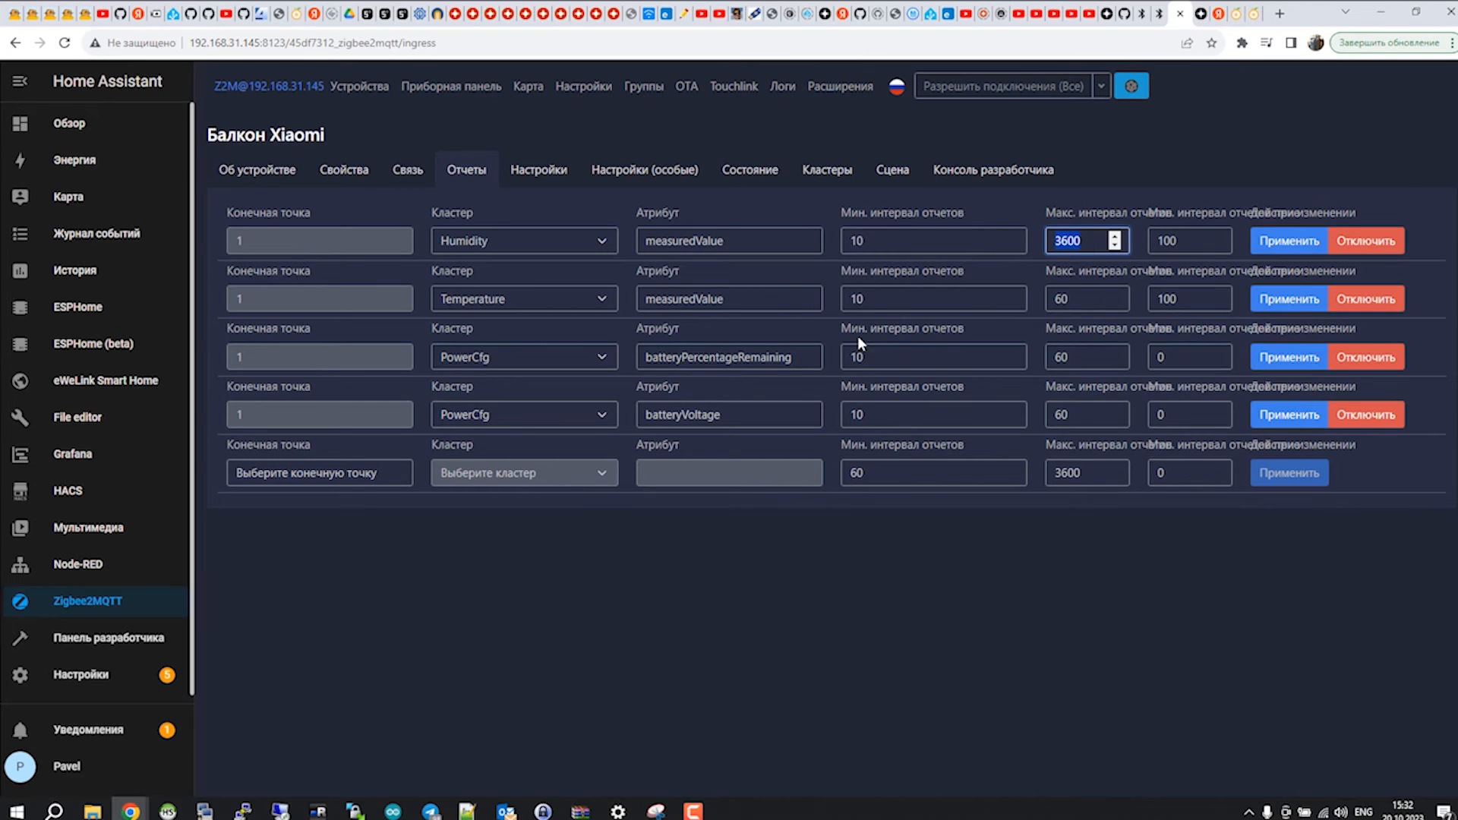
mouse_move(672, 378)
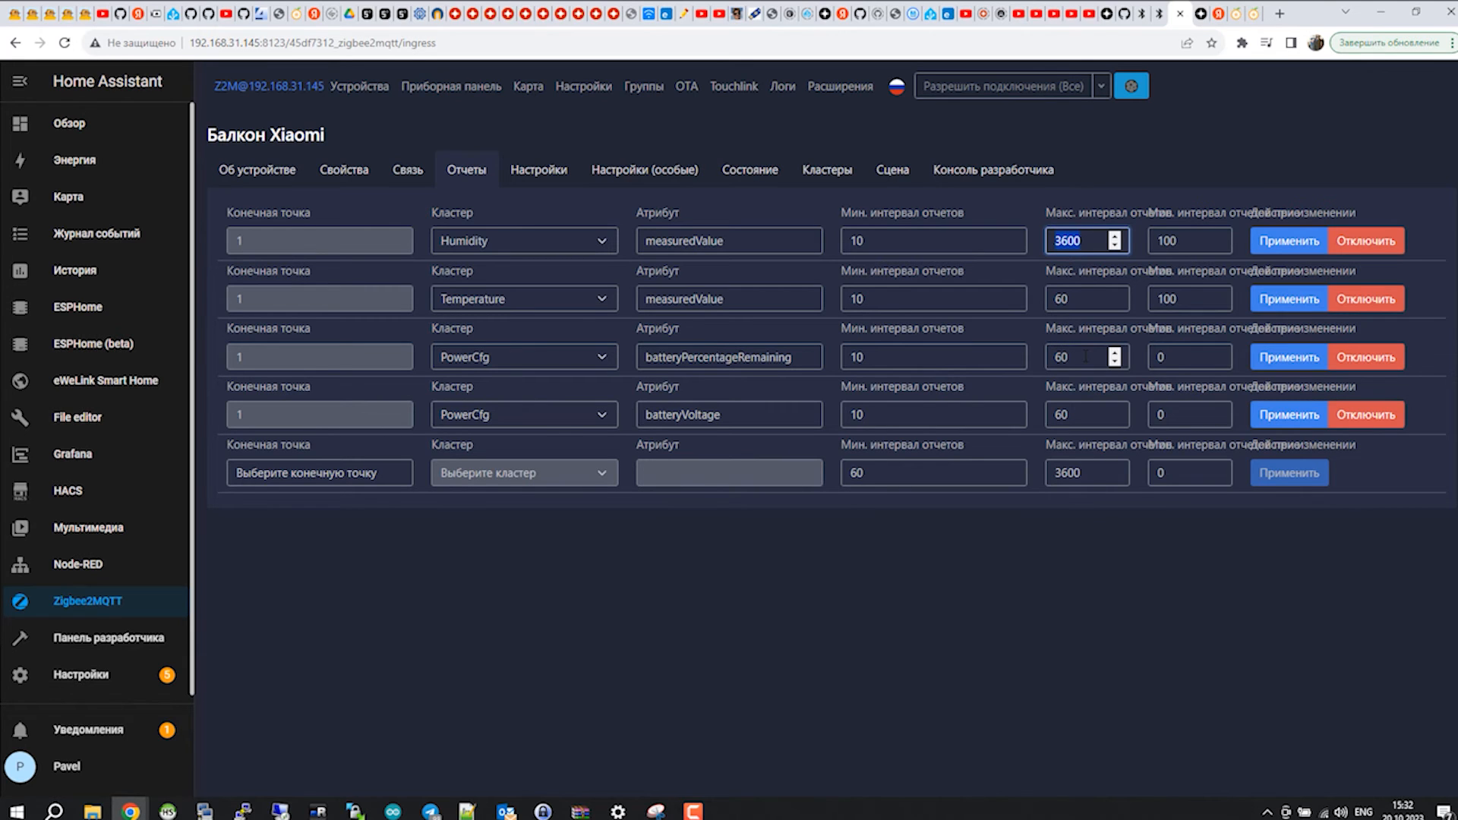
mouse_move(1014, 301)
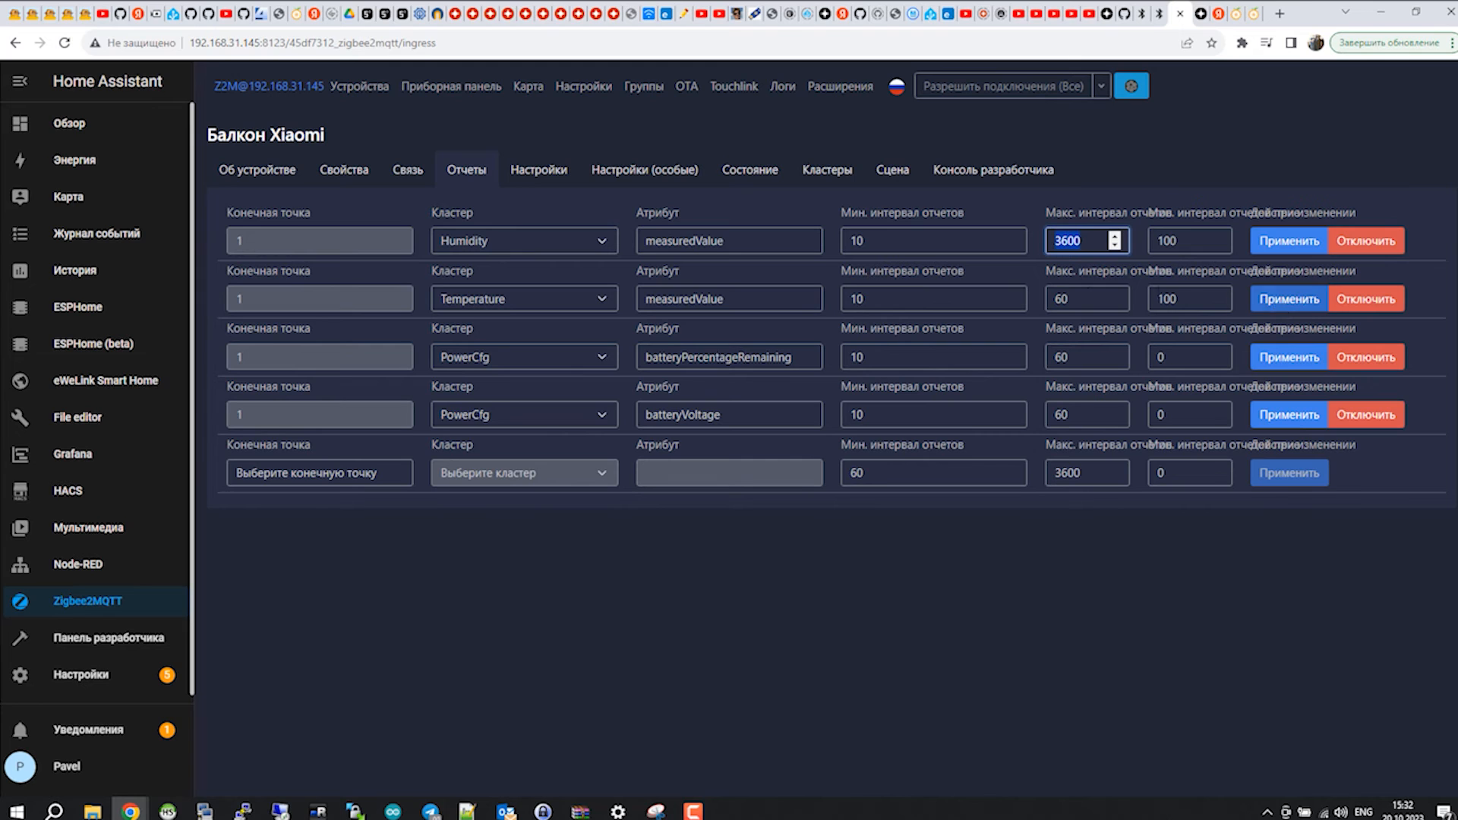
mouse_move(1064, 114)
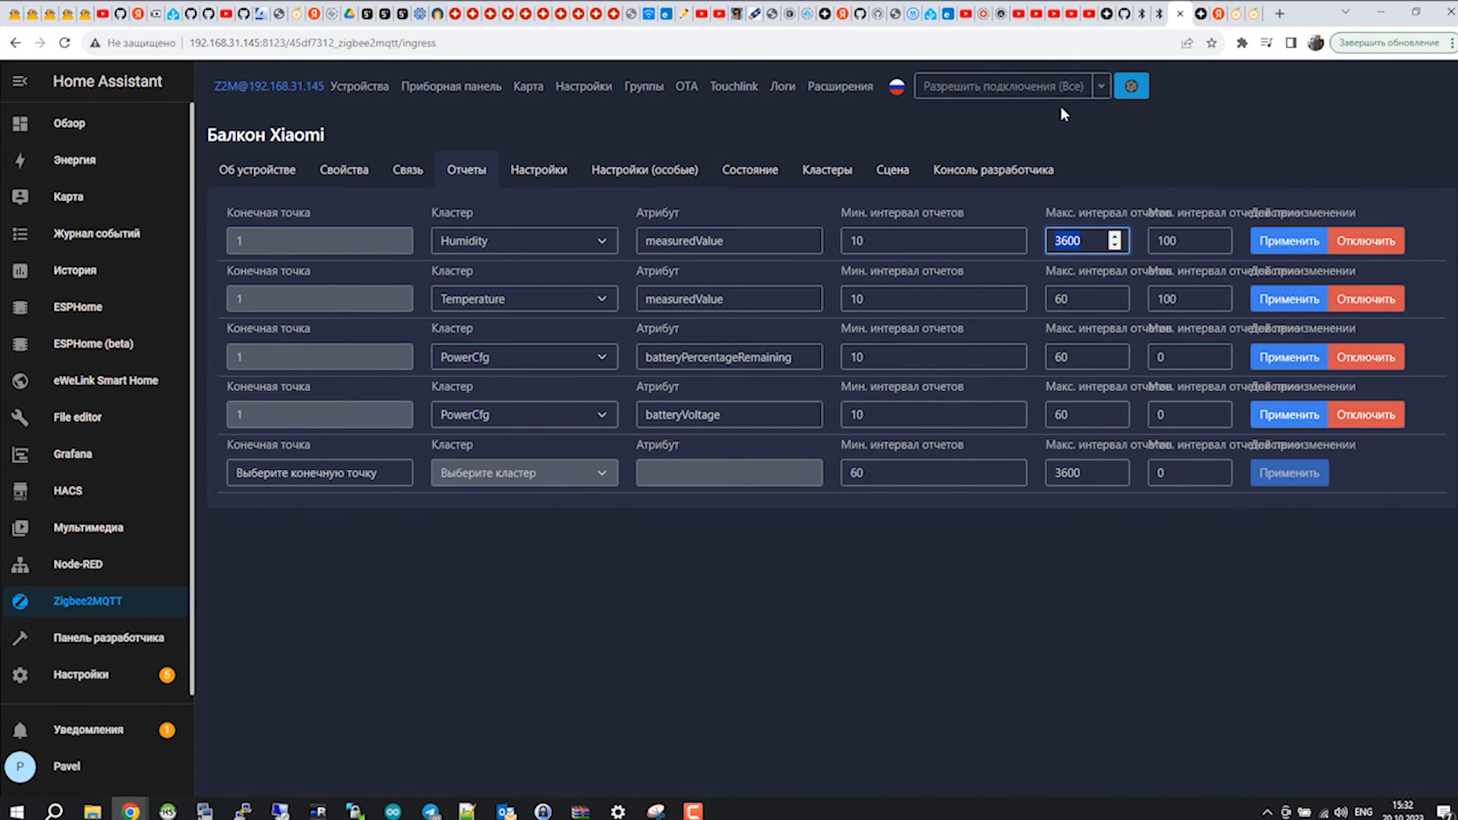
mouse_move(1114, 249)
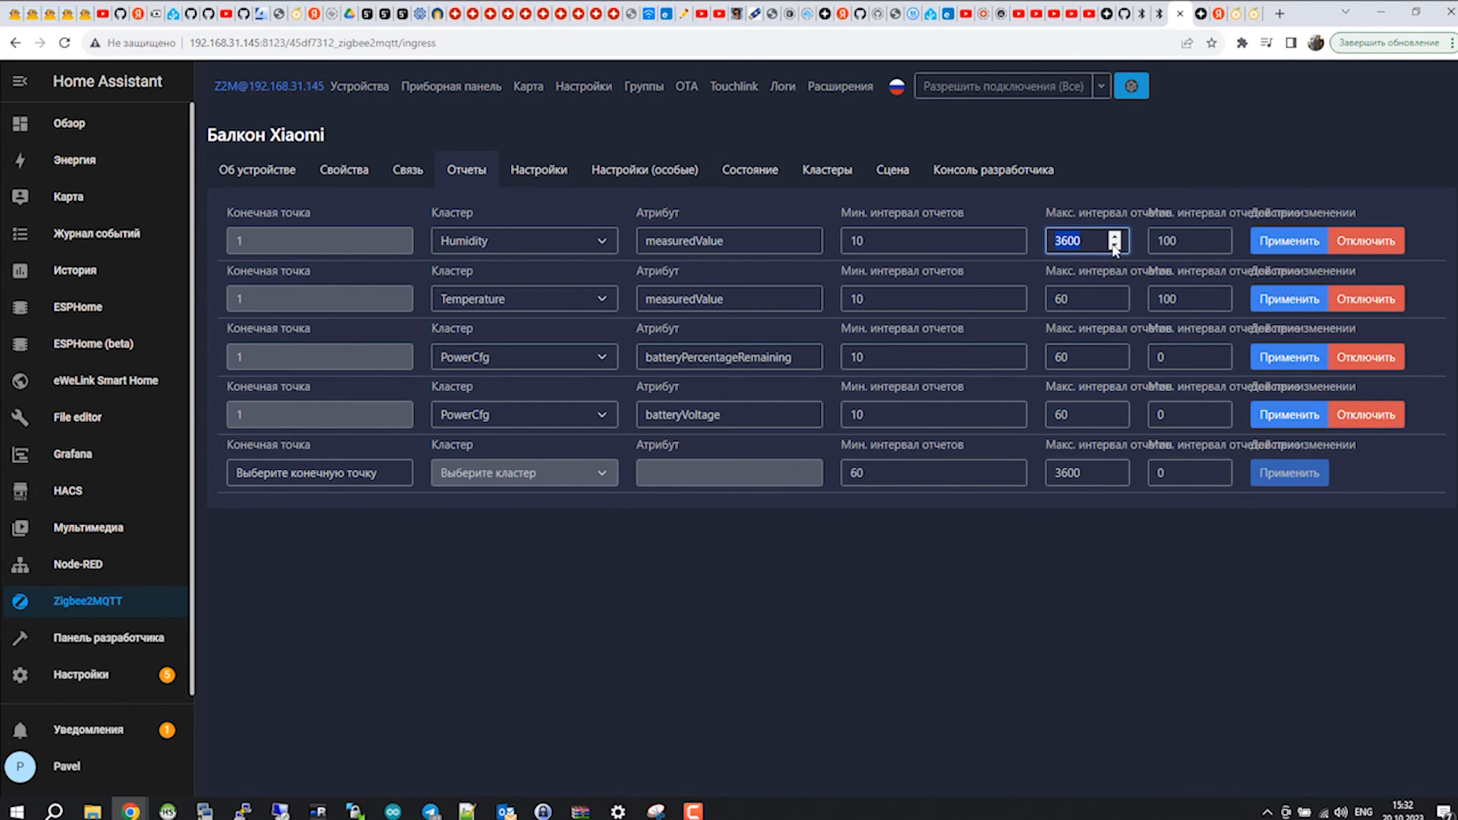
left_click(70, 123)
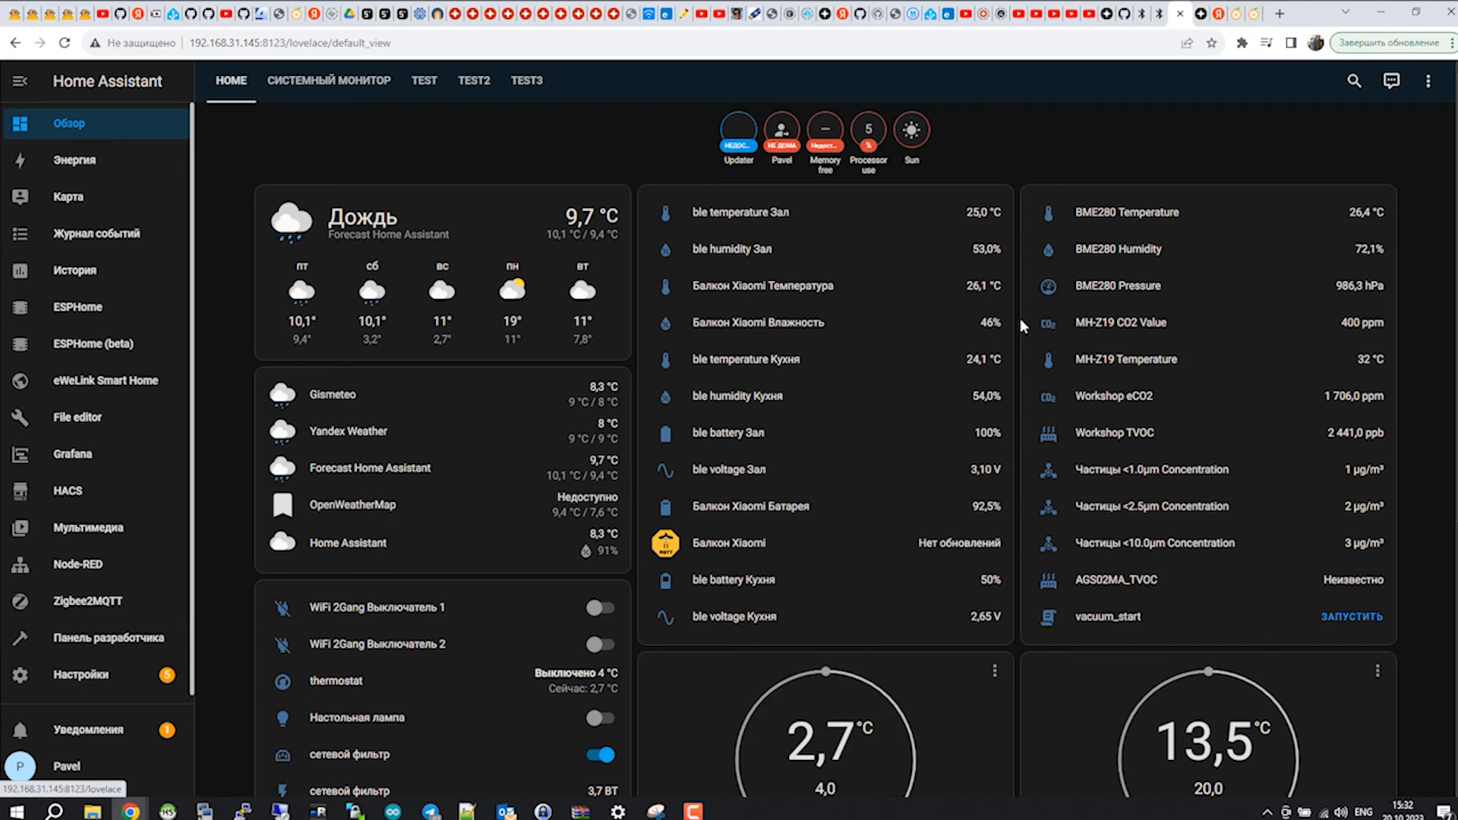
mouse_move(812, 292)
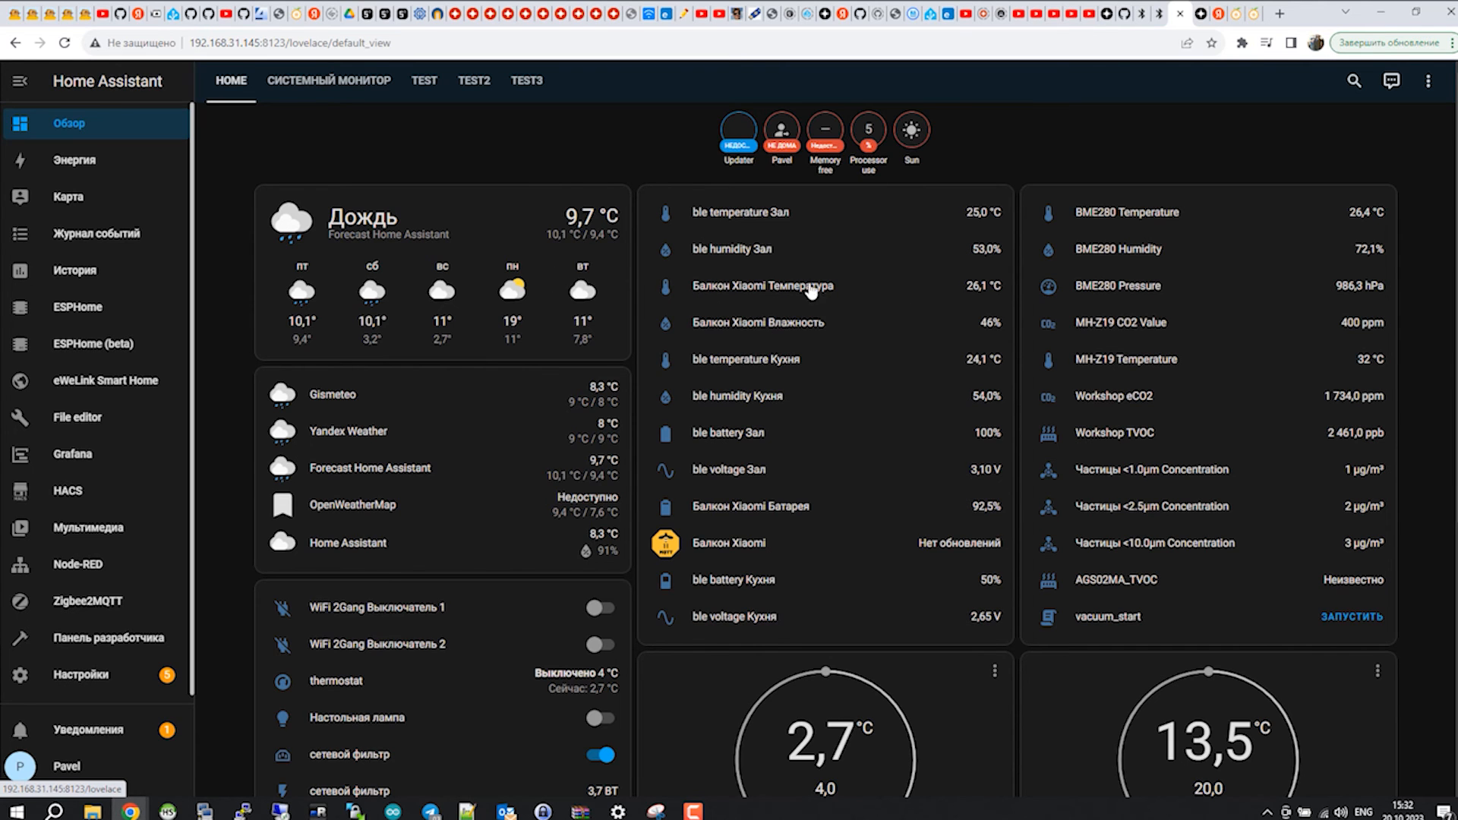
Step: Show the 'Балкон Xiaomi Температура' entity's history chart, reading up to 26.1 °C
left_click(768, 286)
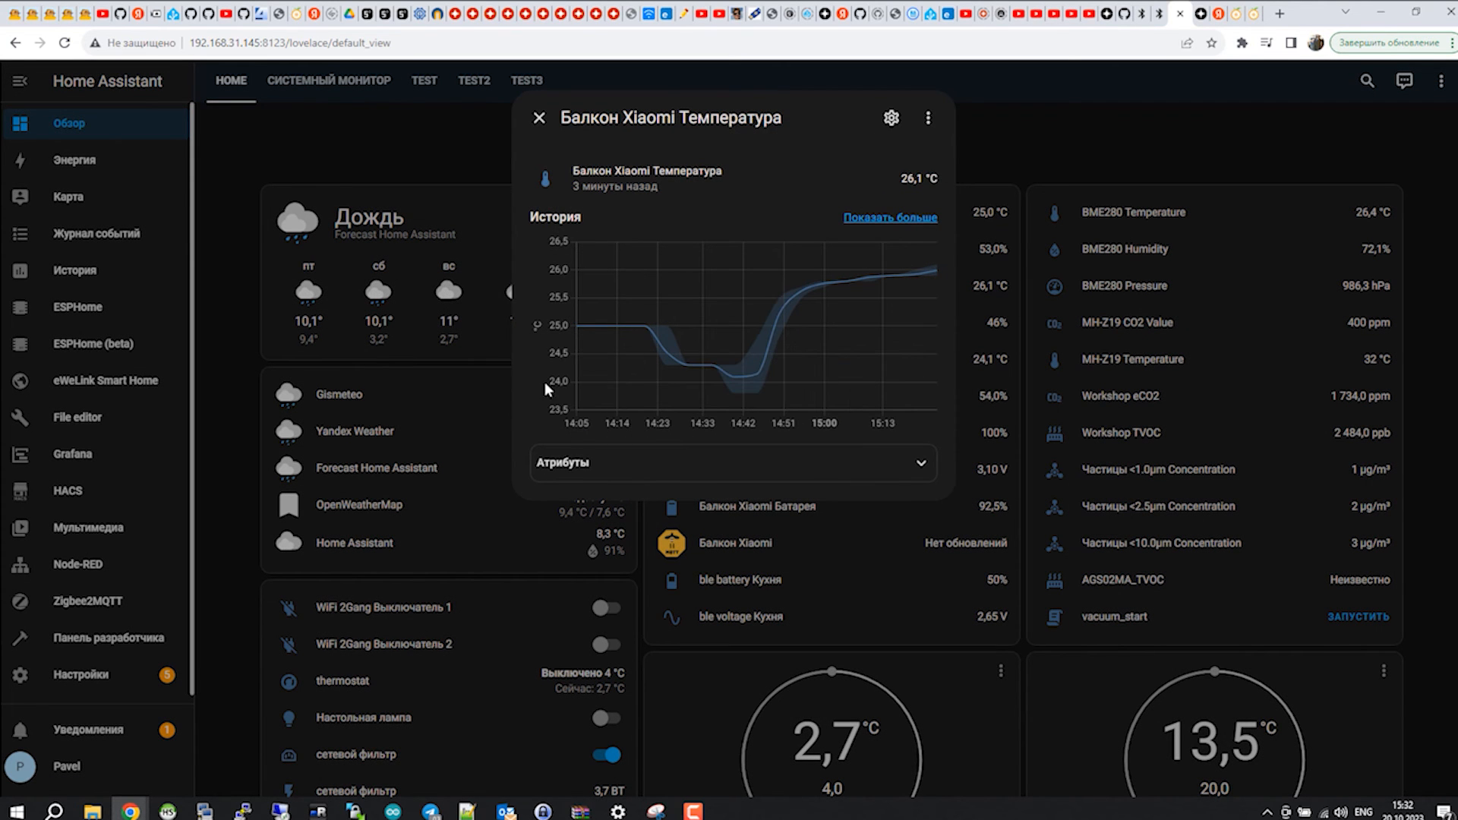
mouse_move(647, 328)
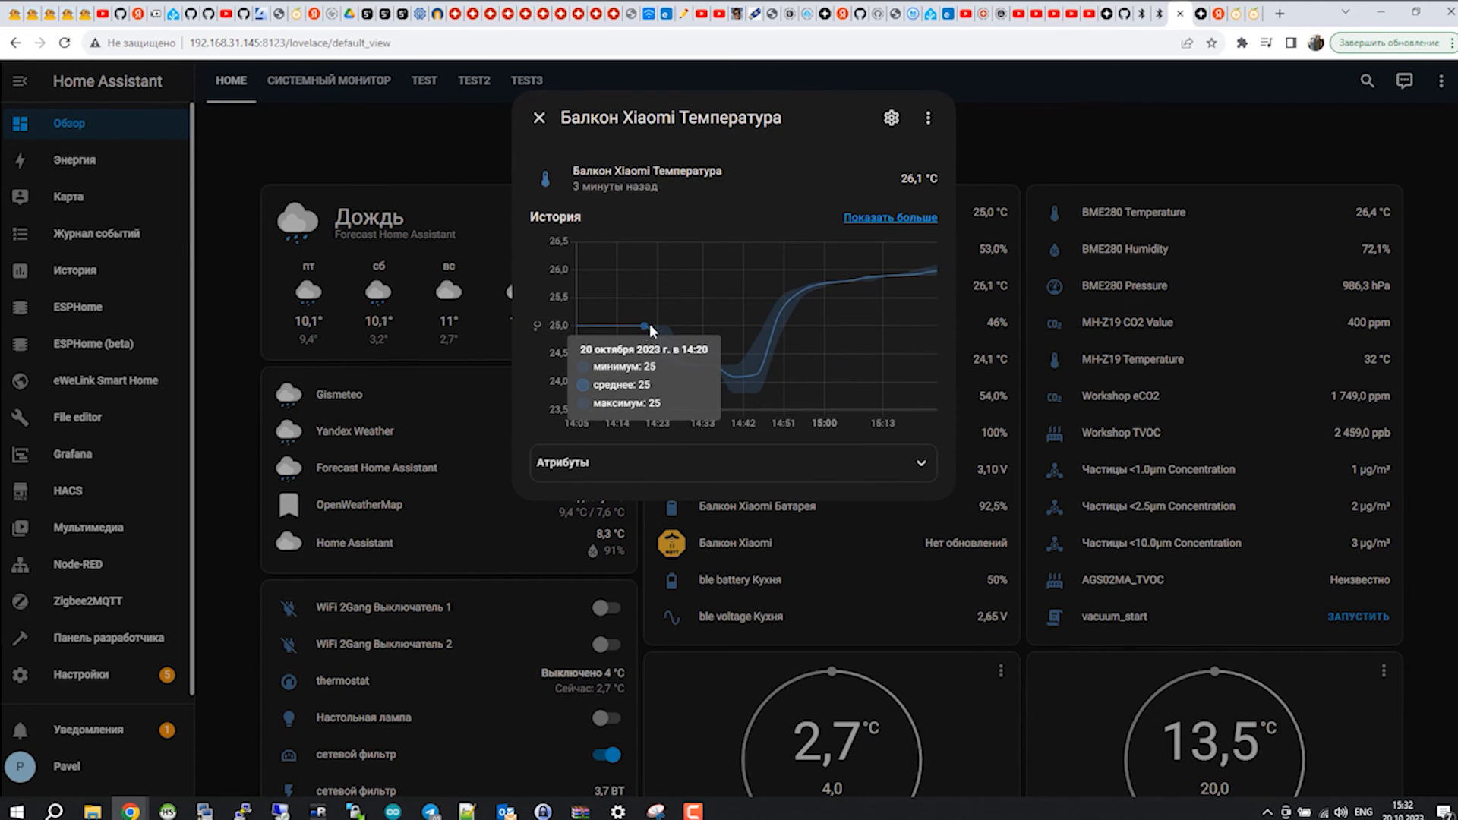
mouse_move(692, 376)
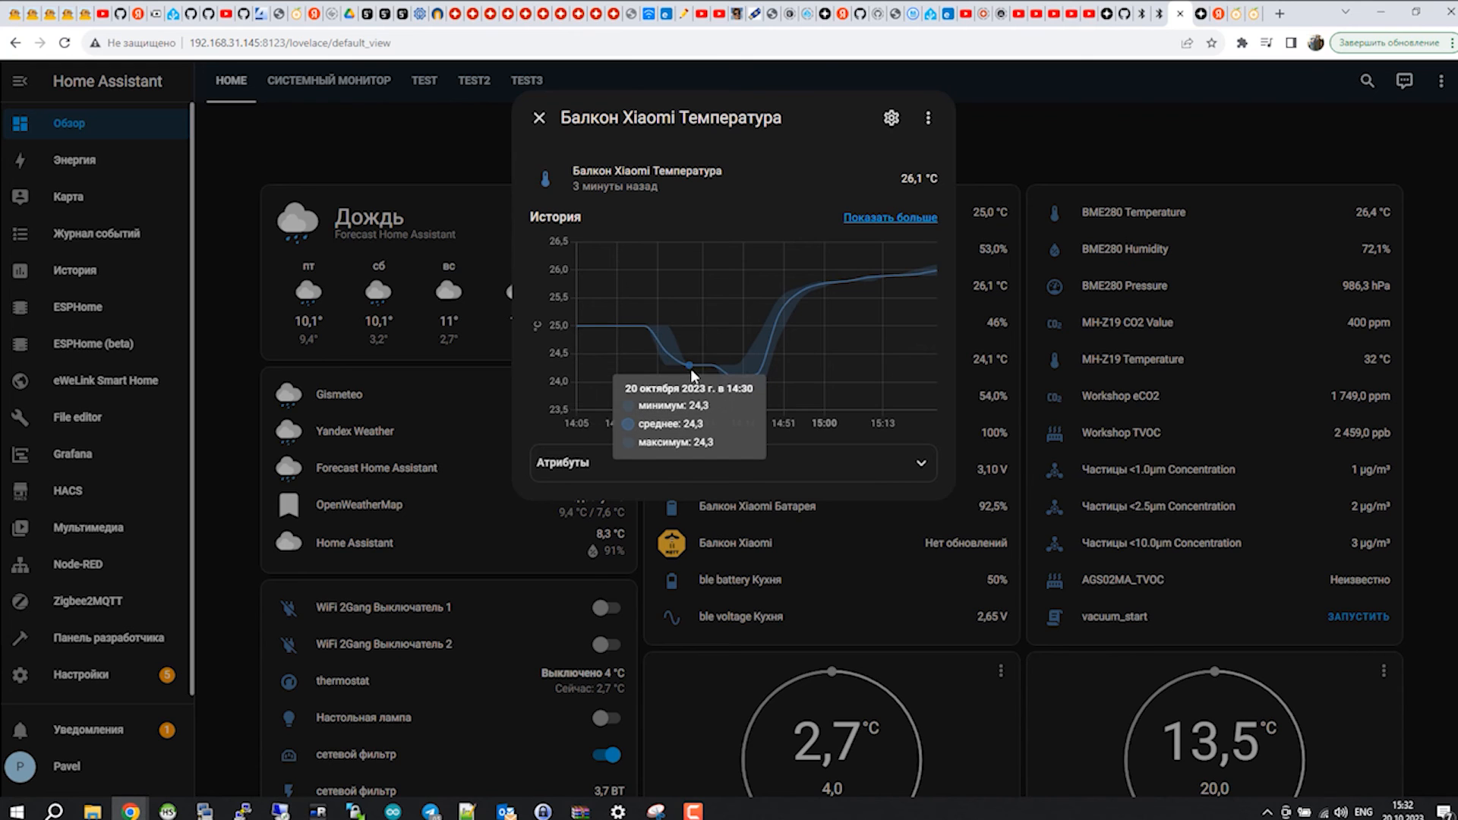
mouse_move(739, 340)
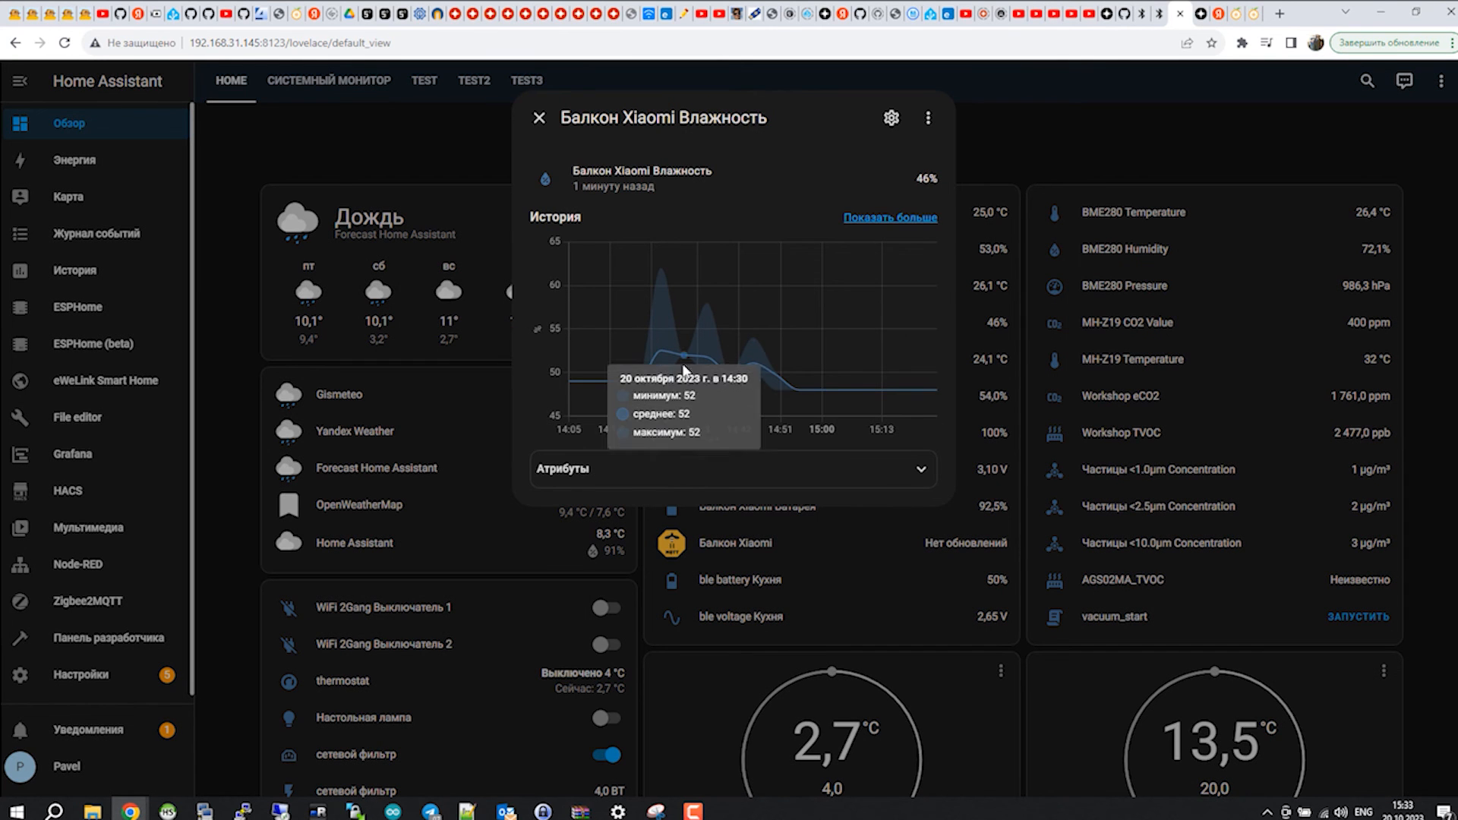
mouse_move(930, 404)
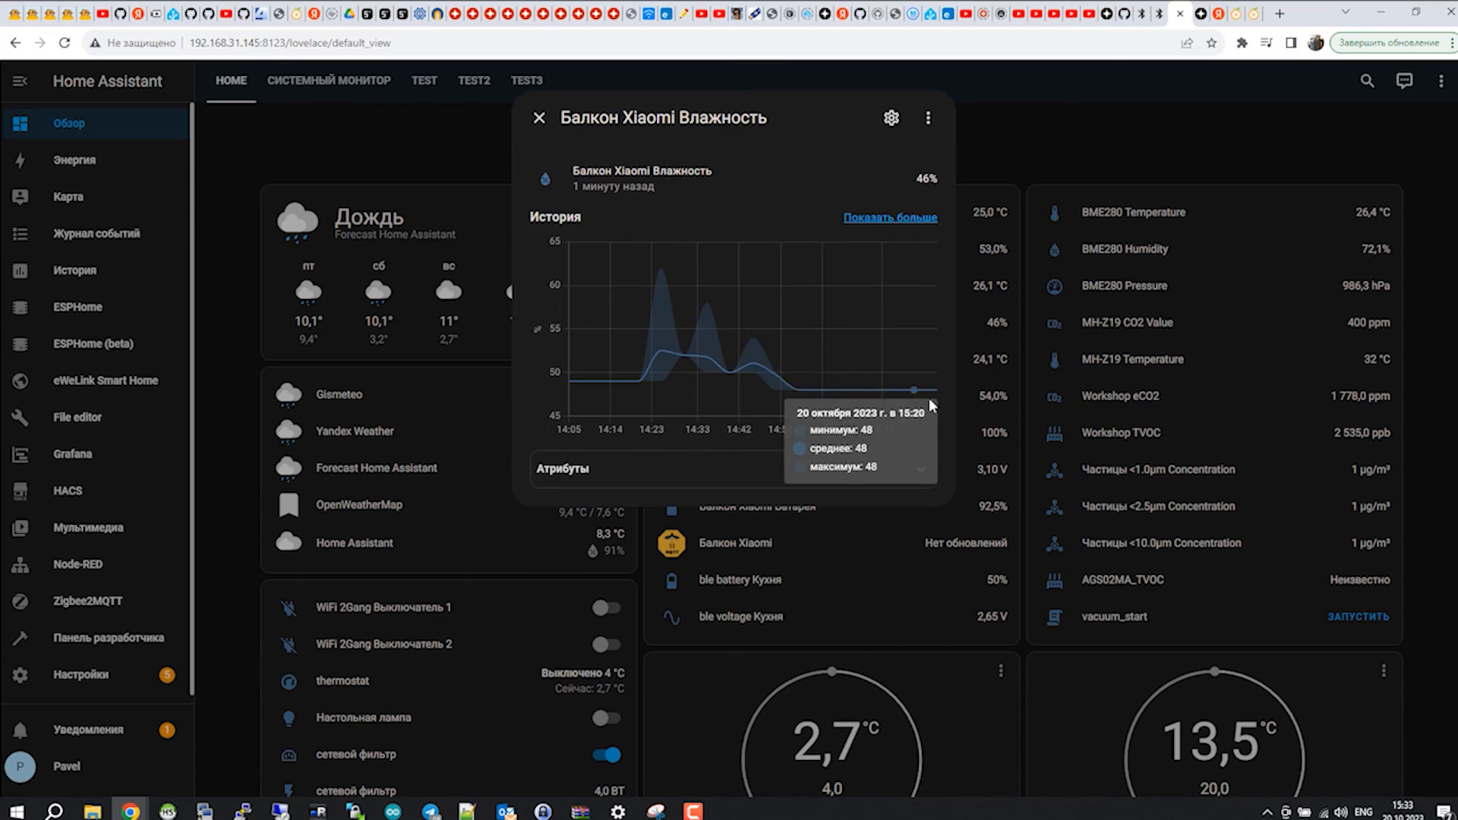